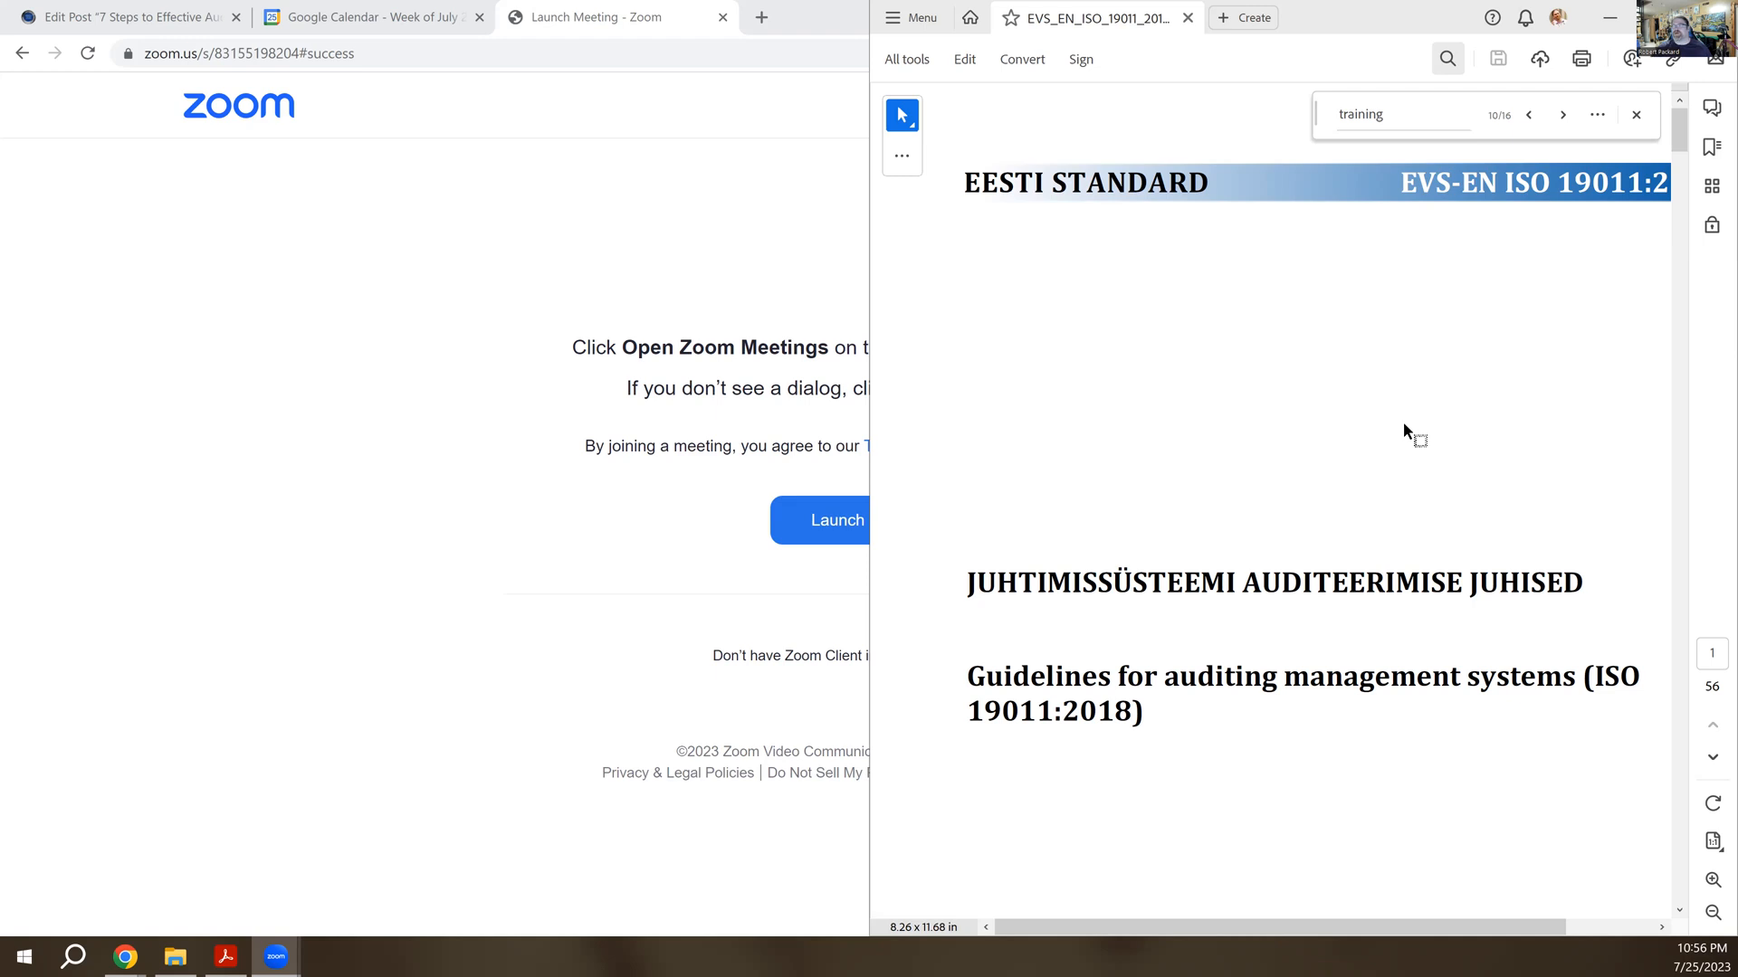
mouse_move(1415, 283)
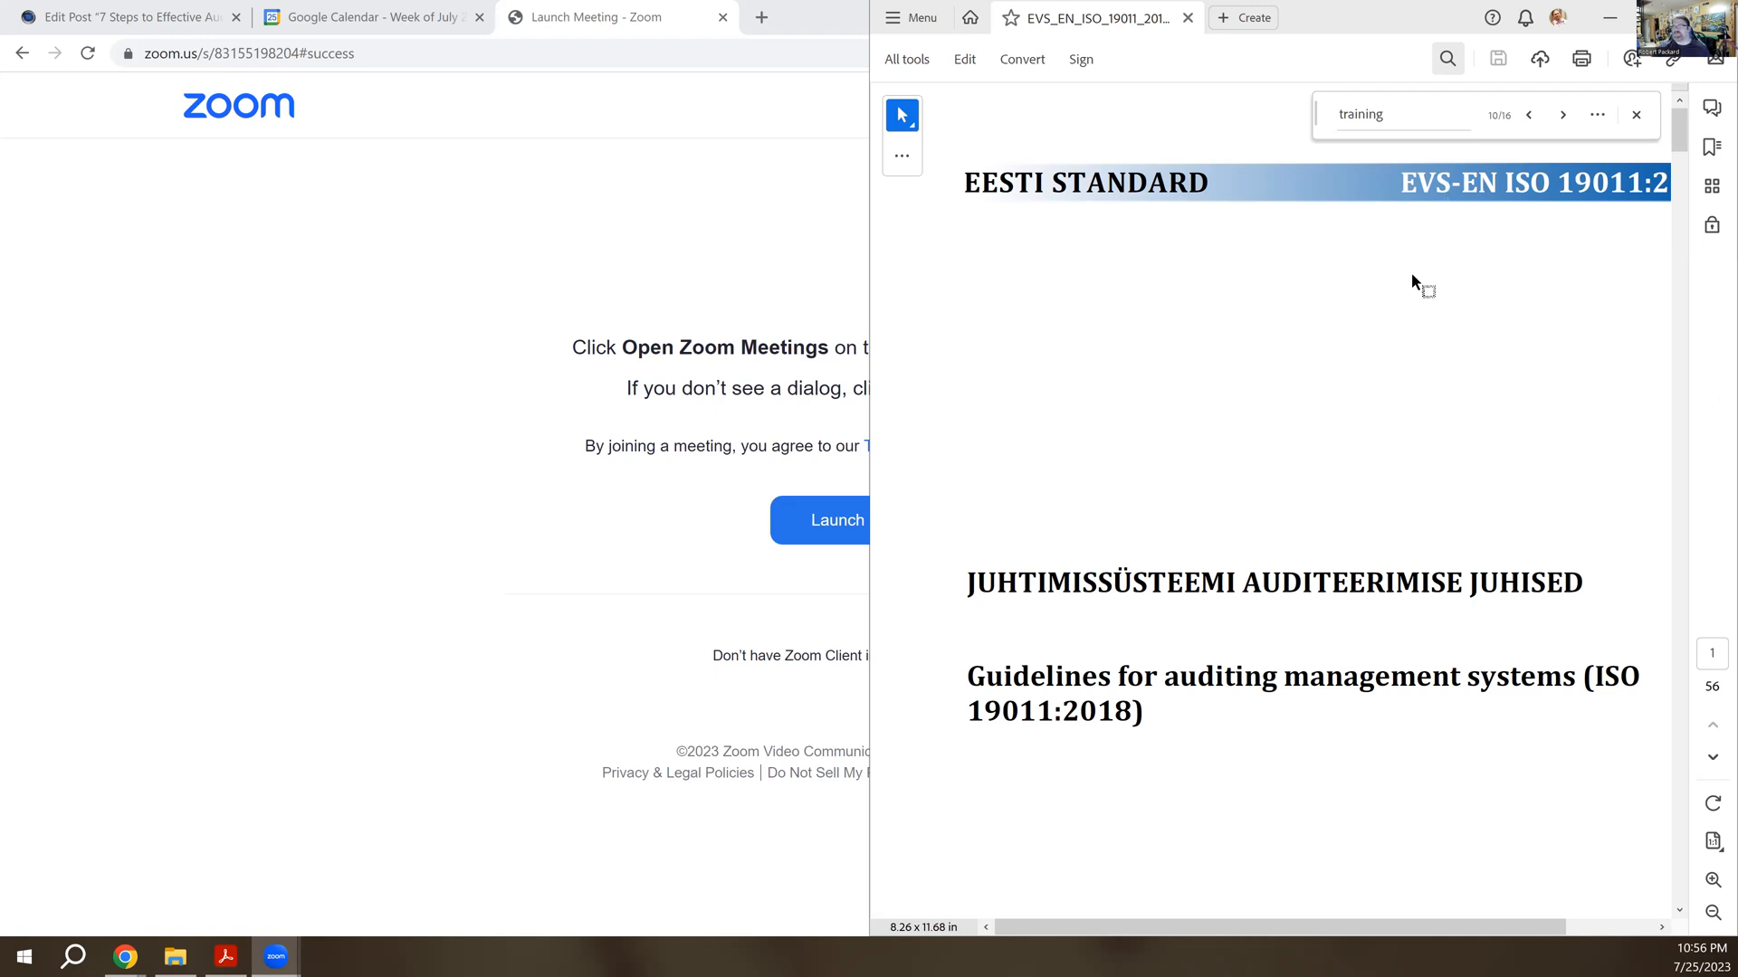
mouse_move(1122, 292)
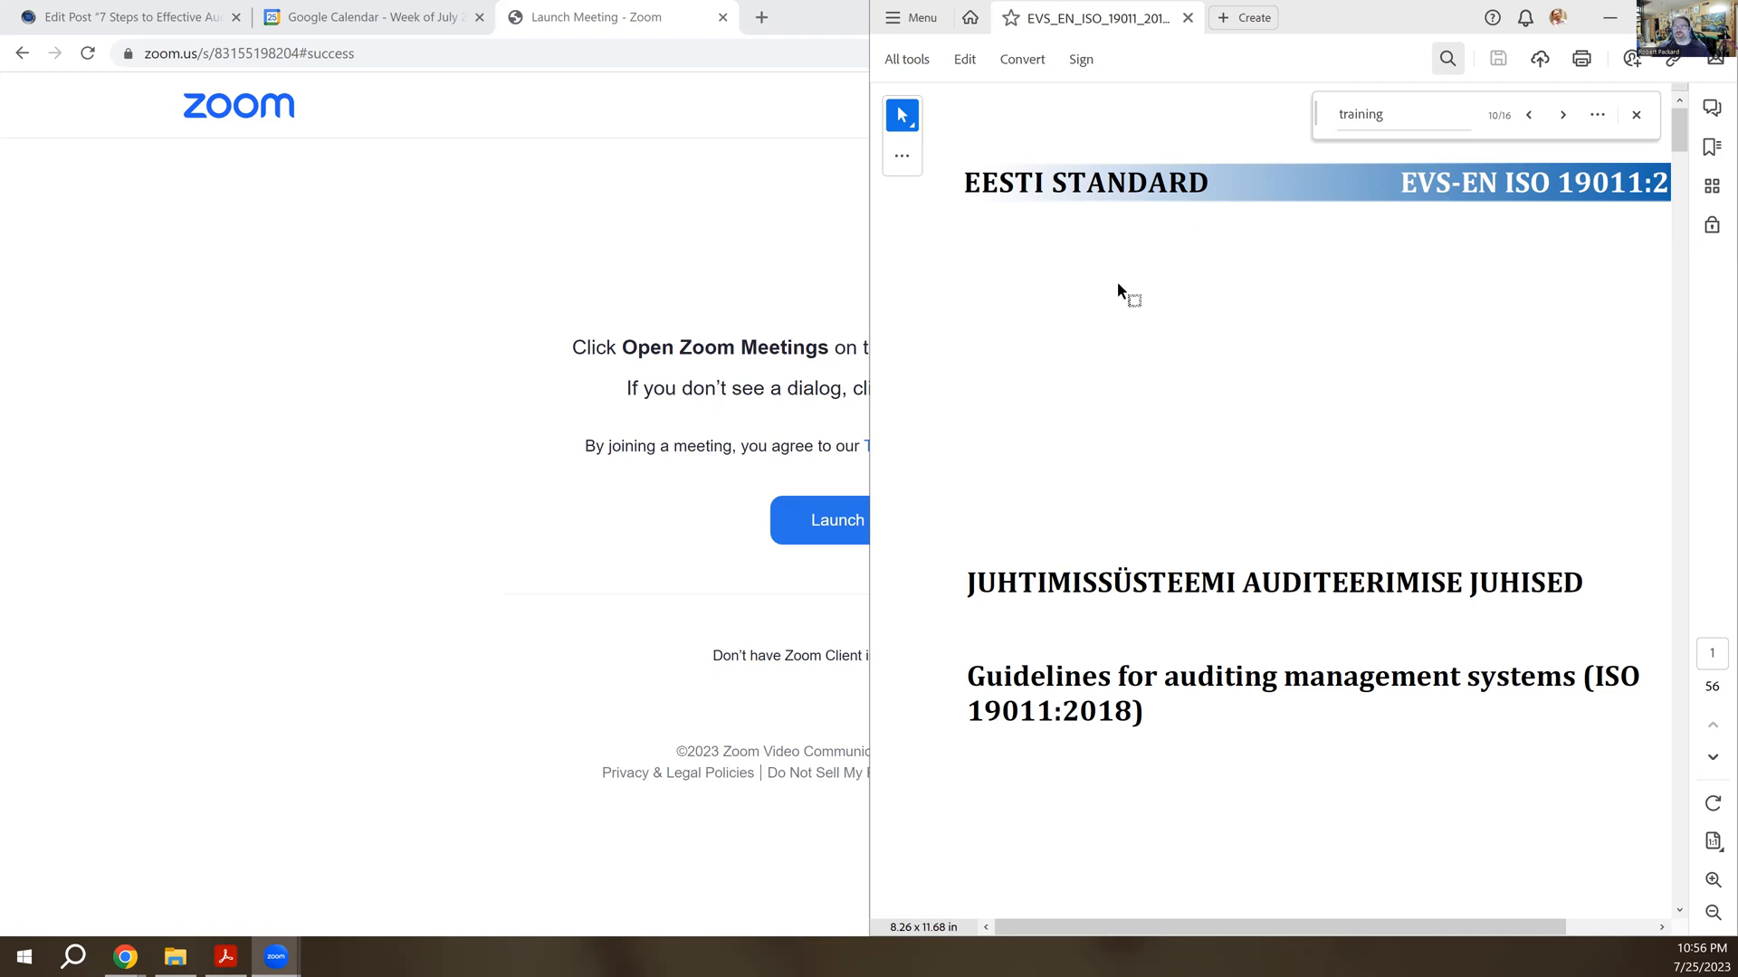
mouse_move(1562, 204)
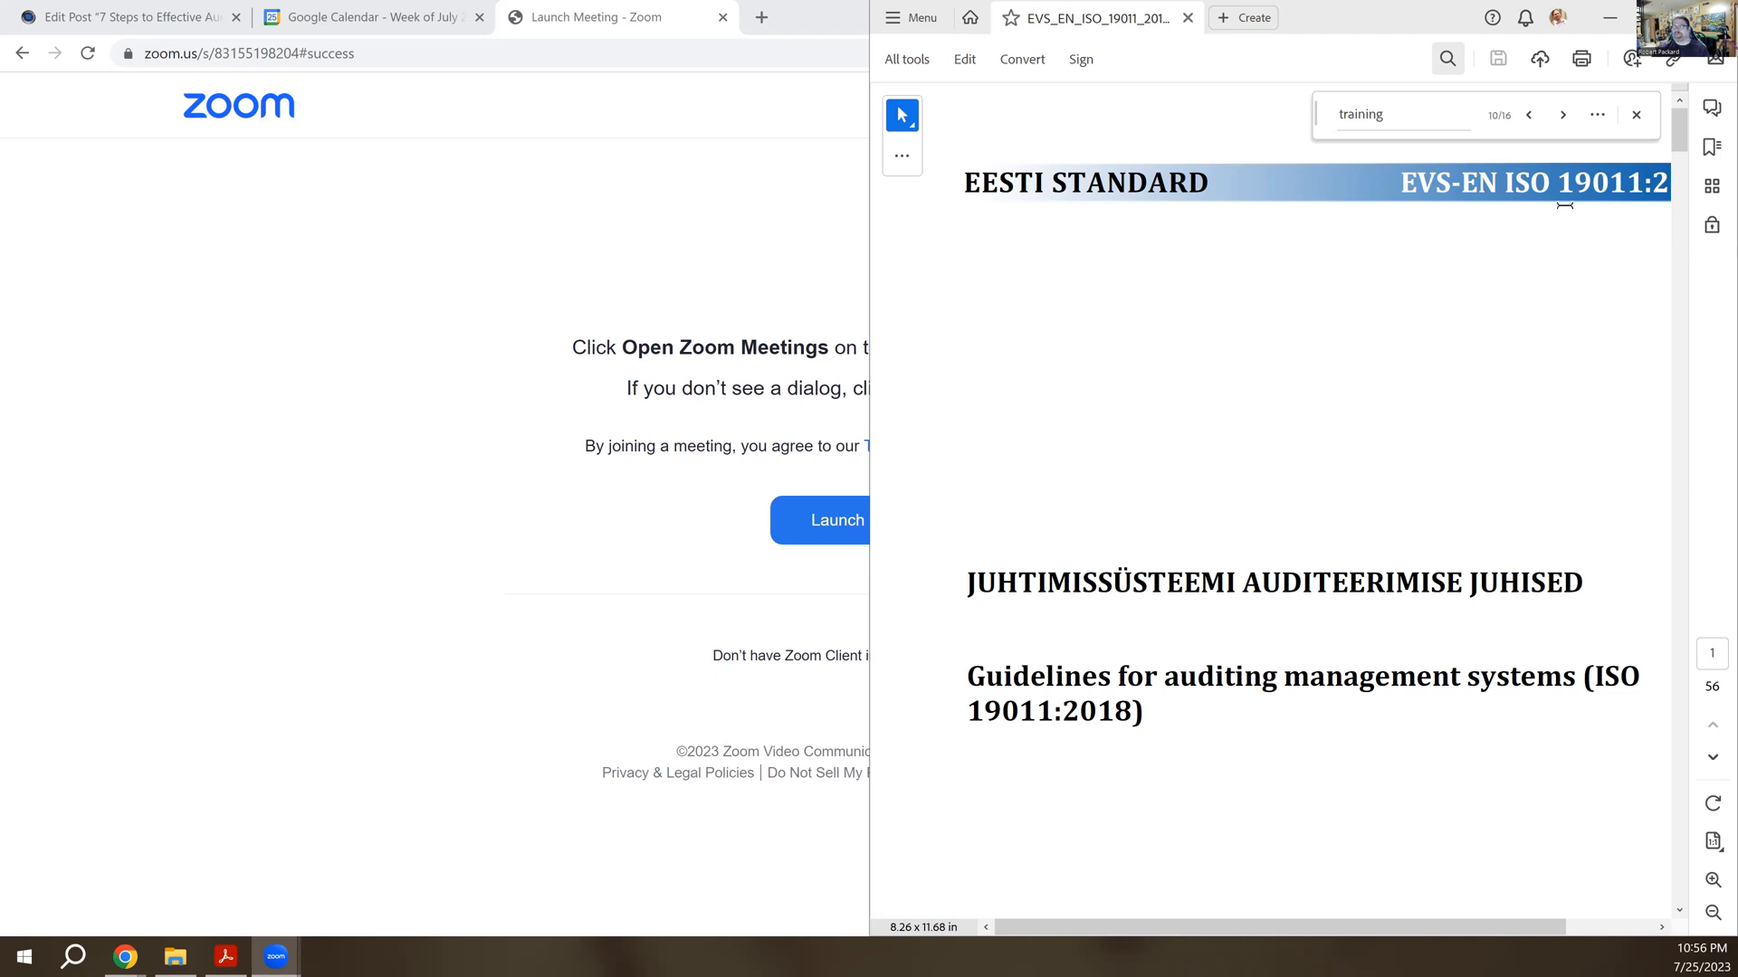
mouse_move(1629, 188)
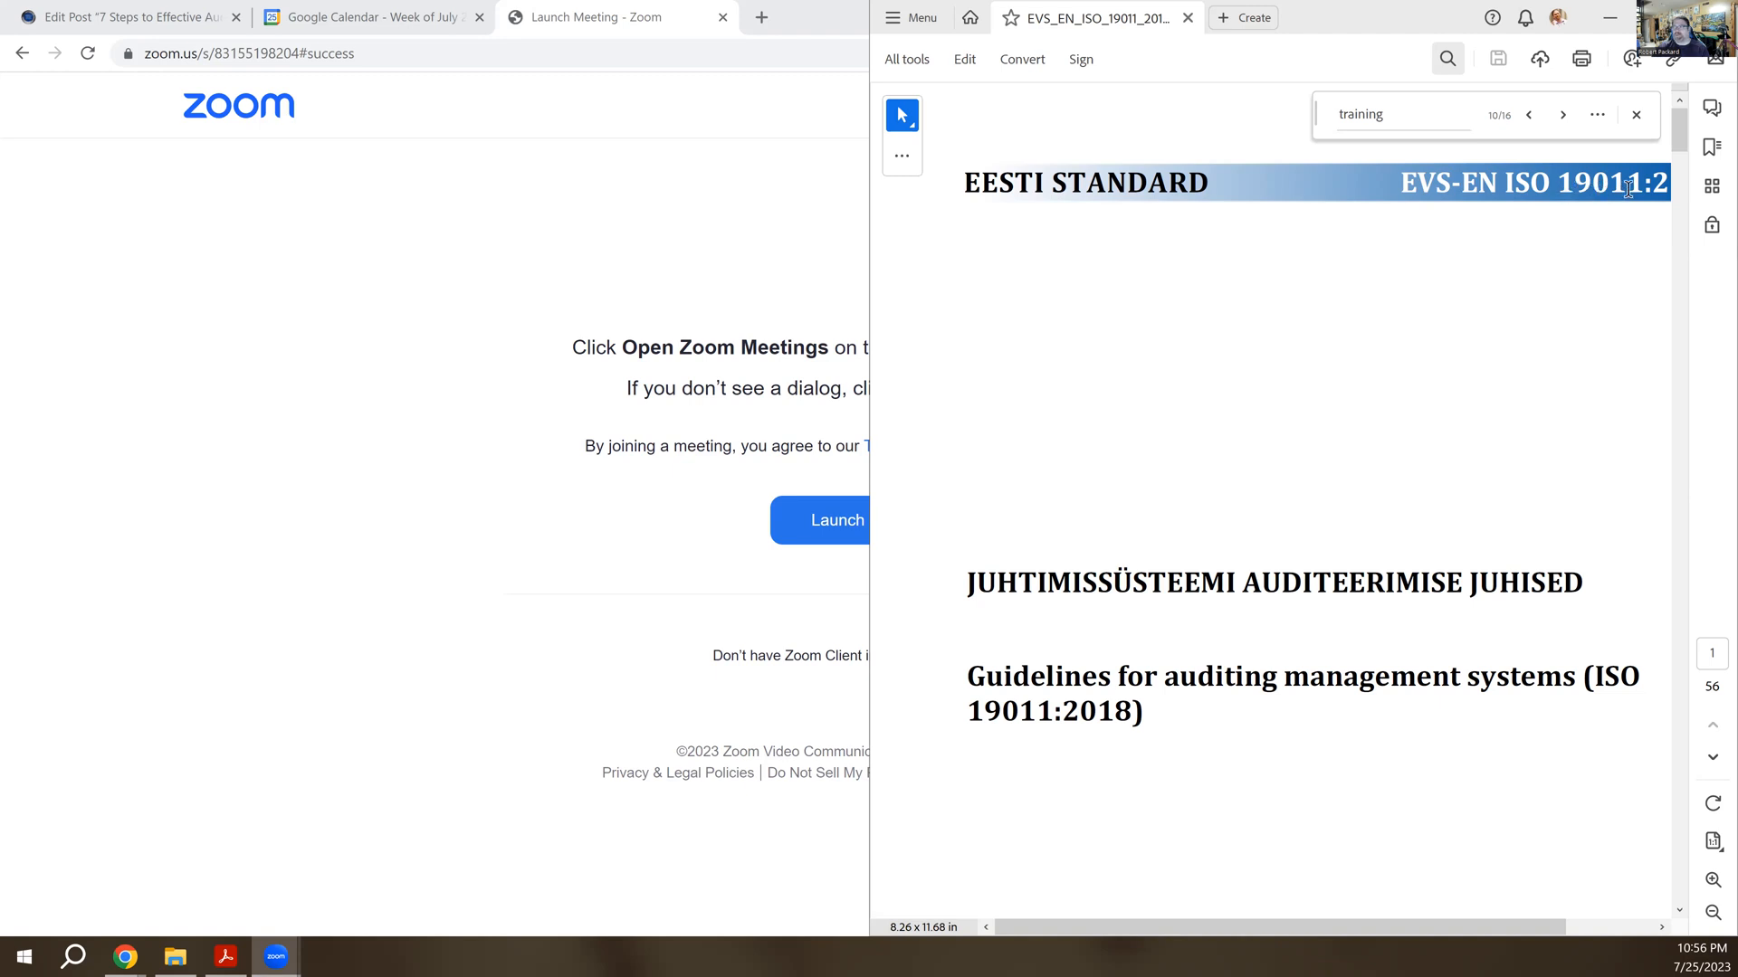
mouse_move(1713, 145)
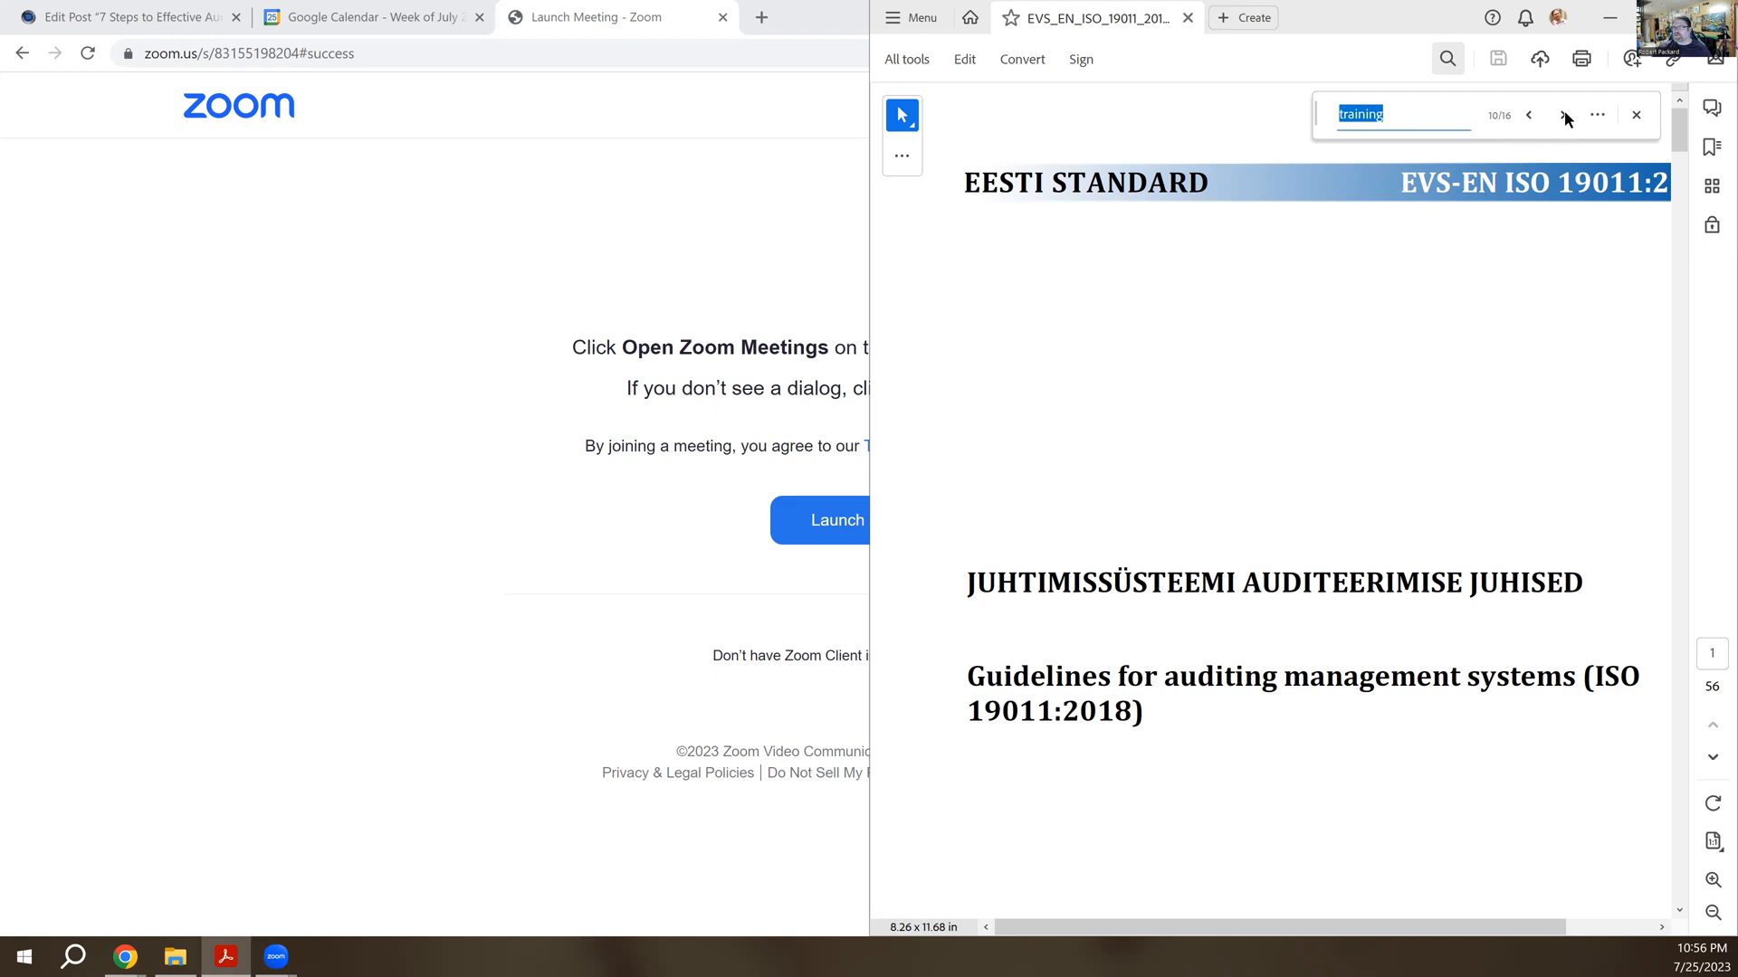
- Show result 1 of 16, 'training' in the introduction's self-declaration paragraph on page 8
click(1562, 114)
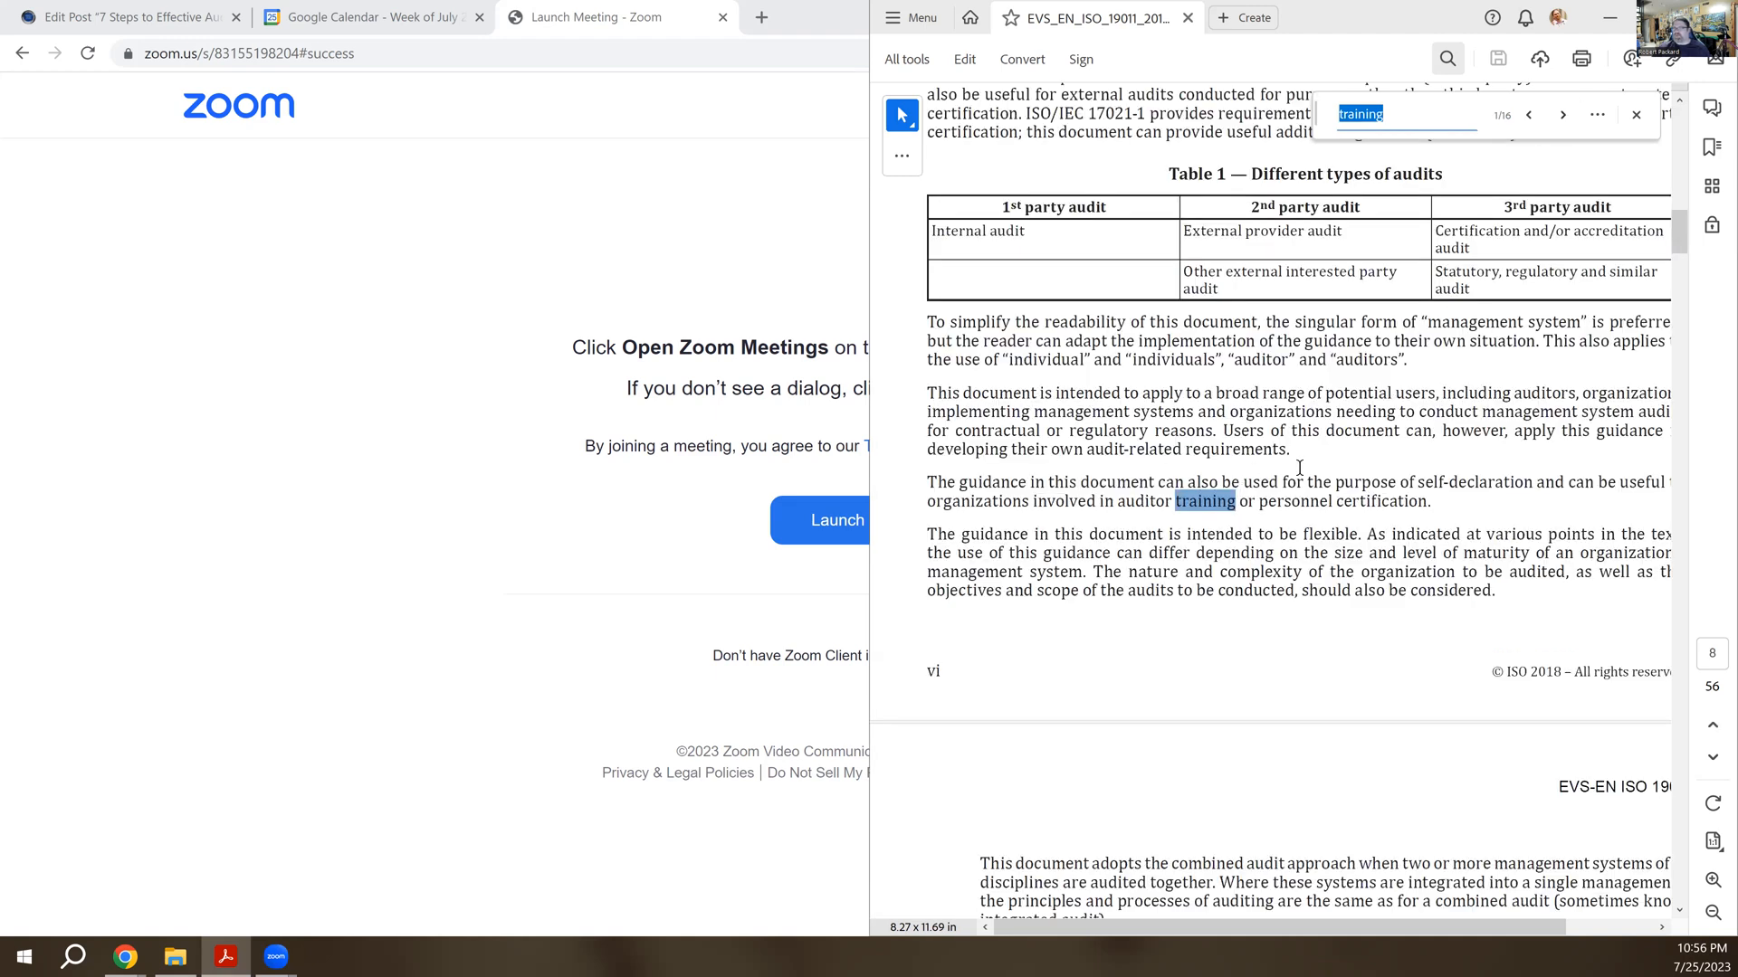
mouse_move(1283, 534)
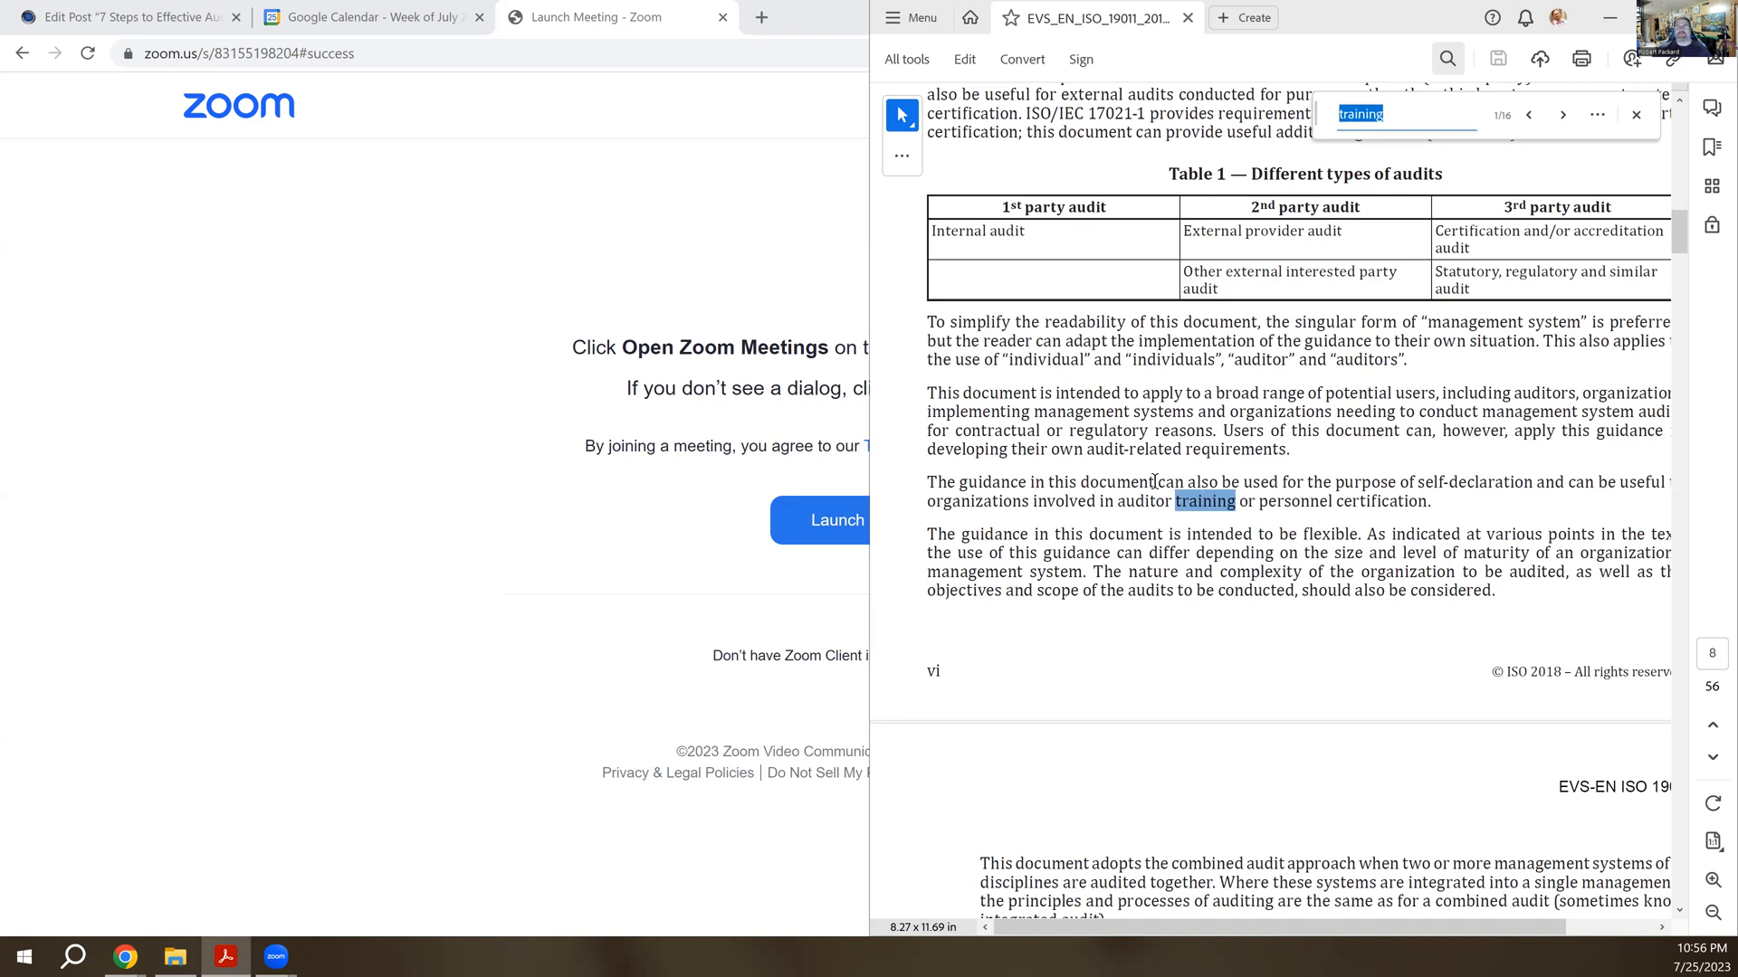
mouse_move(1258, 501)
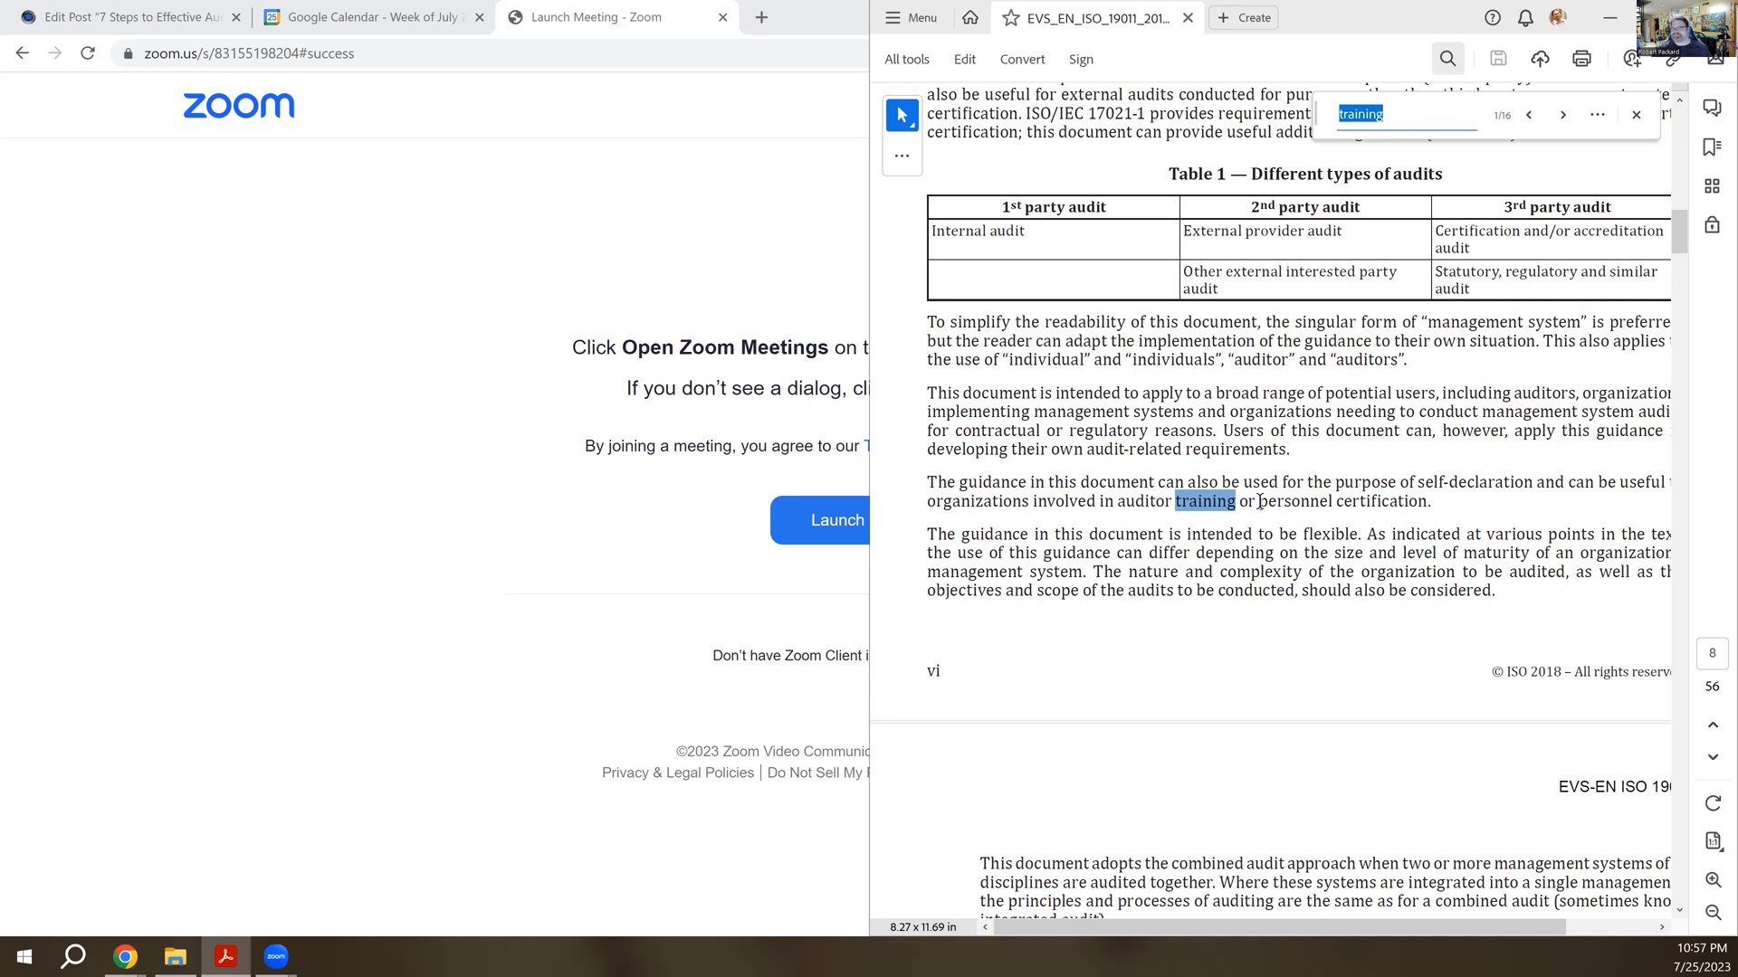
- Show result 2 of 16, the auditors-in-training note under 3.14 audit team on page 12
click(1560, 114)
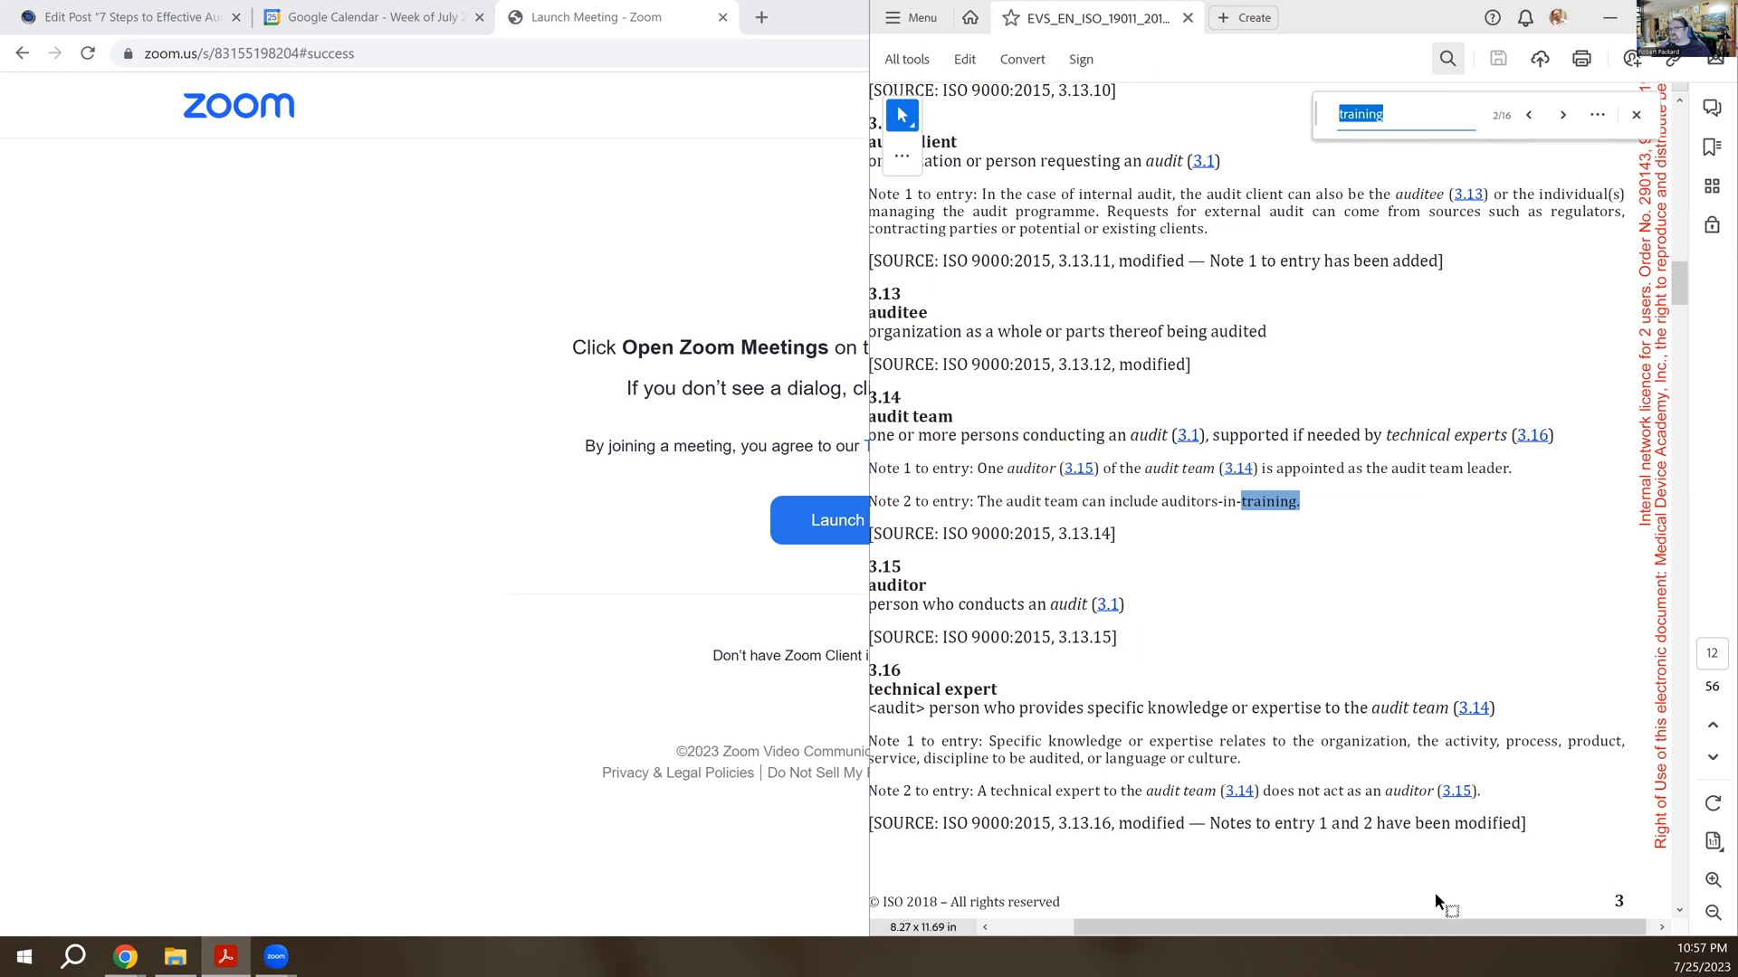
mouse_move(865, 376)
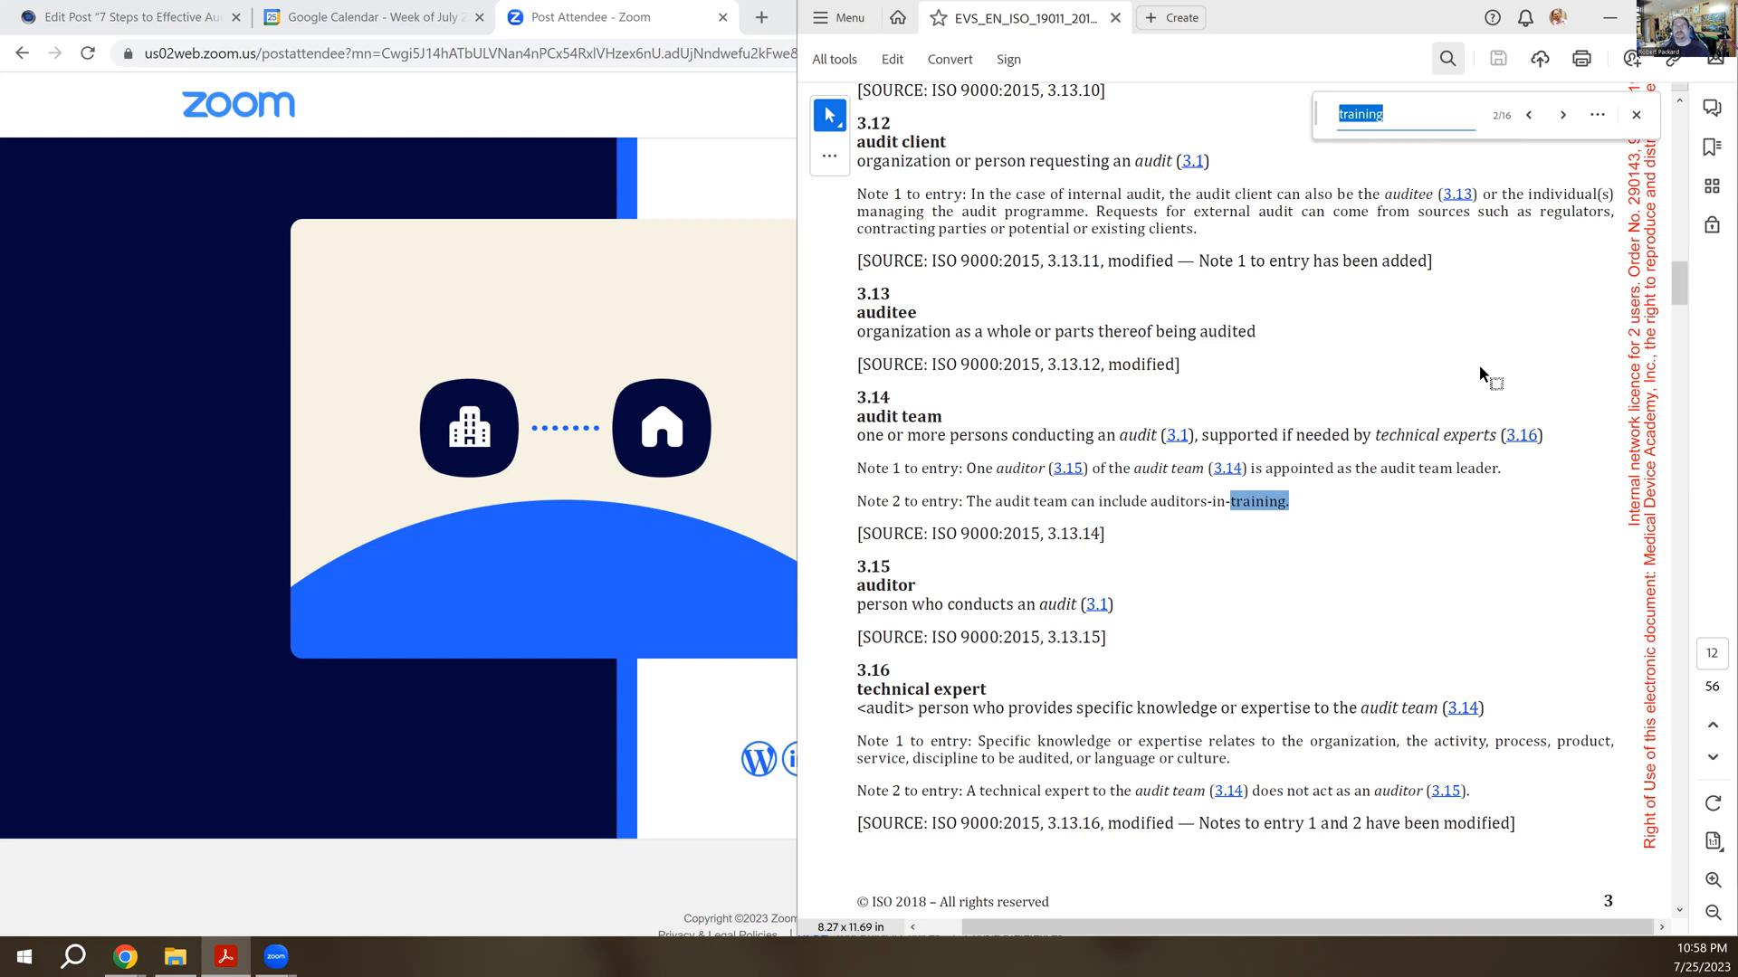
mouse_move(1528, 266)
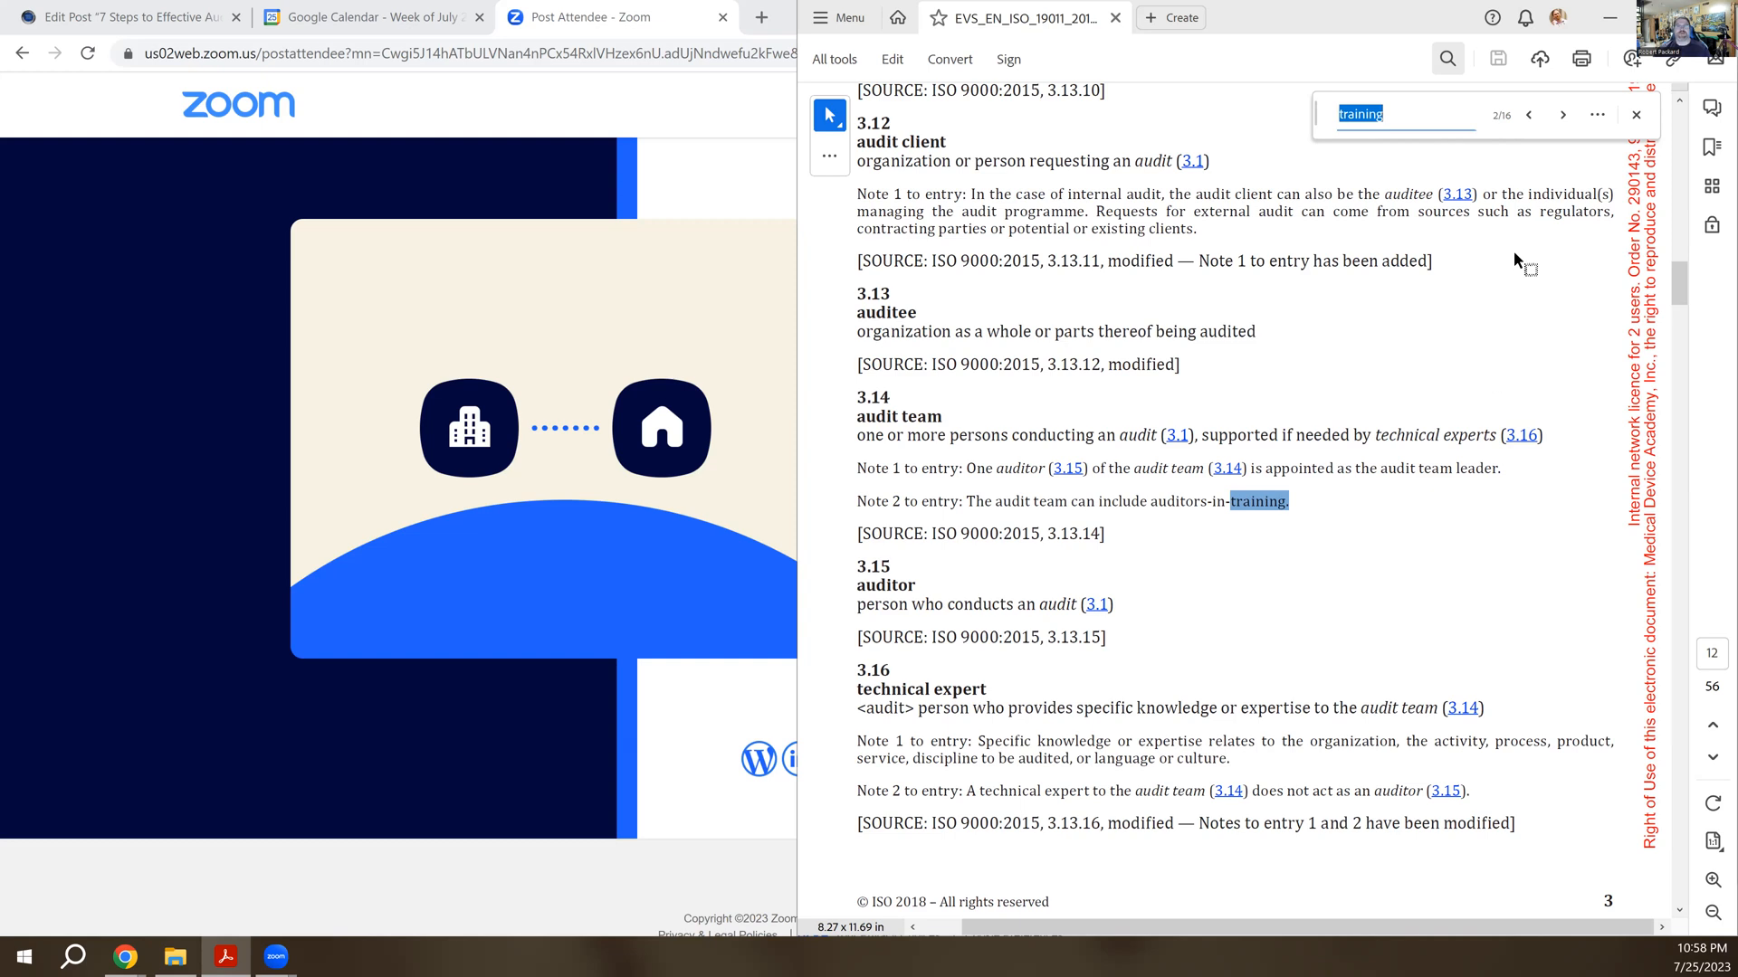
mouse_move(1231, 376)
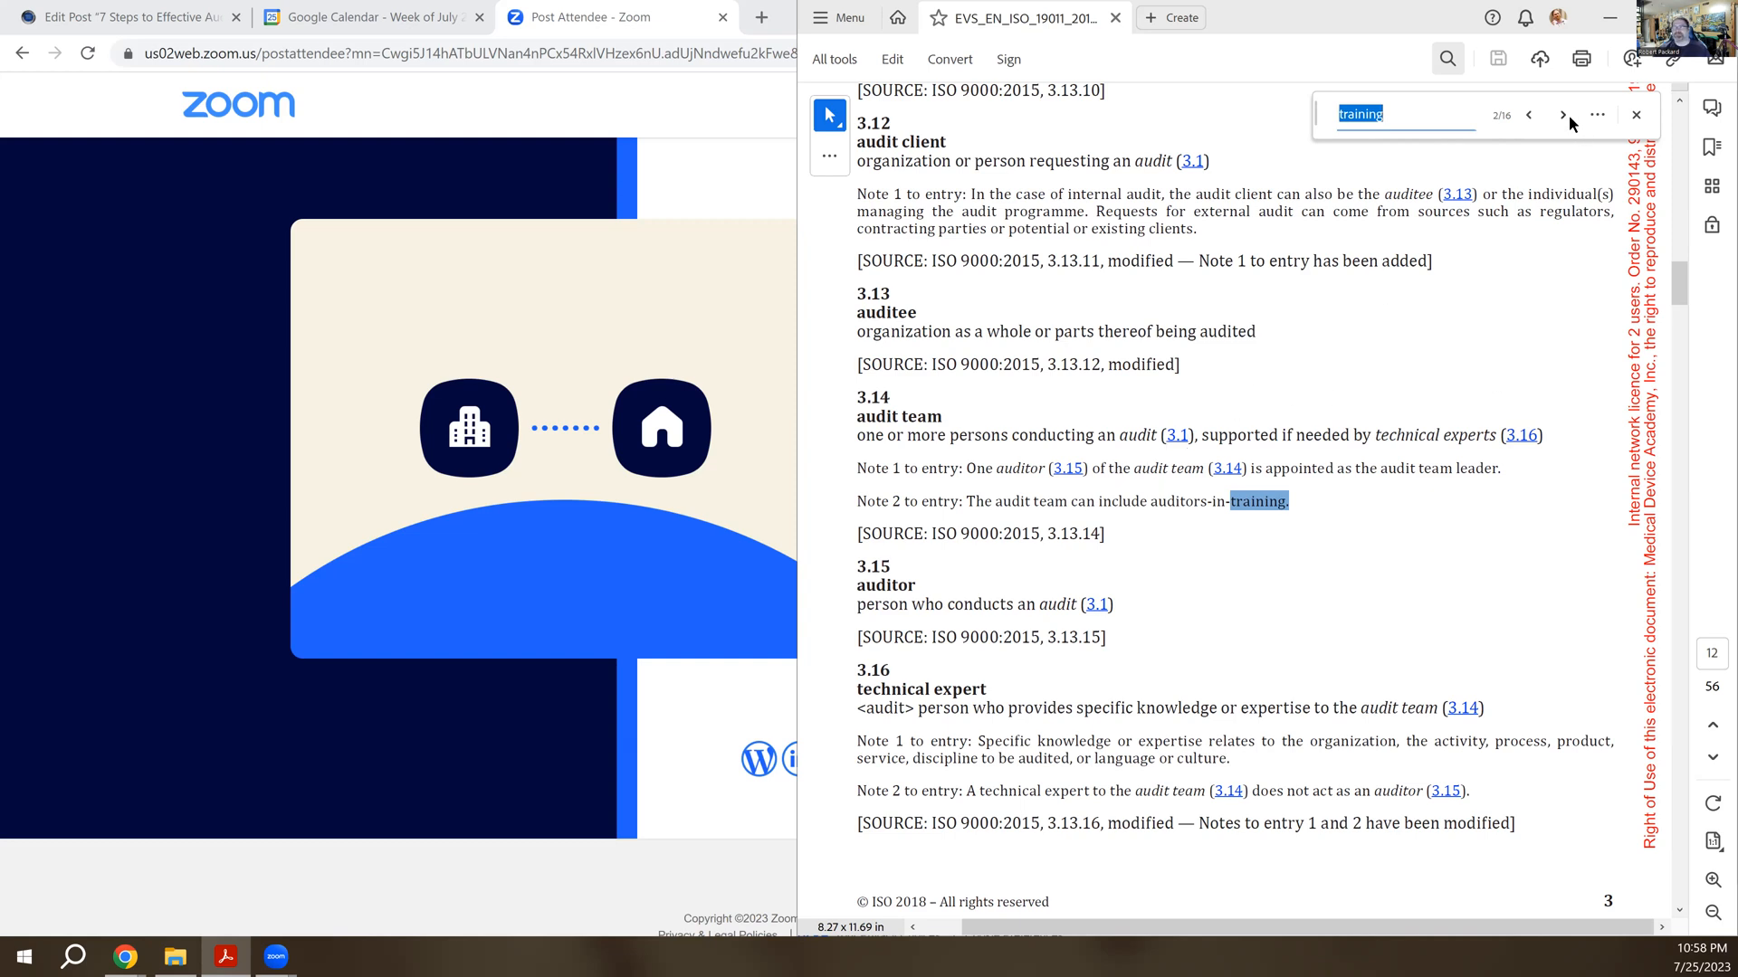
- Step through results 3 and 4 of 16, reaching auditors-in-training joining audit teams on page 23
click(1562, 114)
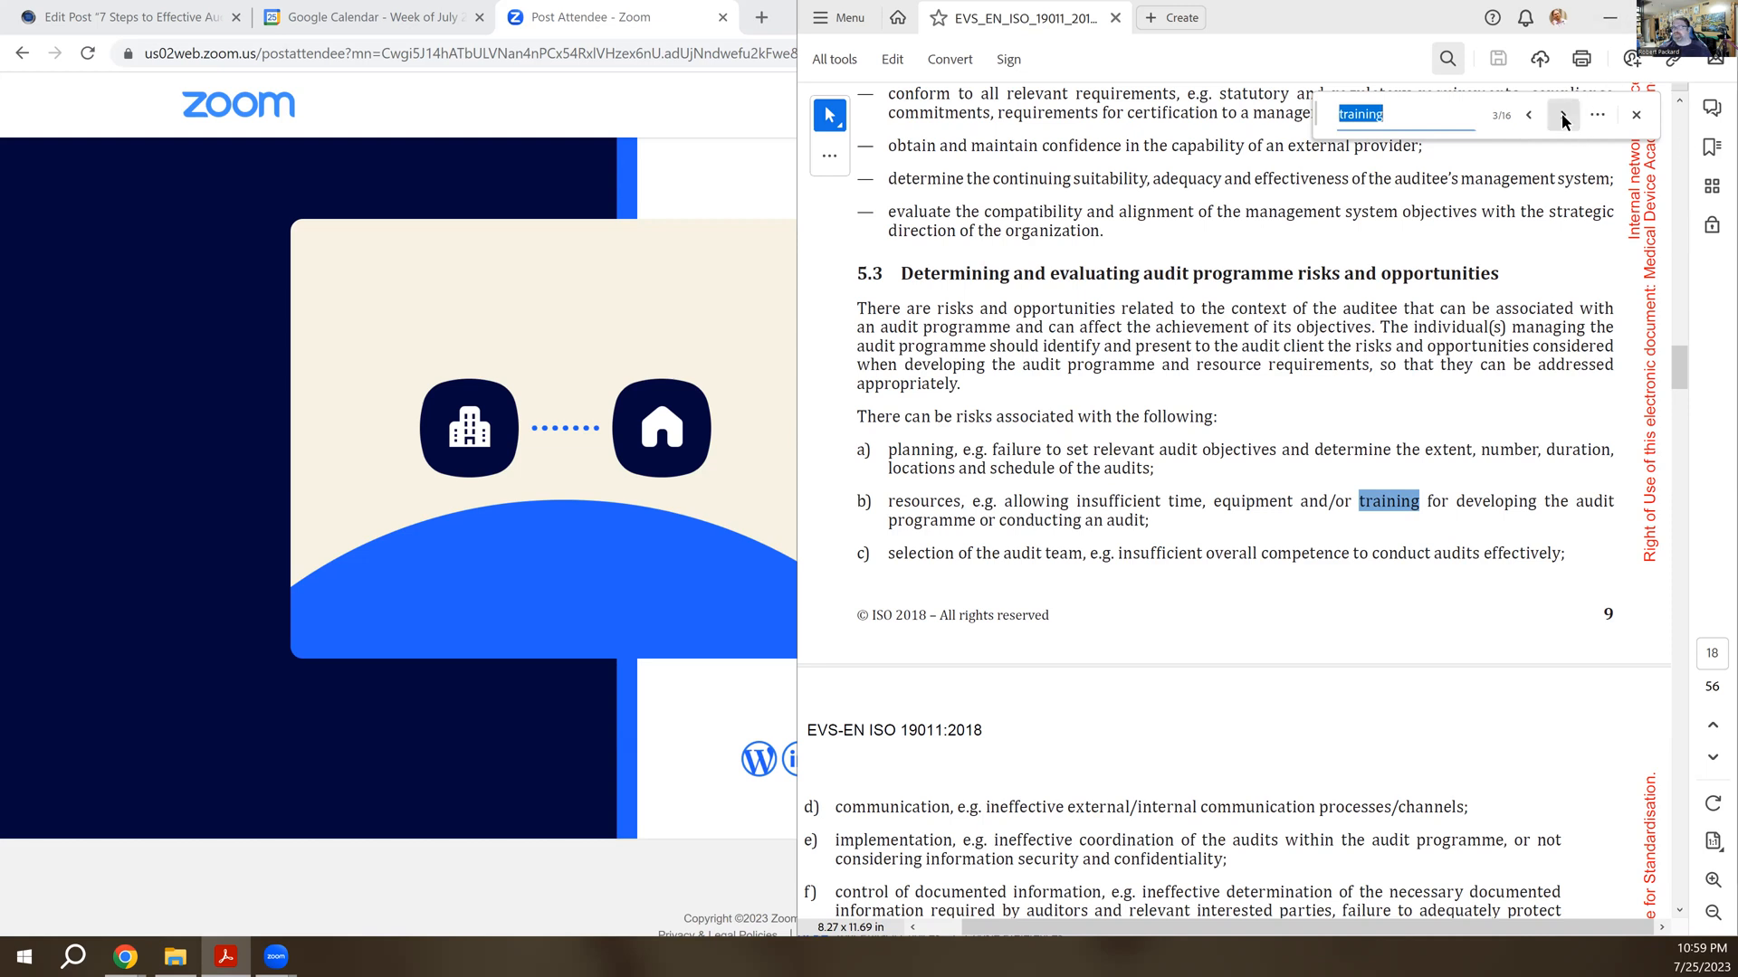
click(1562, 115)
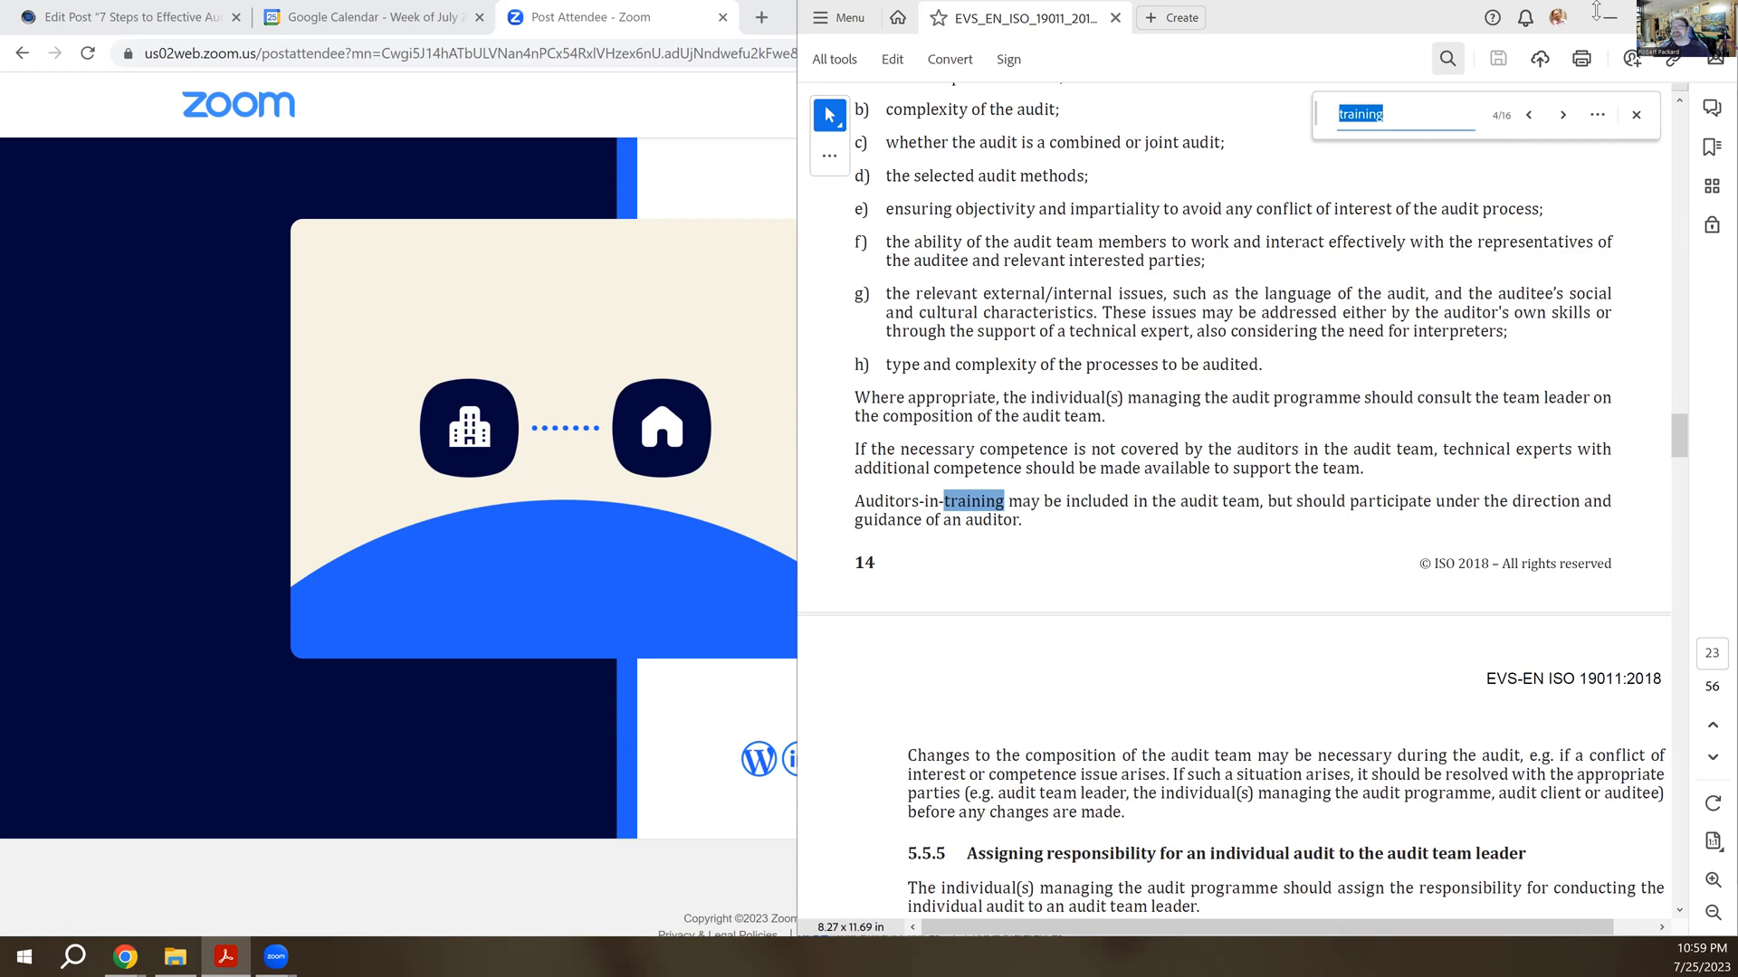
- Show result 5 of 16, in section 6.3.3 on assigning work to the audit team, page 30
click(1562, 116)
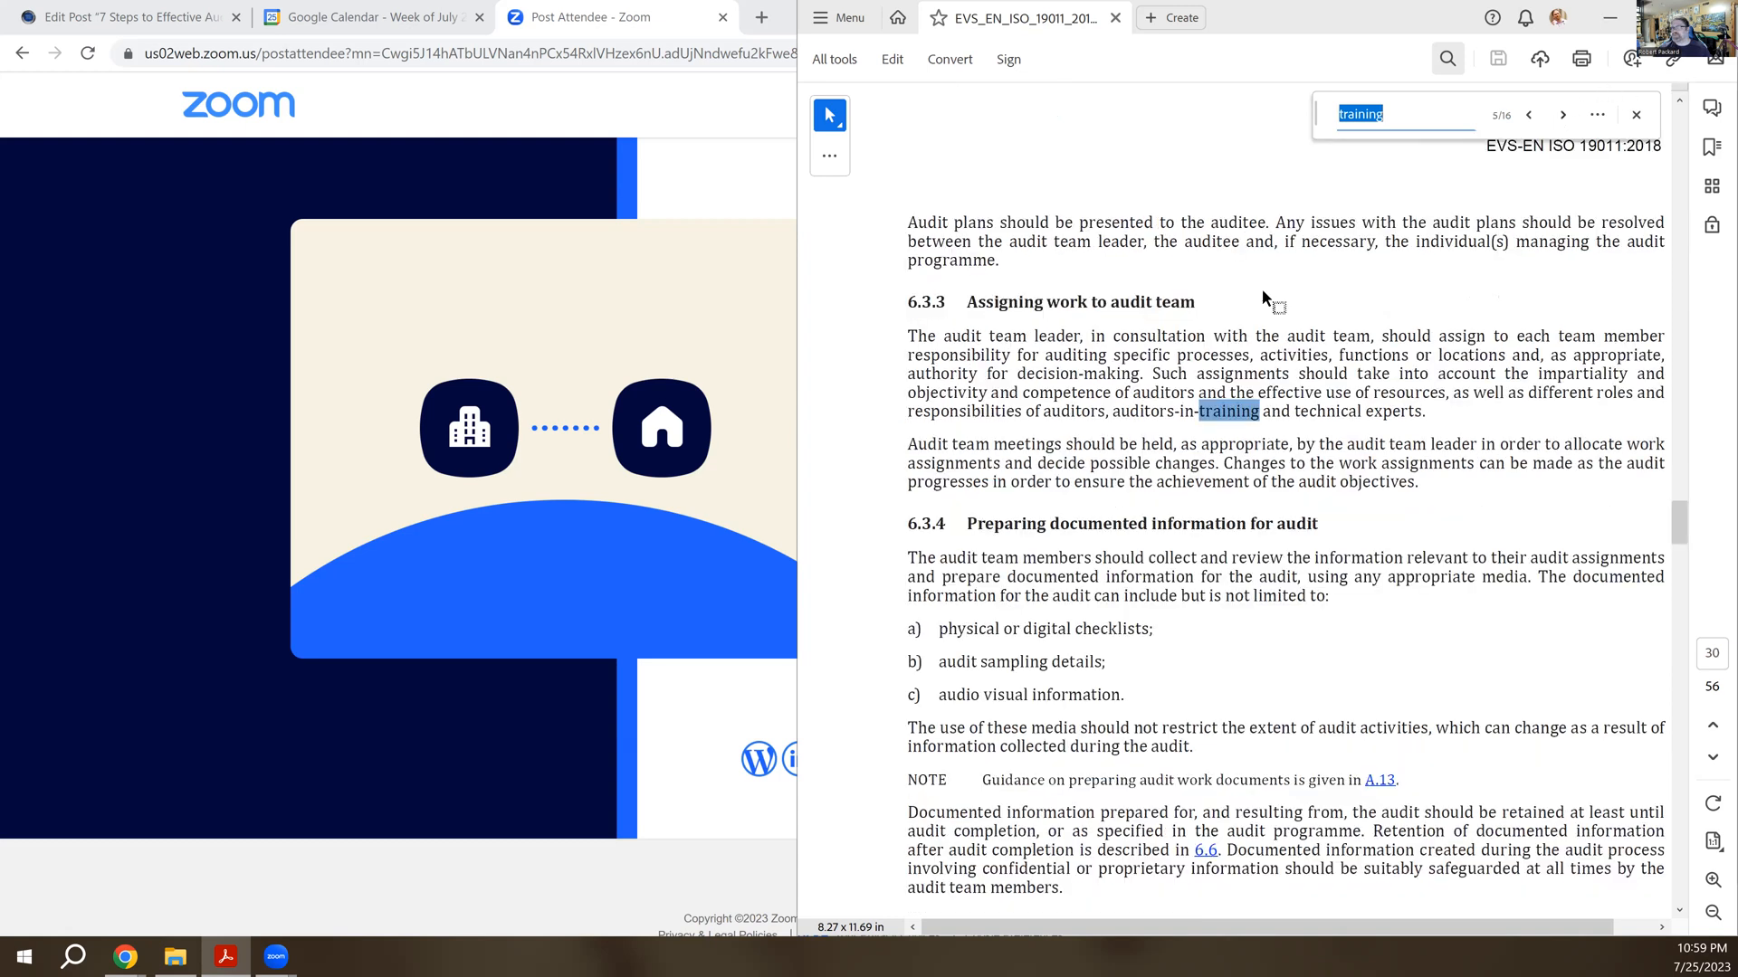
mouse_move(1371, 324)
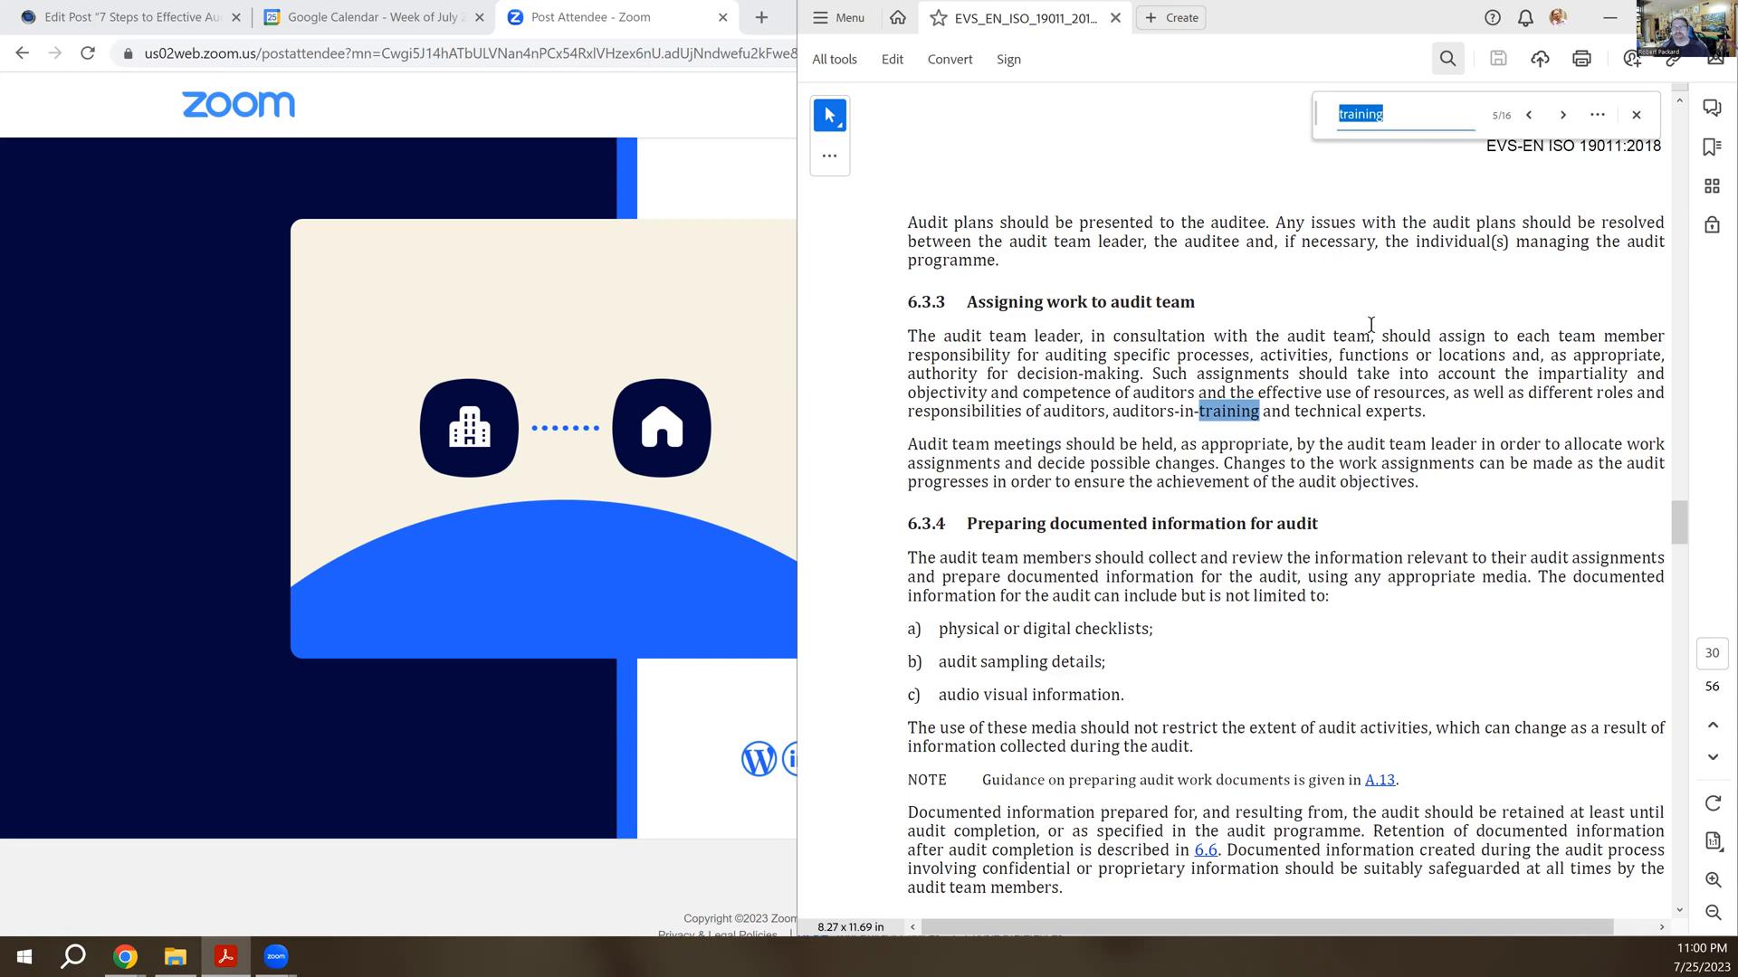
- Show result 6 of 16, in section 7.1 on auditor competence and evaluation, page 37
click(1562, 114)
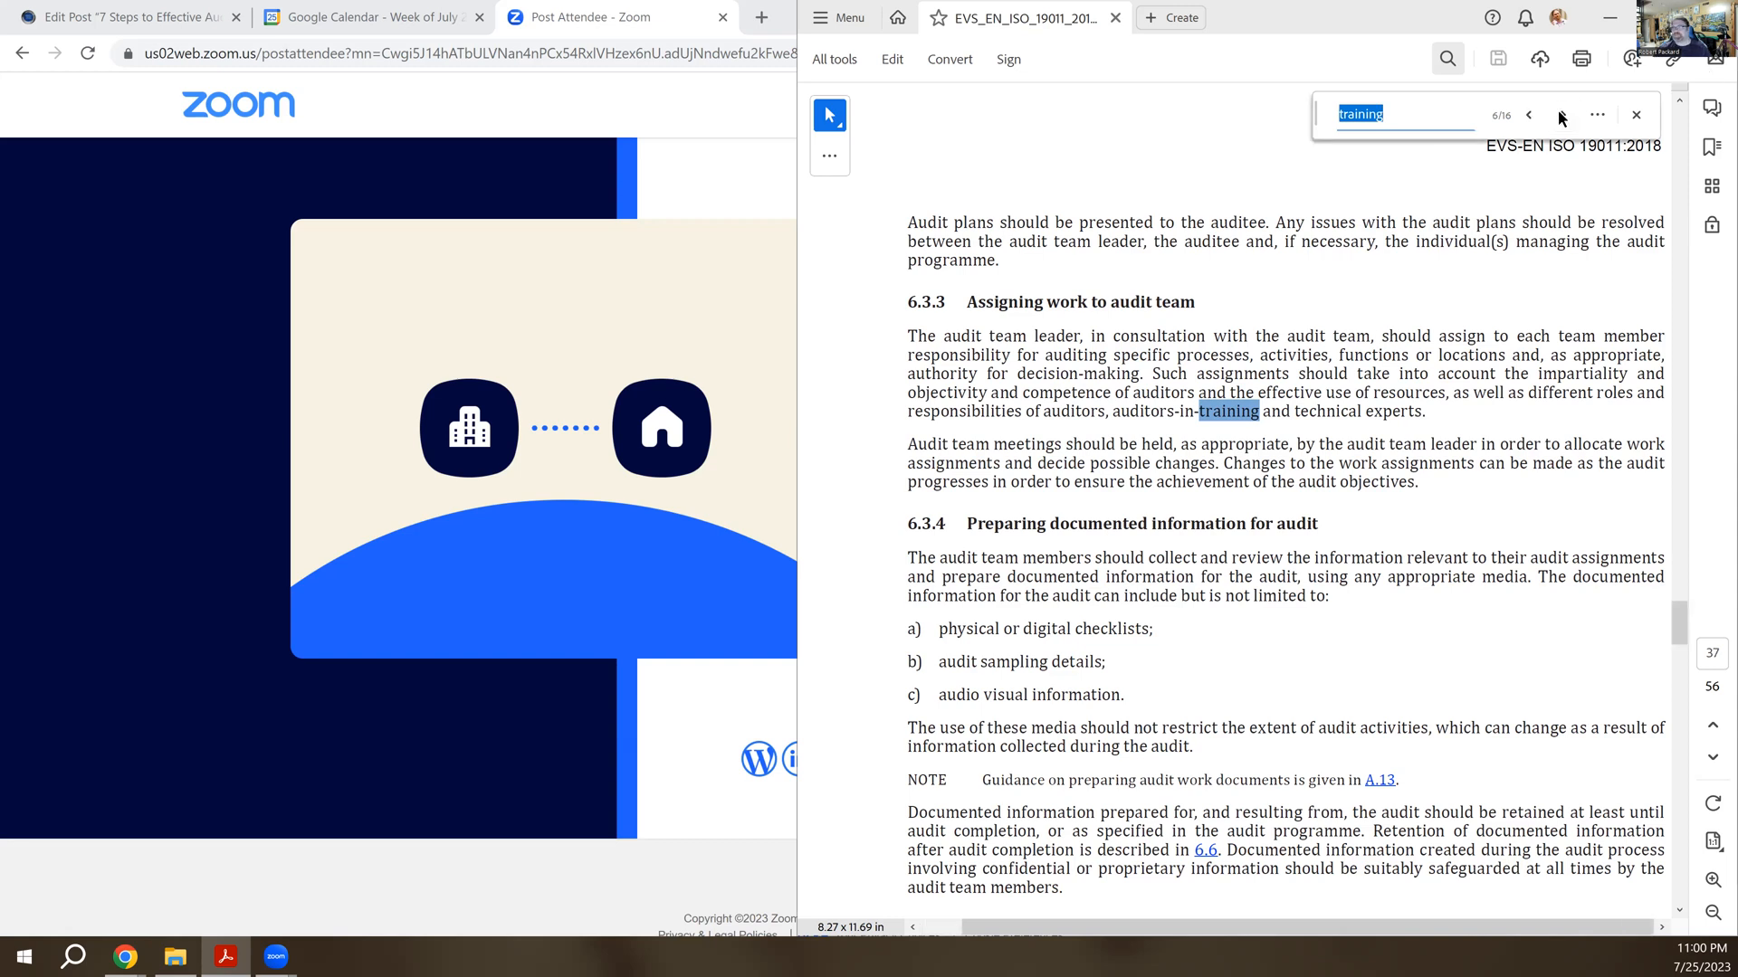
click(1562, 116)
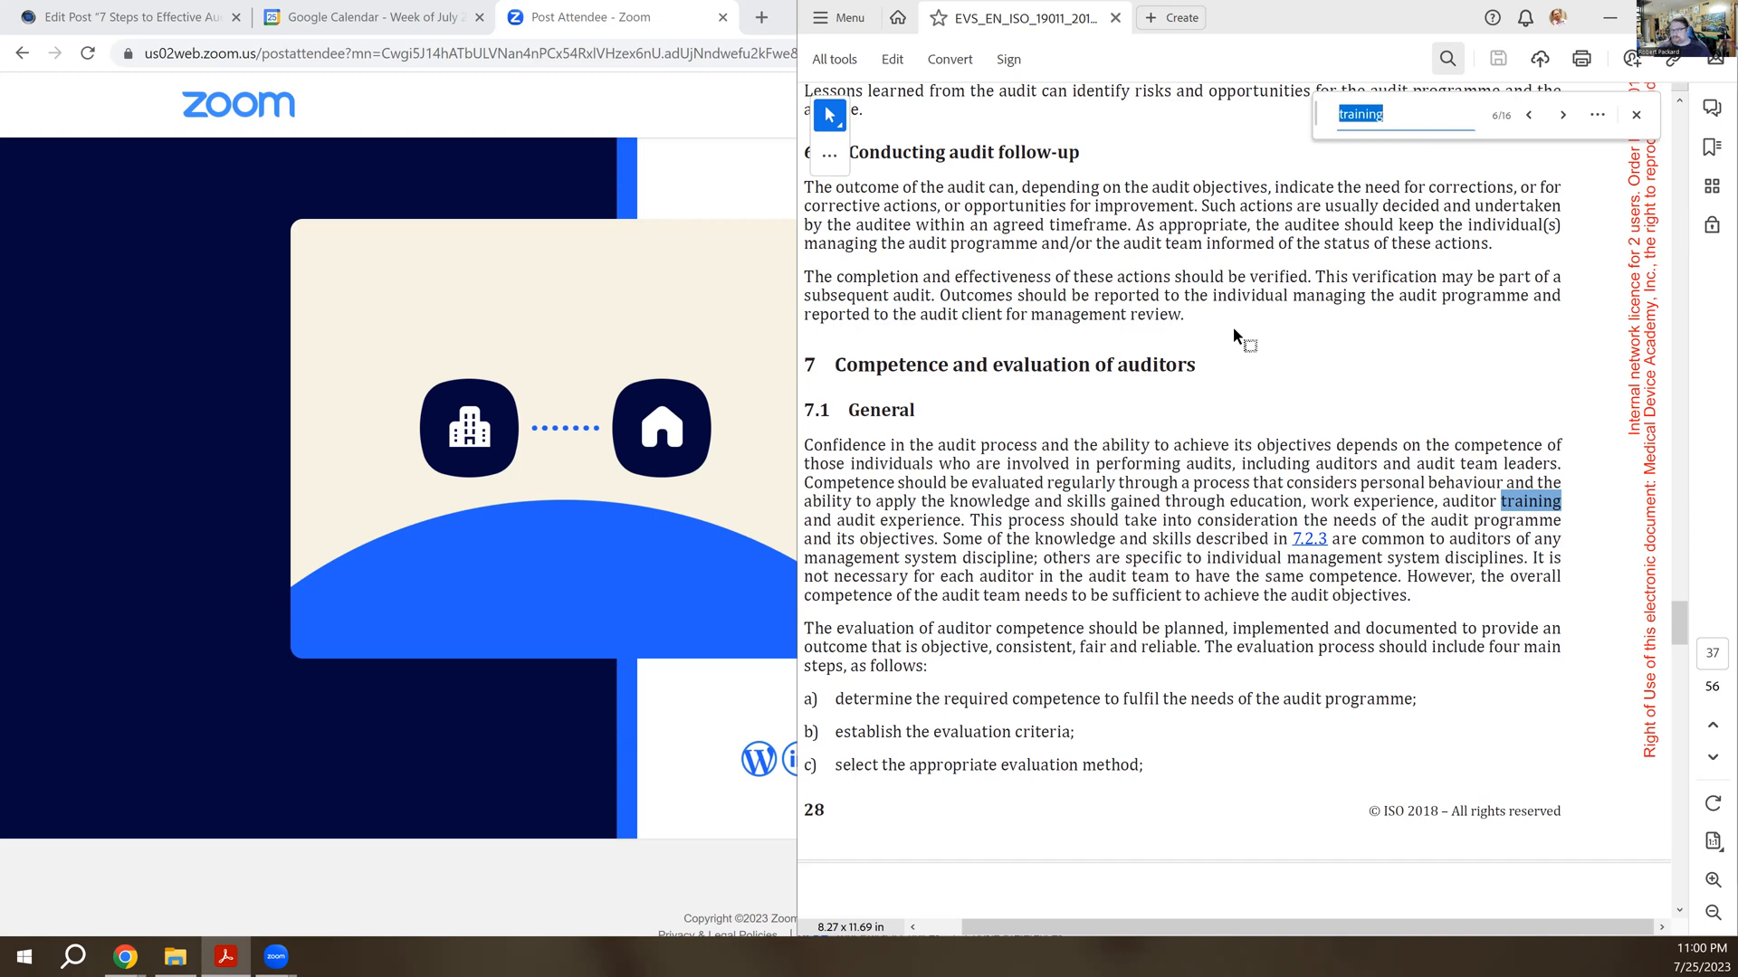
mouse_move(1041, 511)
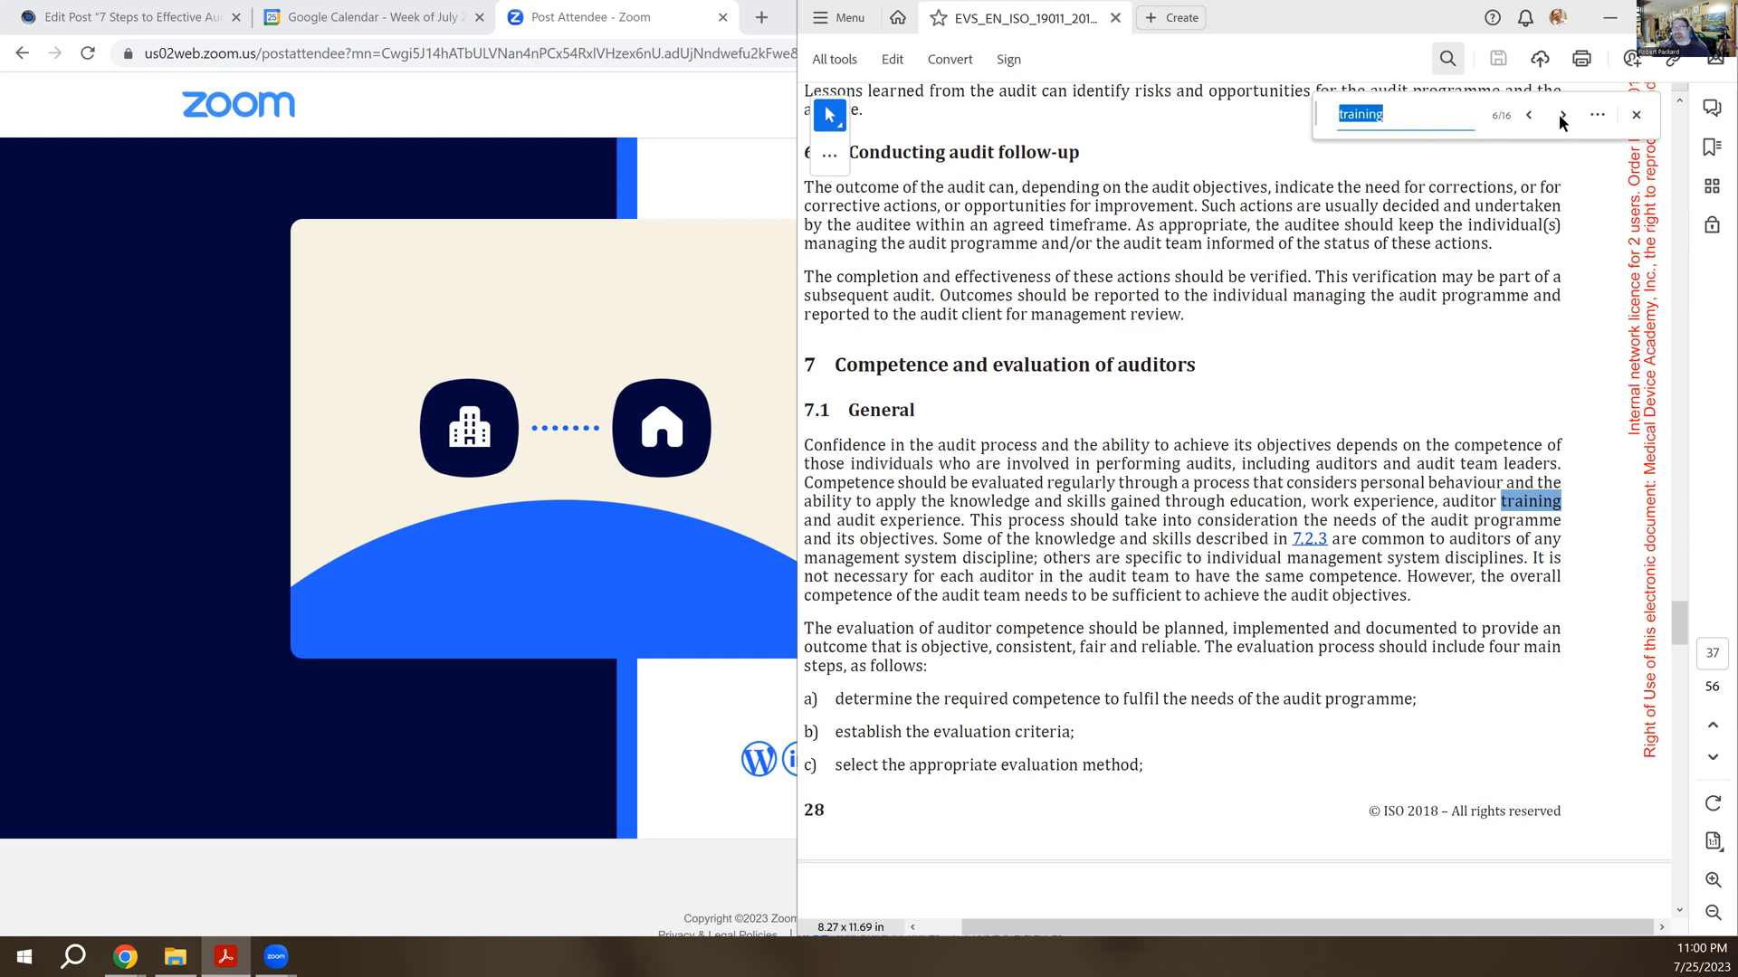
- Step through results 7 and 8 to result 9 of 16, in section 7.2.4 on completing training programmes
click(1560, 116)
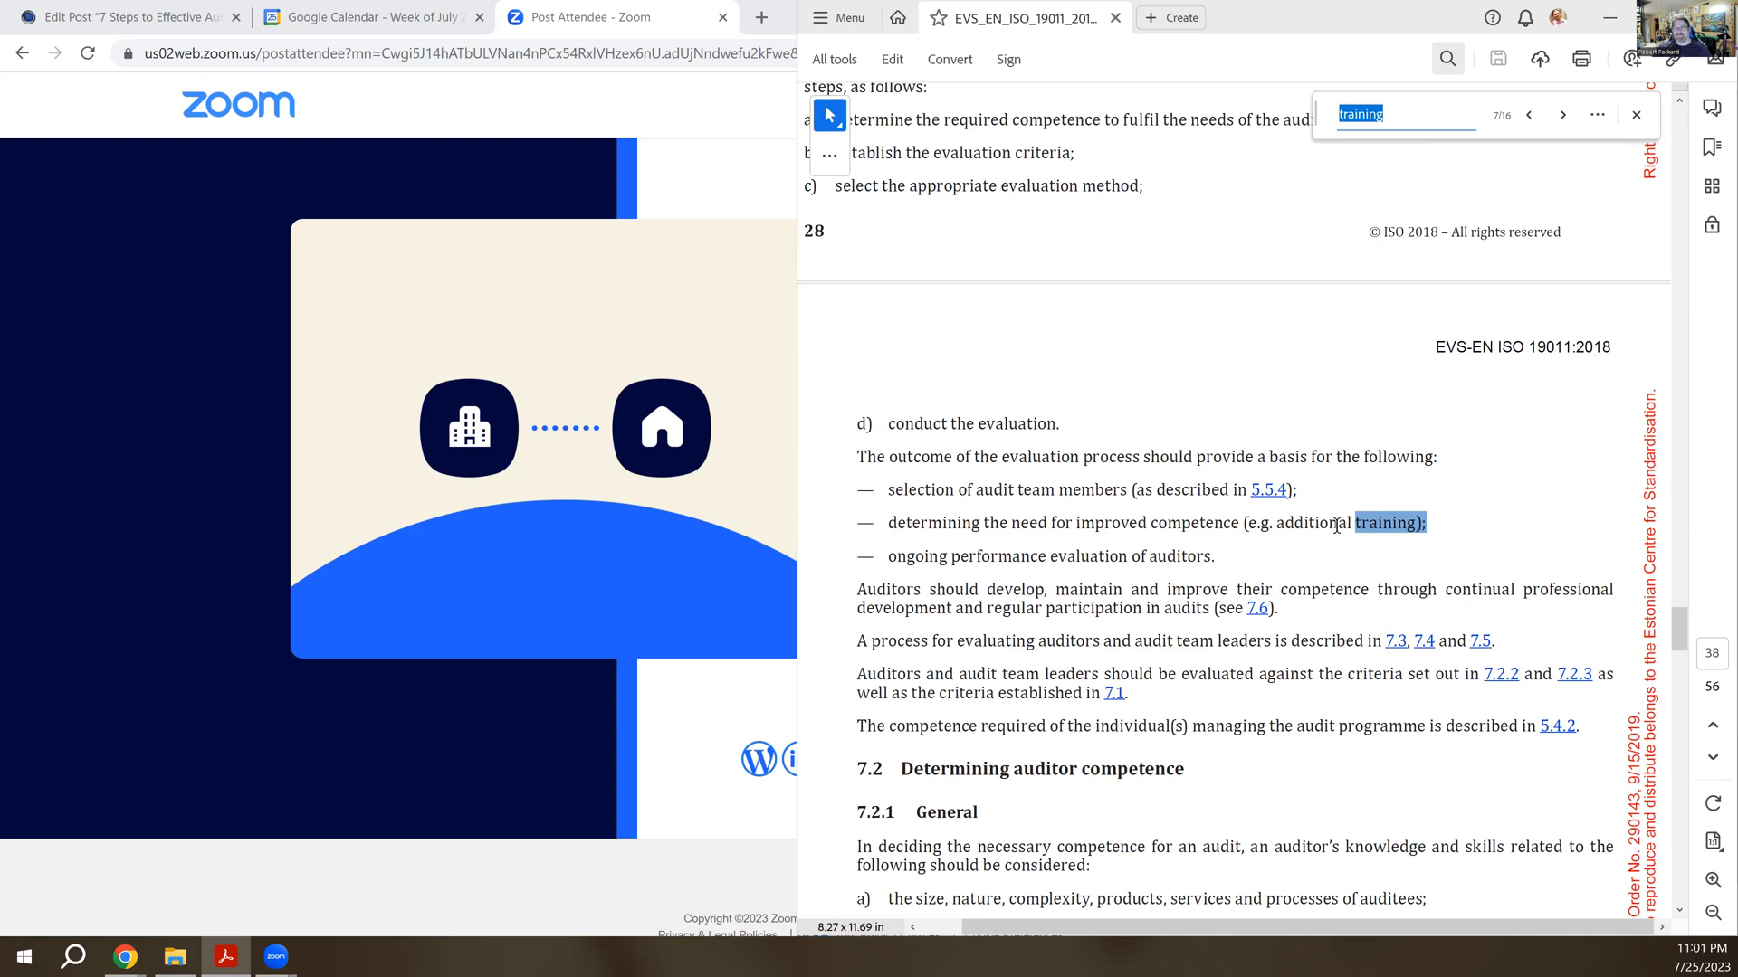
mouse_move(1541, 322)
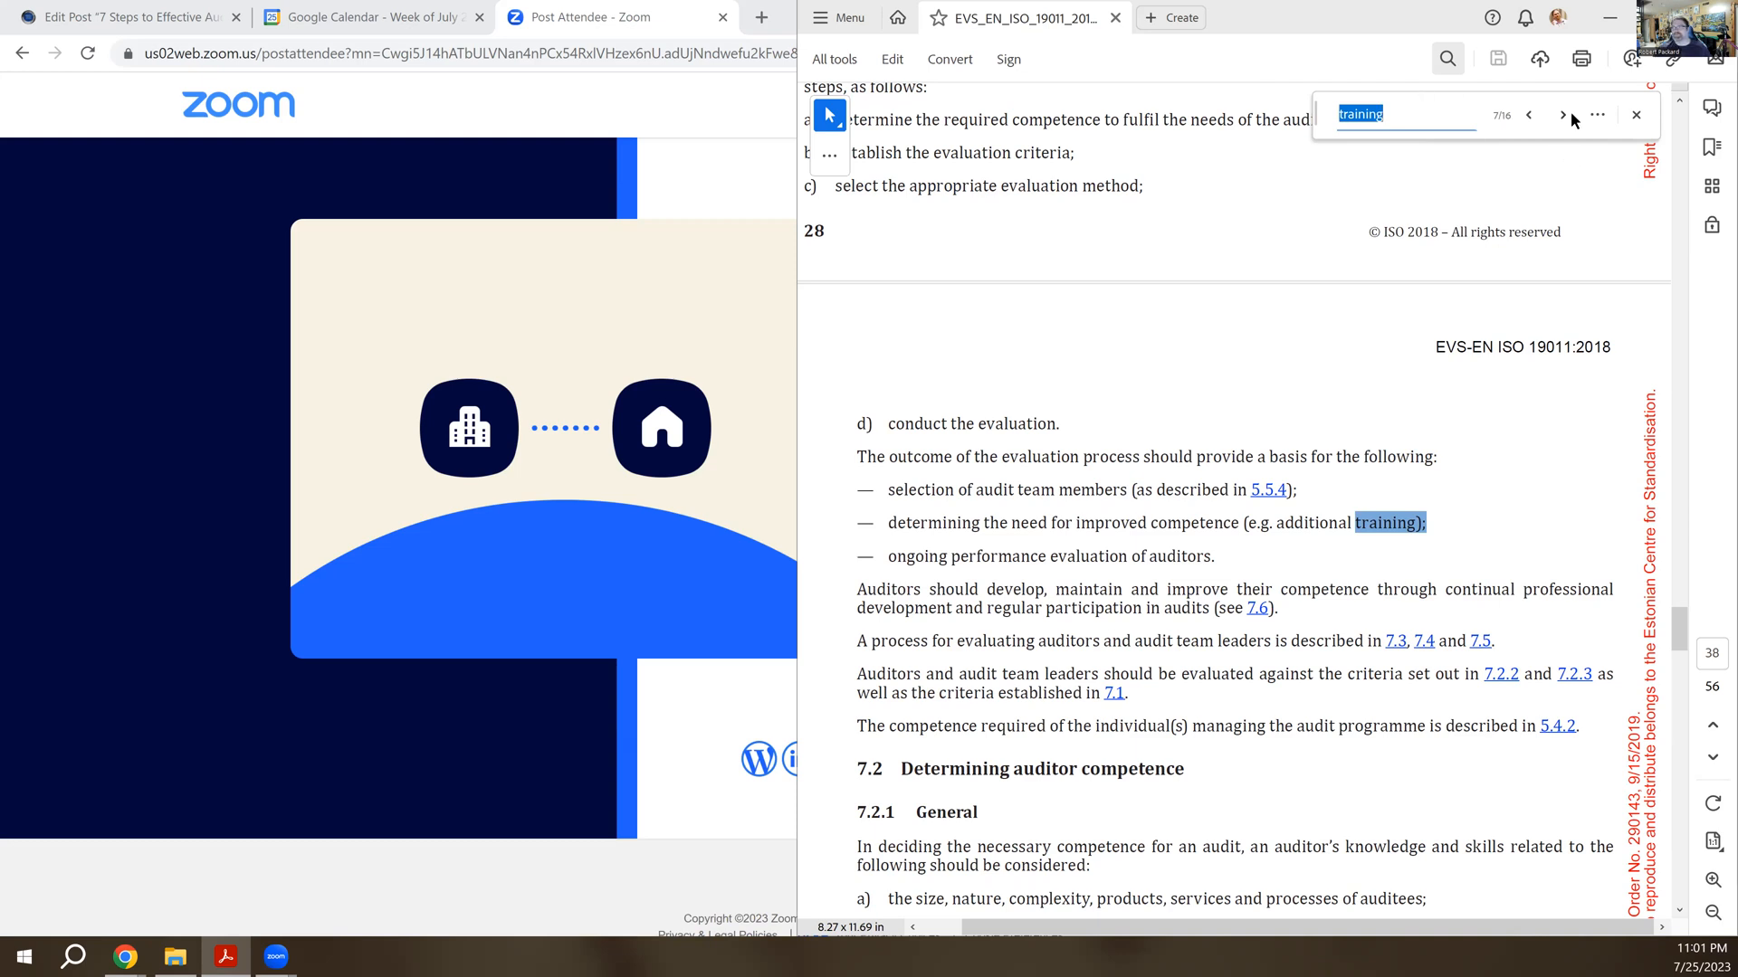
click(1562, 116)
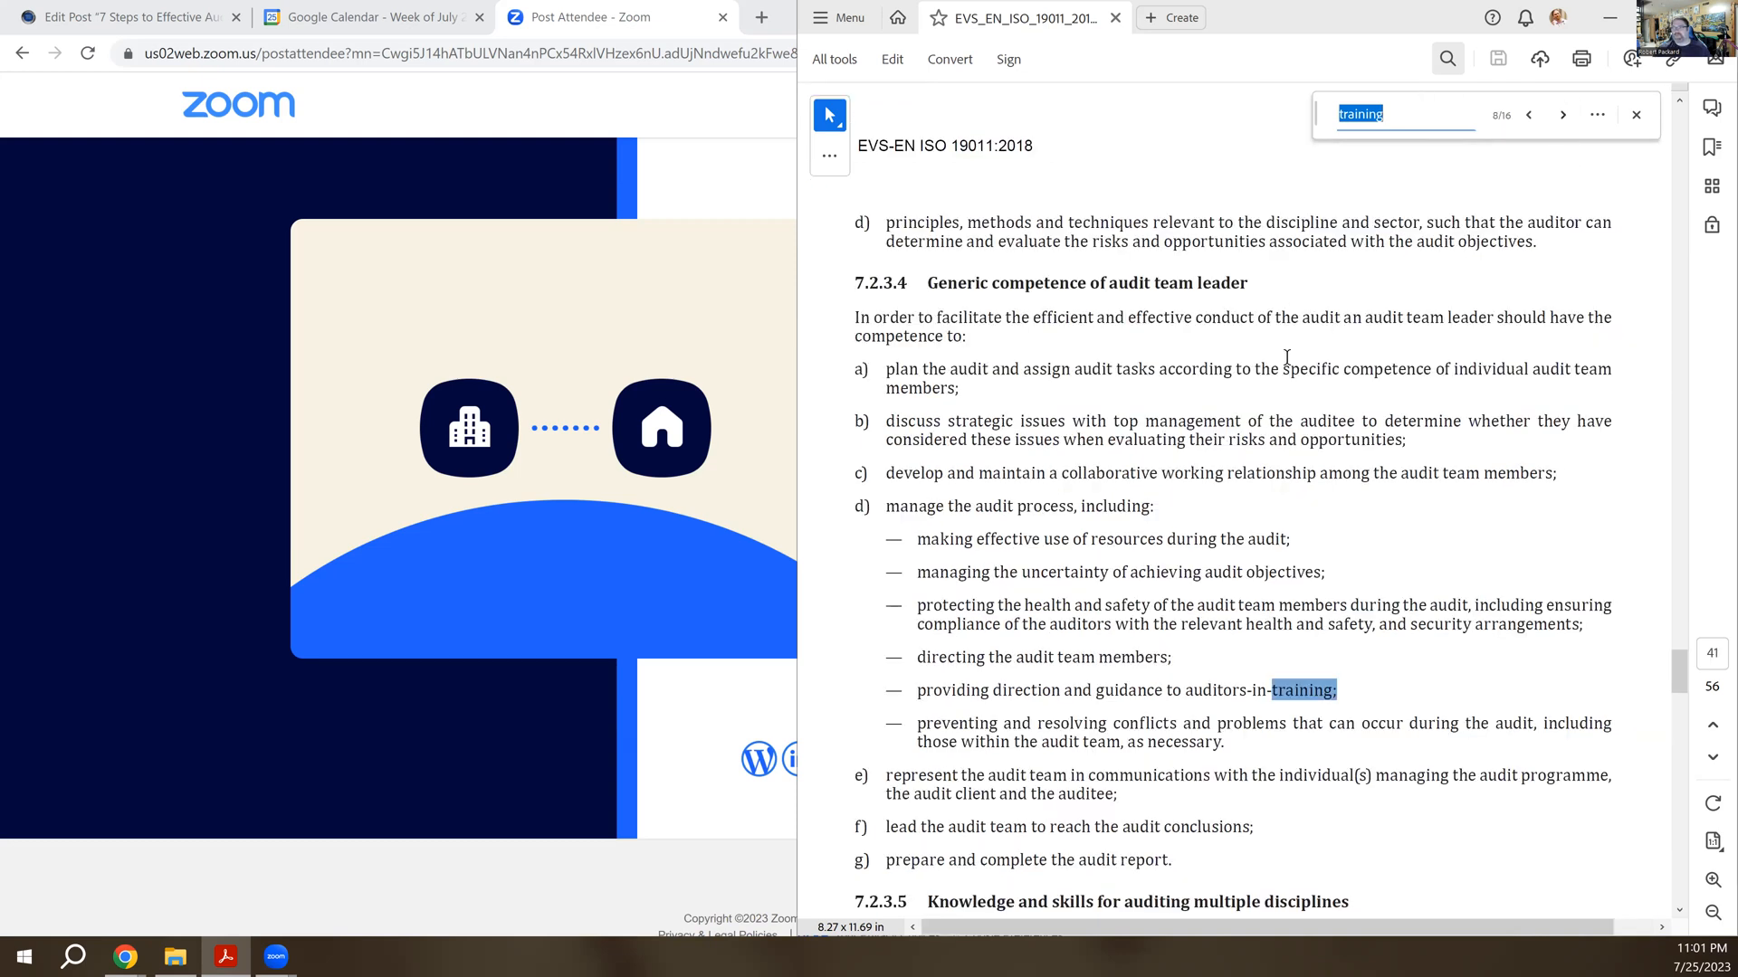
mouse_move(1036, 58)
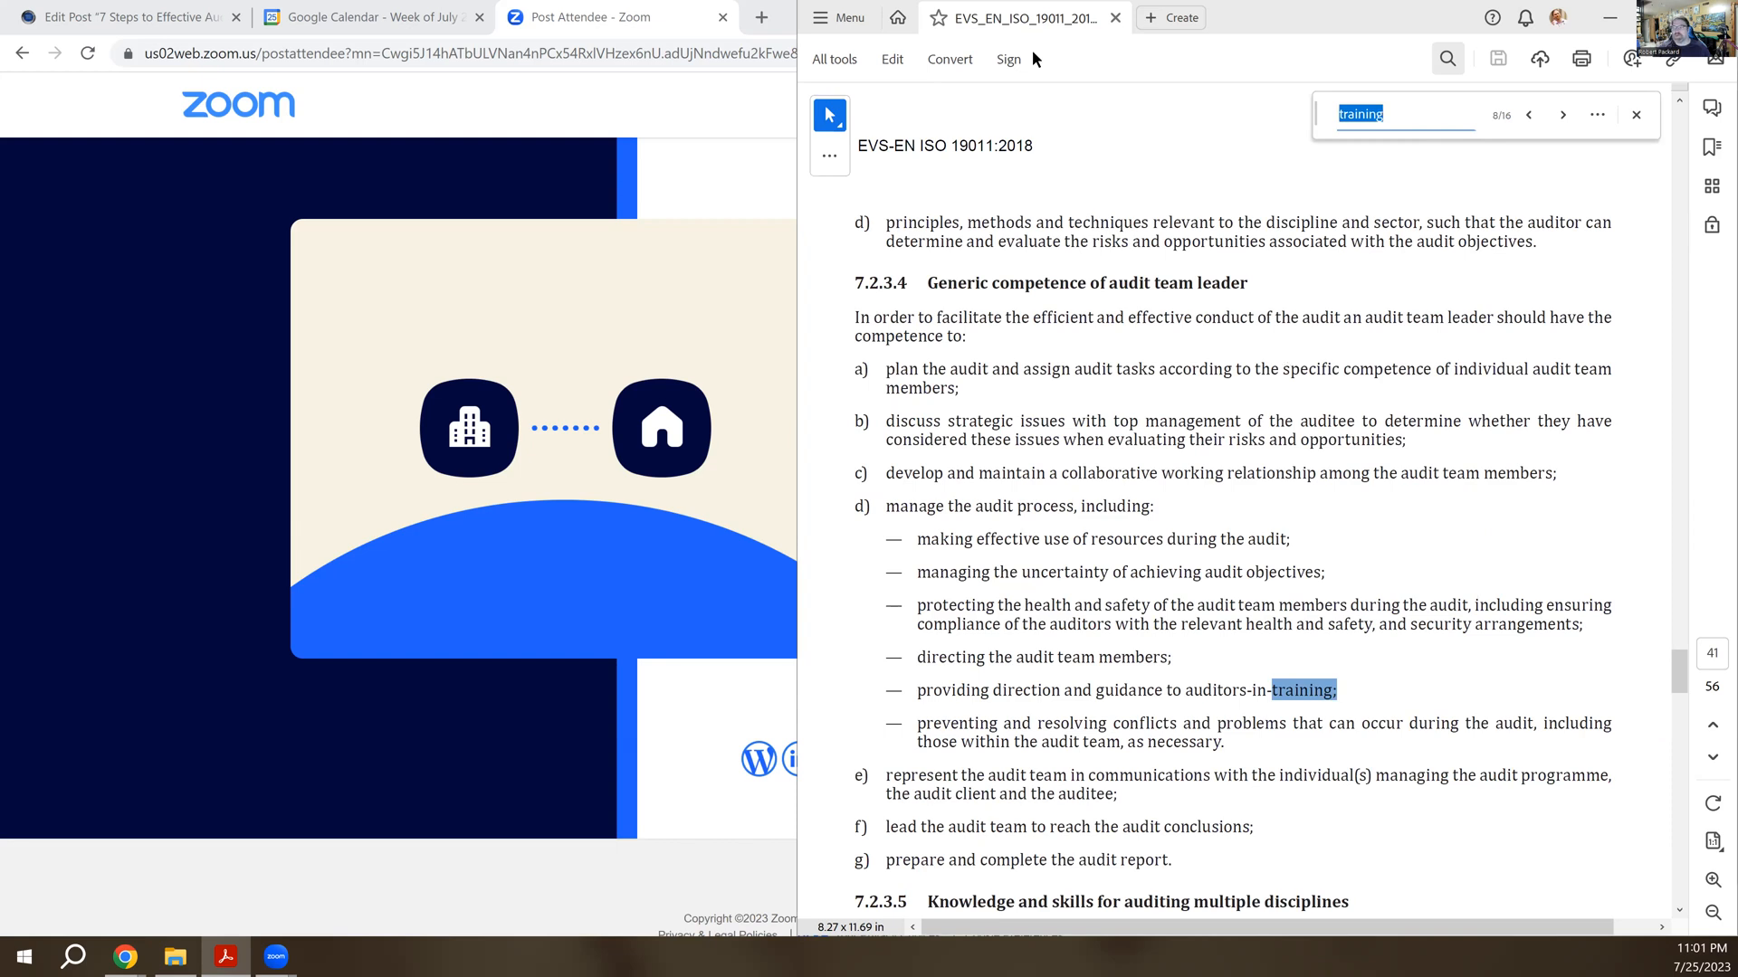
mouse_move(1064, 302)
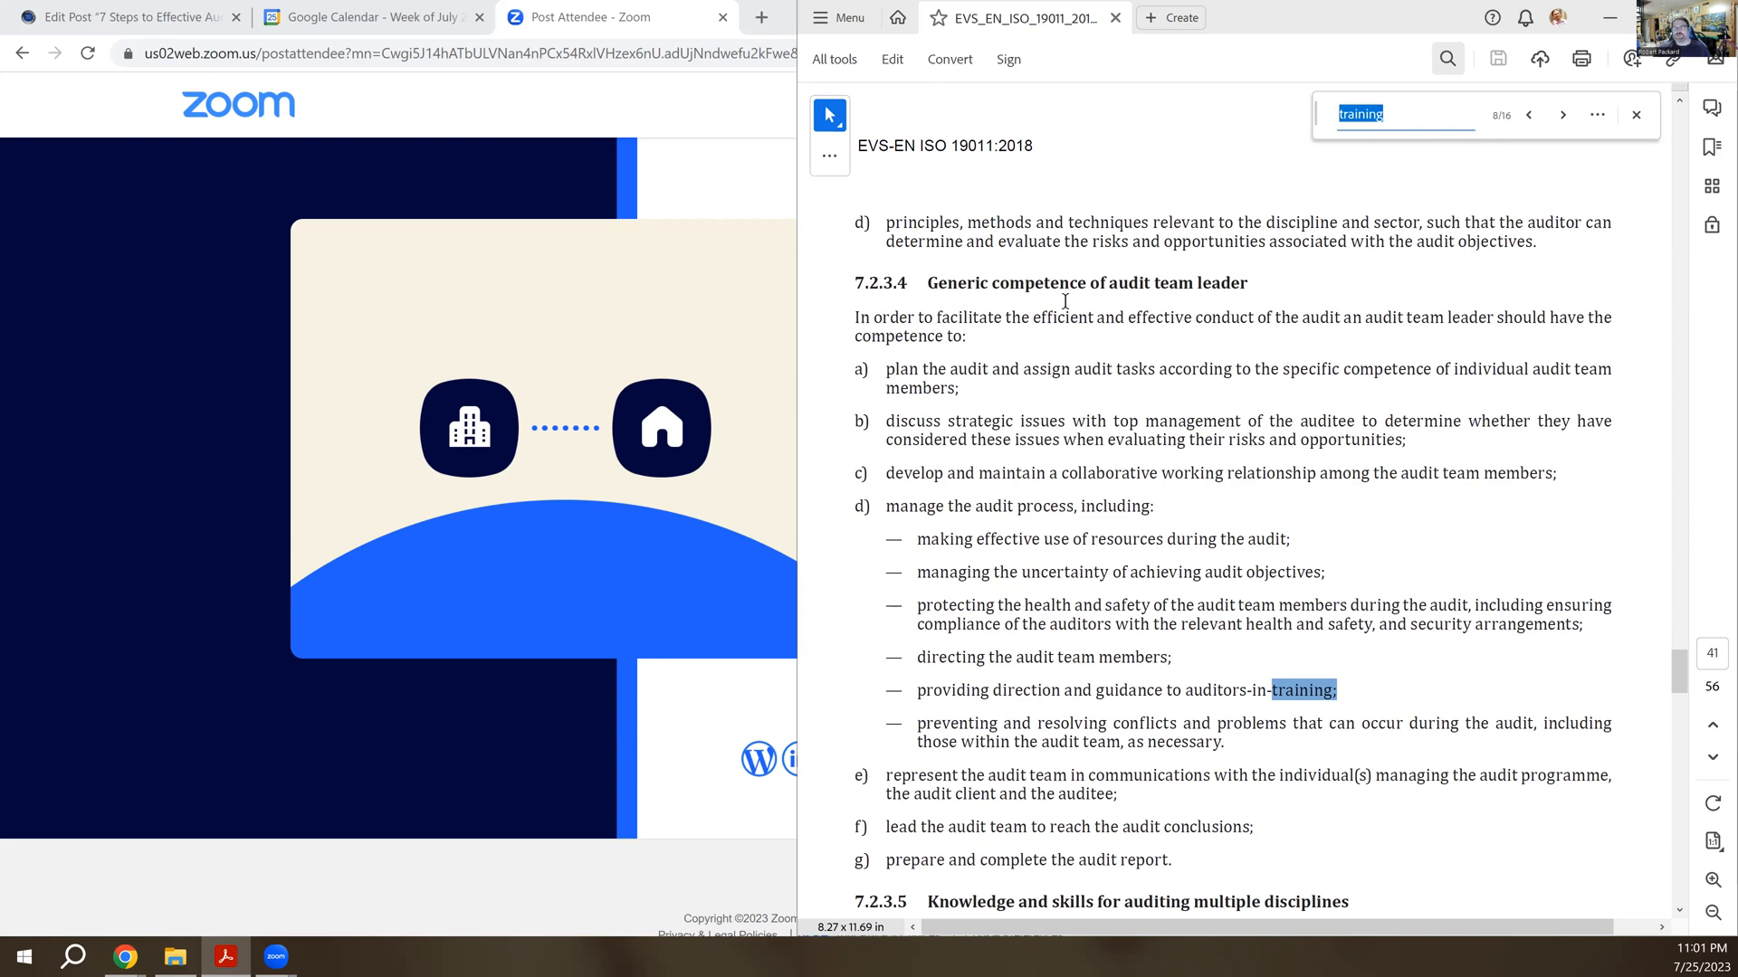
mouse_move(1039, 668)
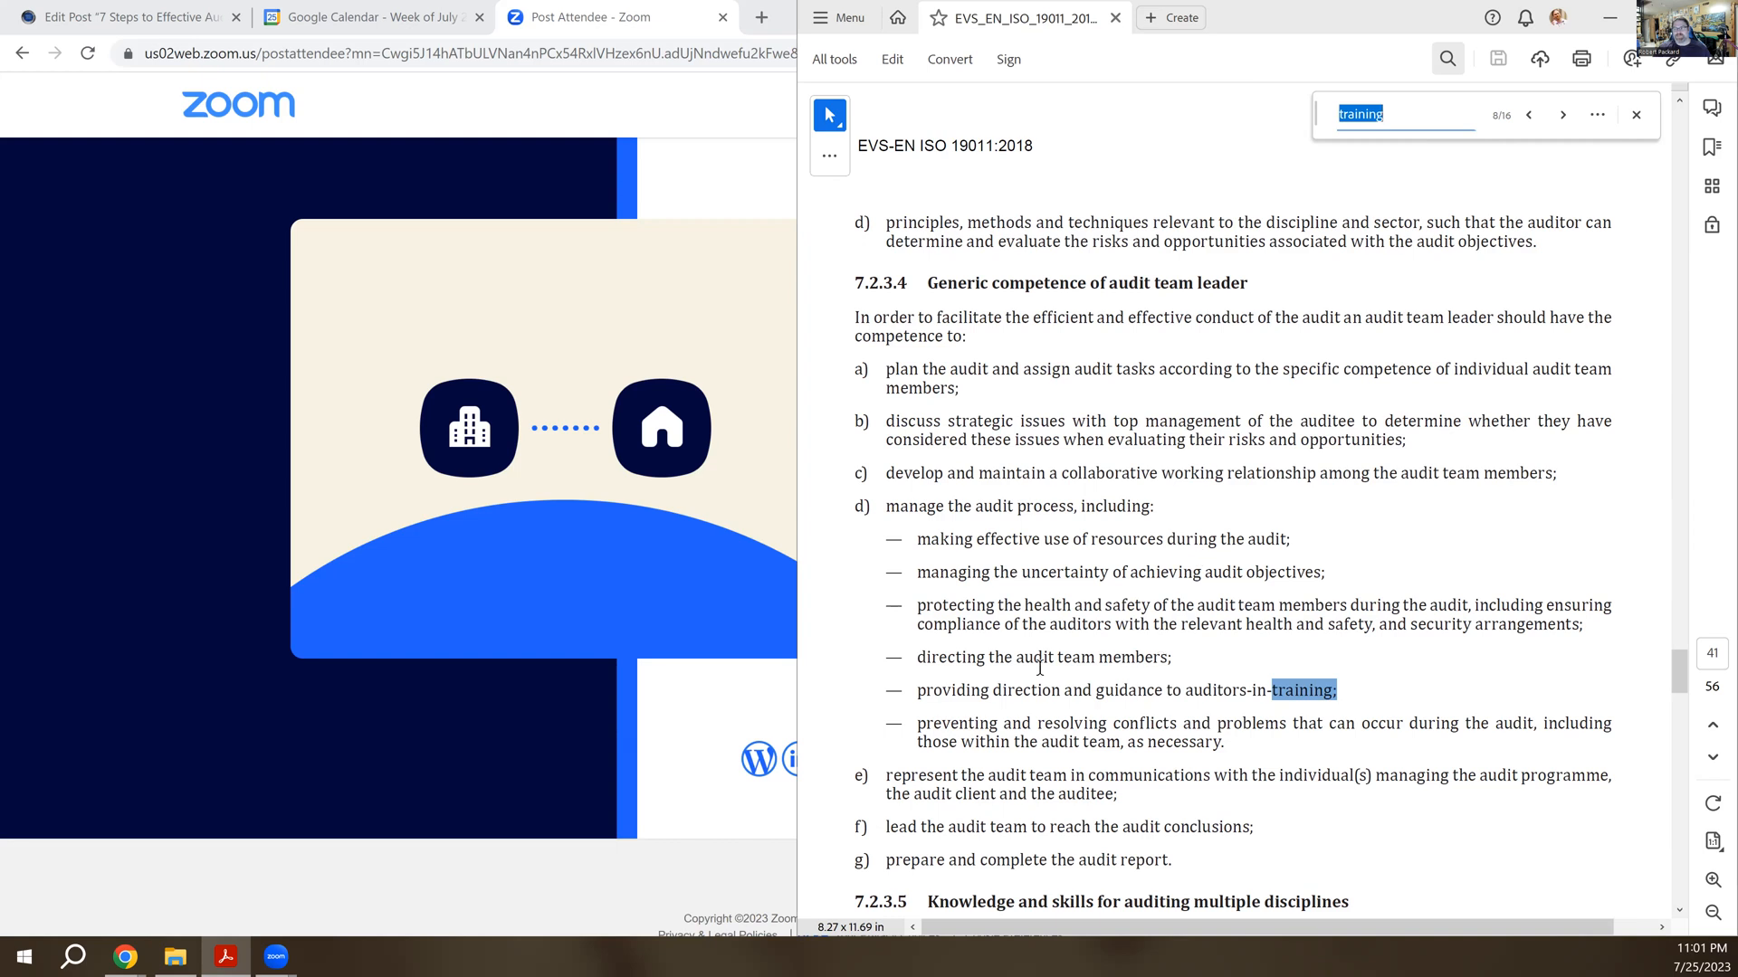
mouse_move(1024, 676)
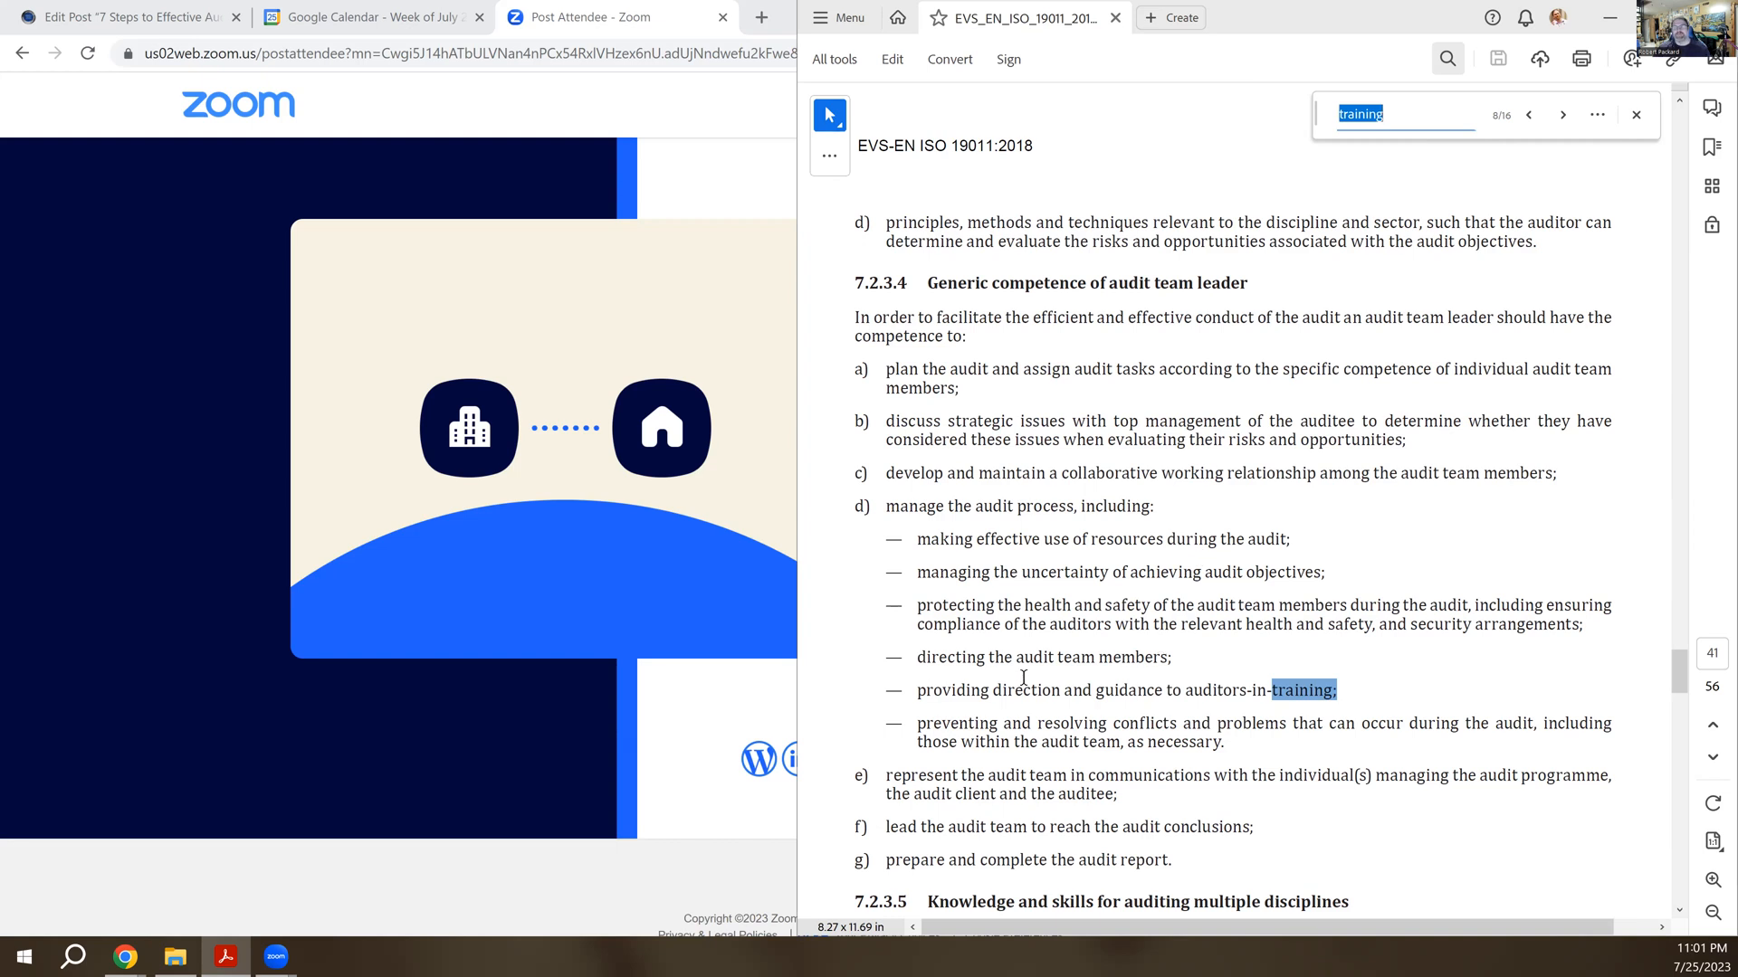
mouse_move(1225, 715)
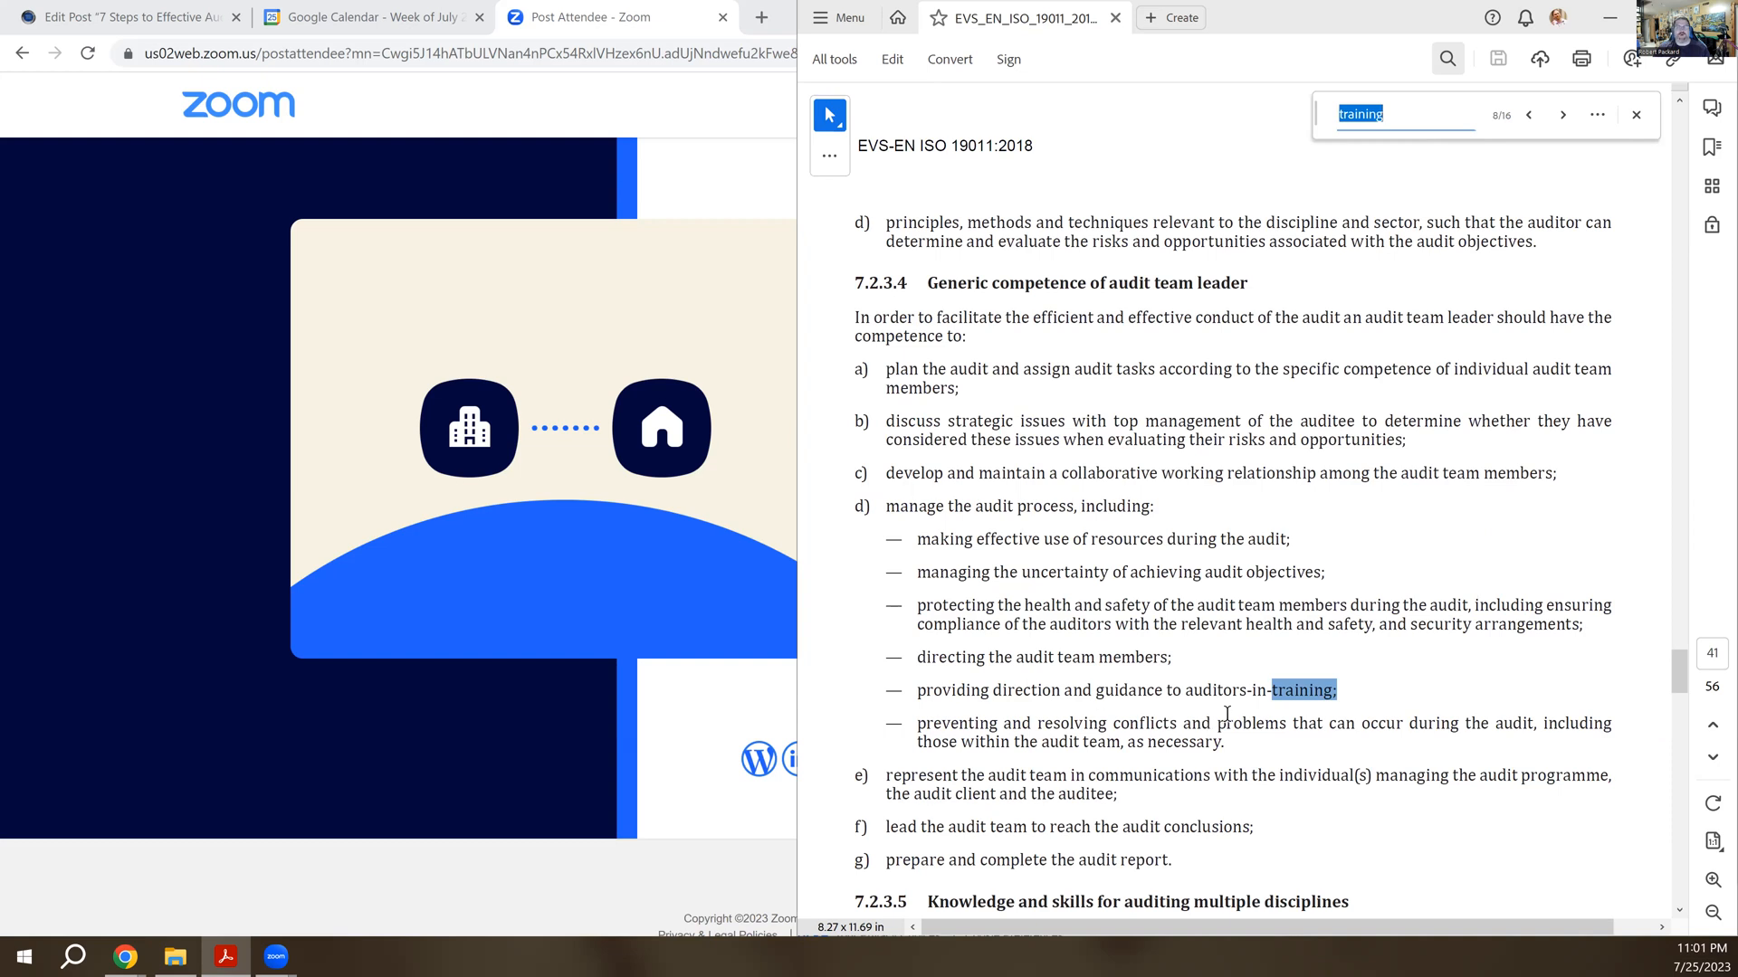
mouse_move(1193, 699)
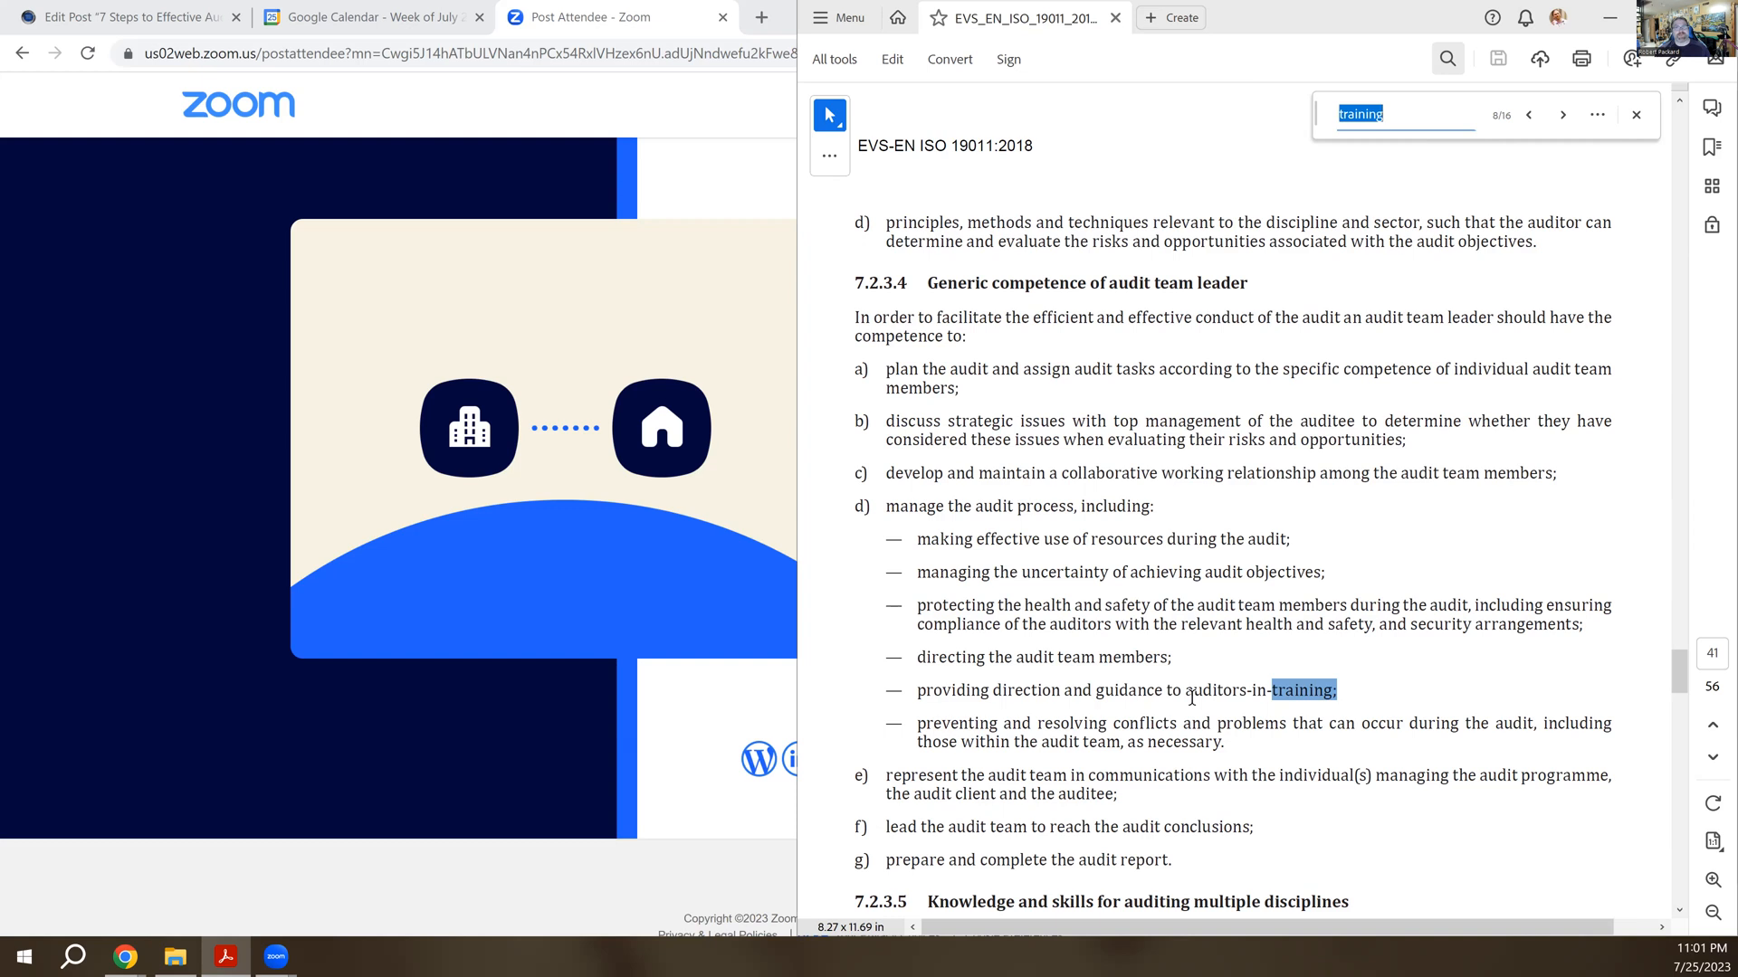
mouse_move(1551, 809)
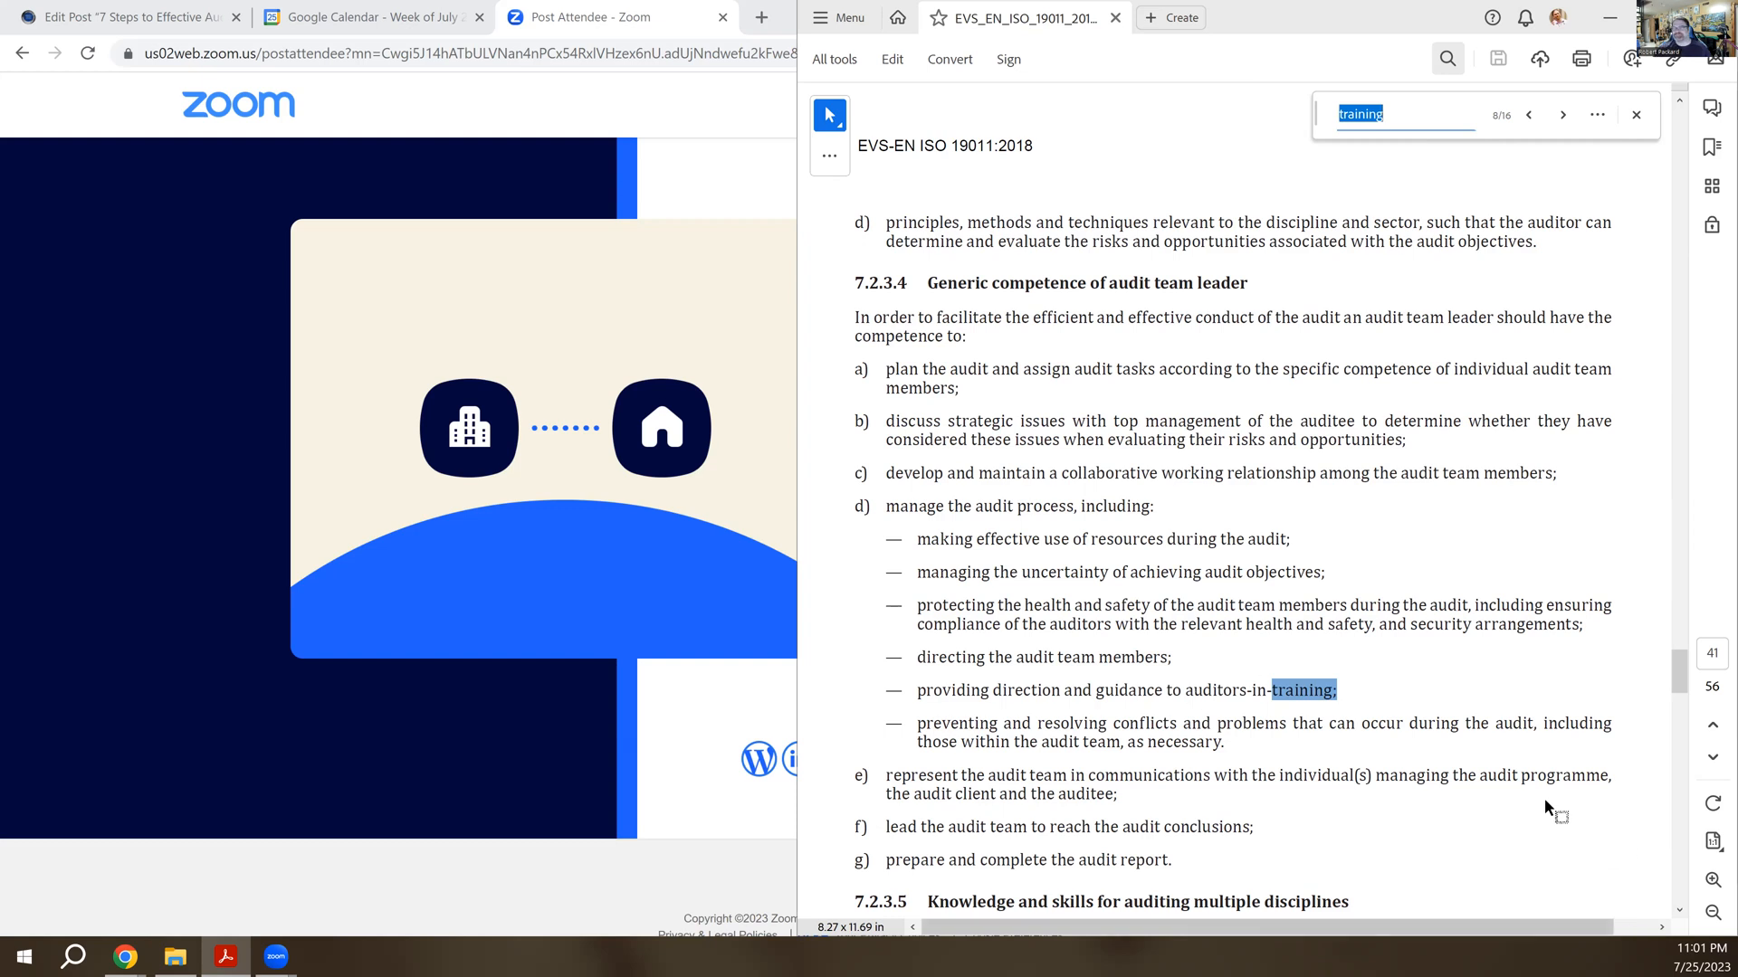
click(1562, 114)
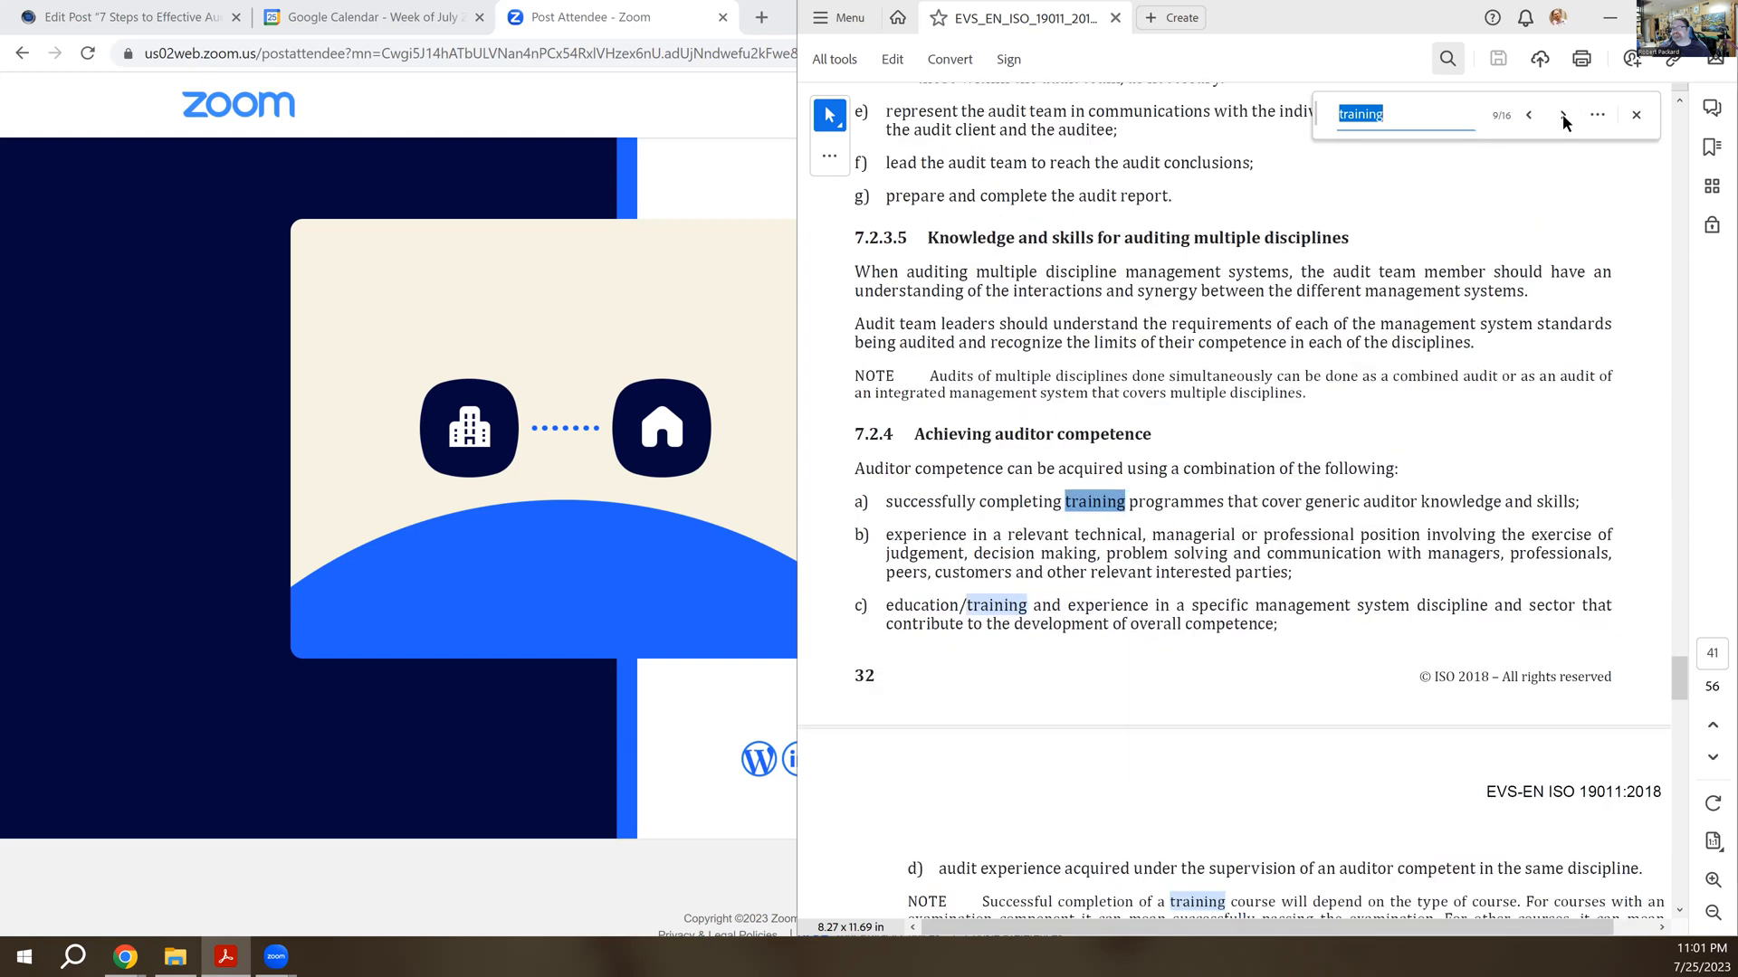
mouse_move(1202, 359)
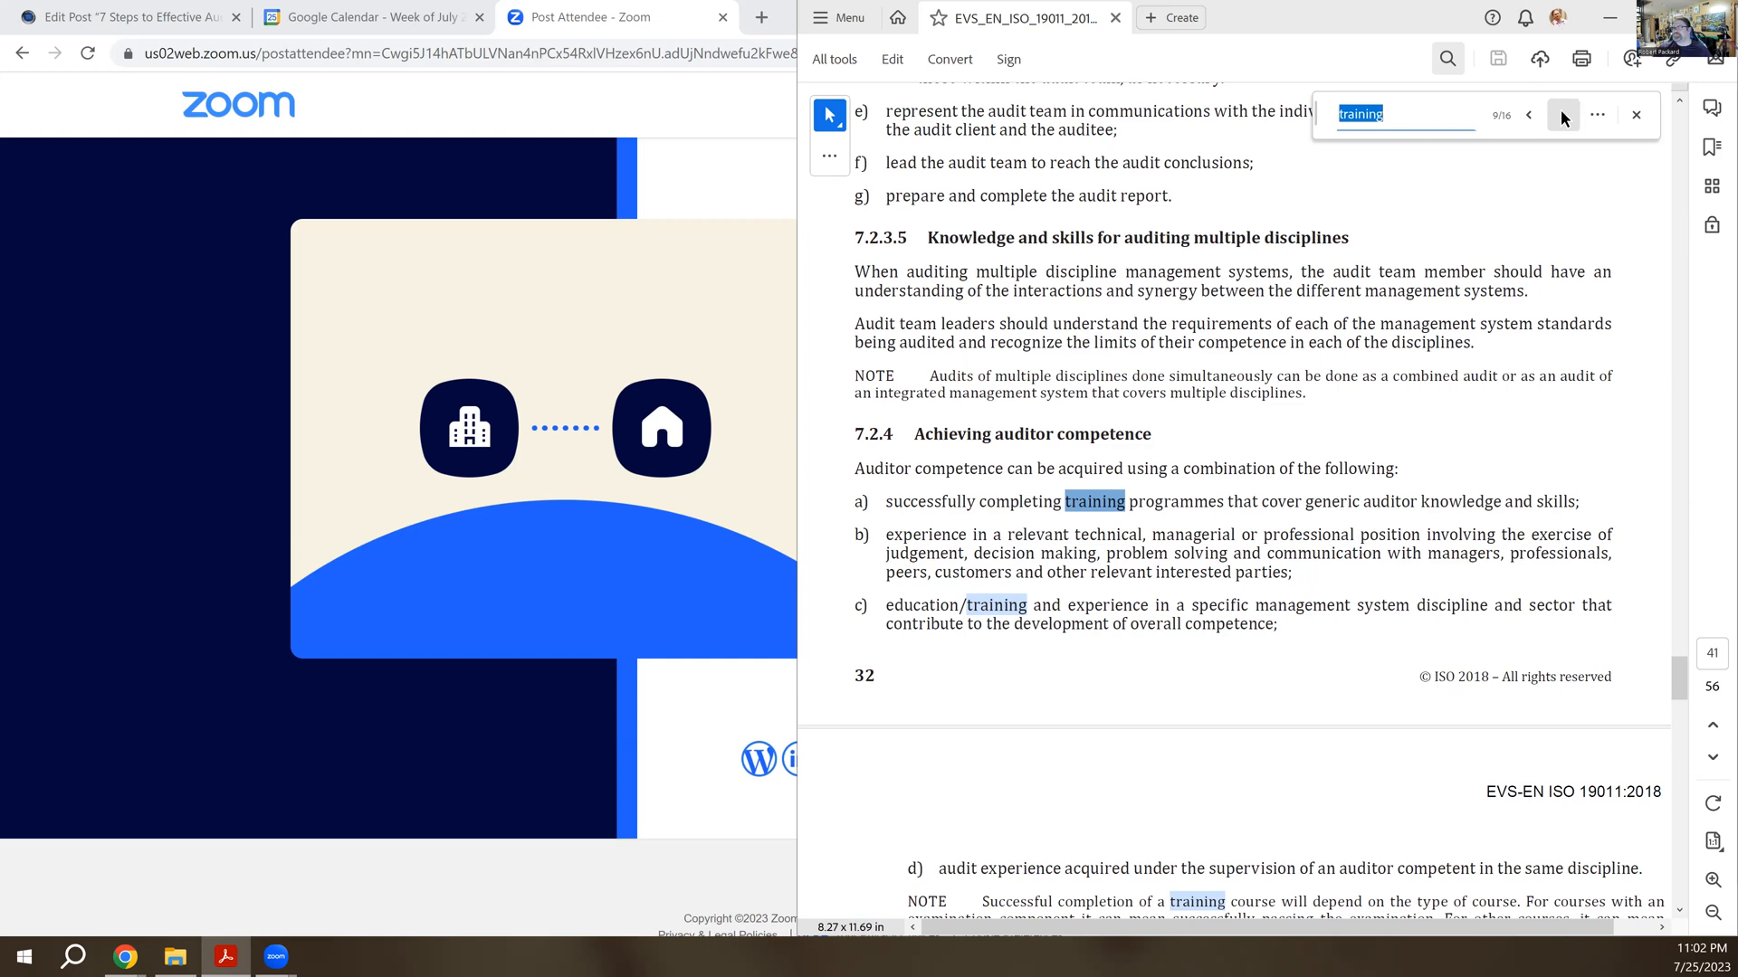
- Reach result 11 of 16, the note on successful completion of a training course, scrolled into view
click(1560, 116)
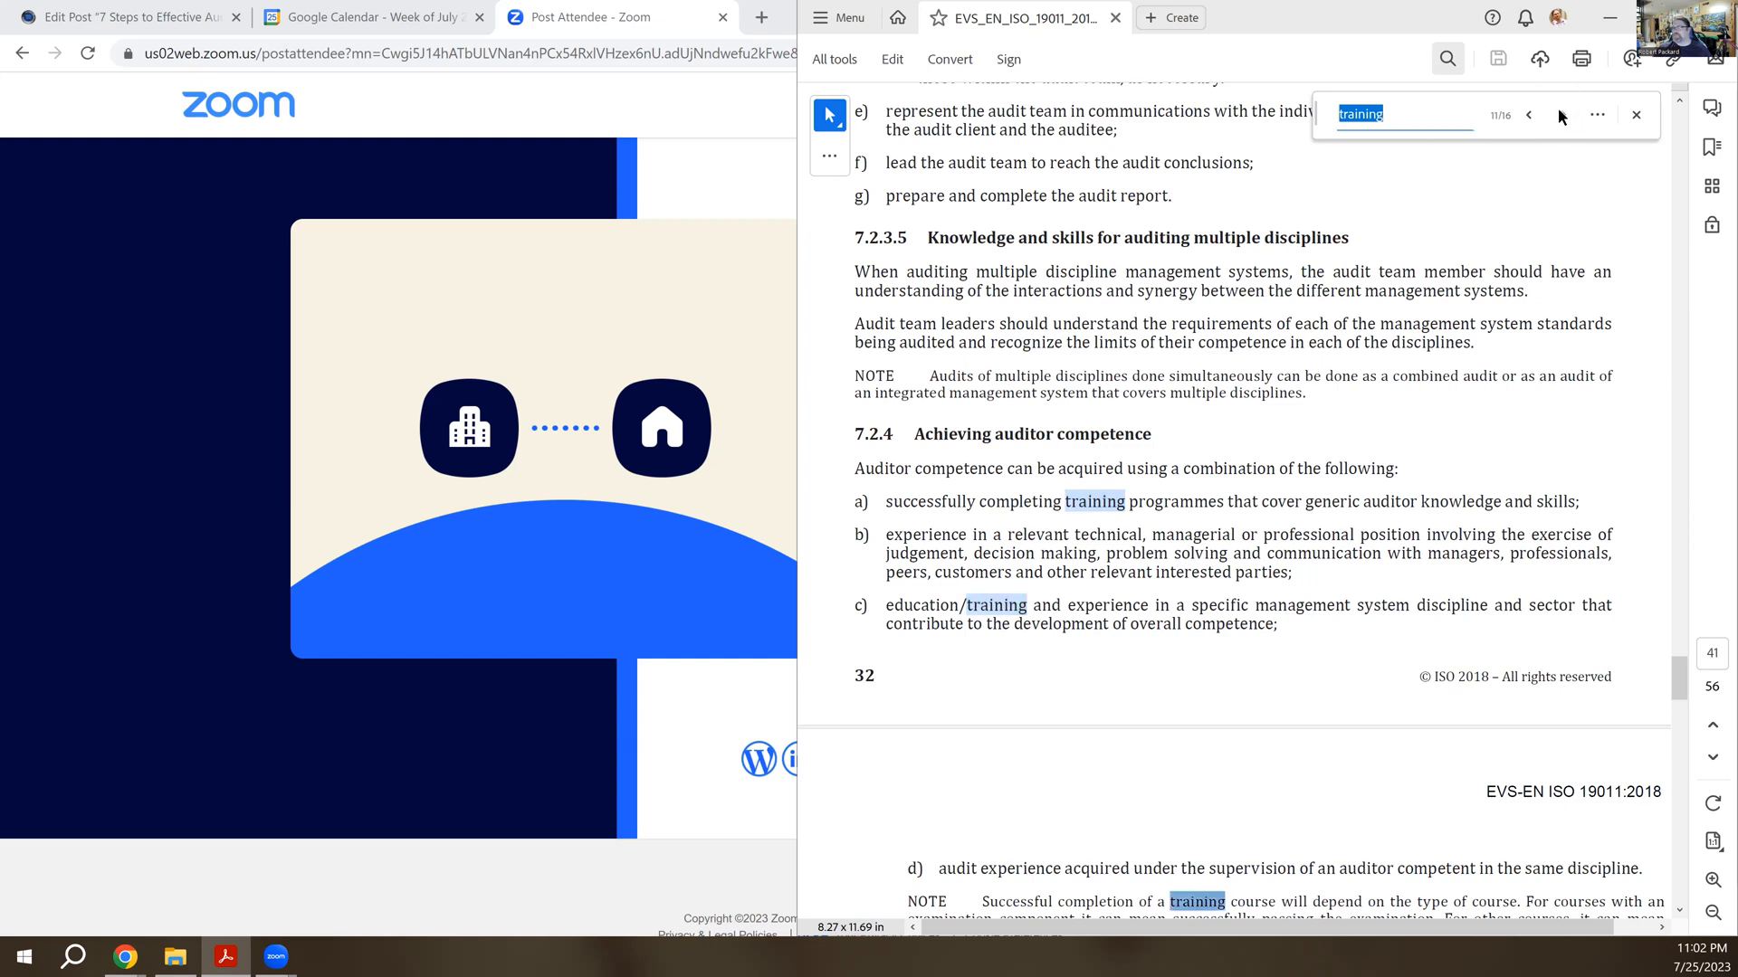
mouse_move(1446, 349)
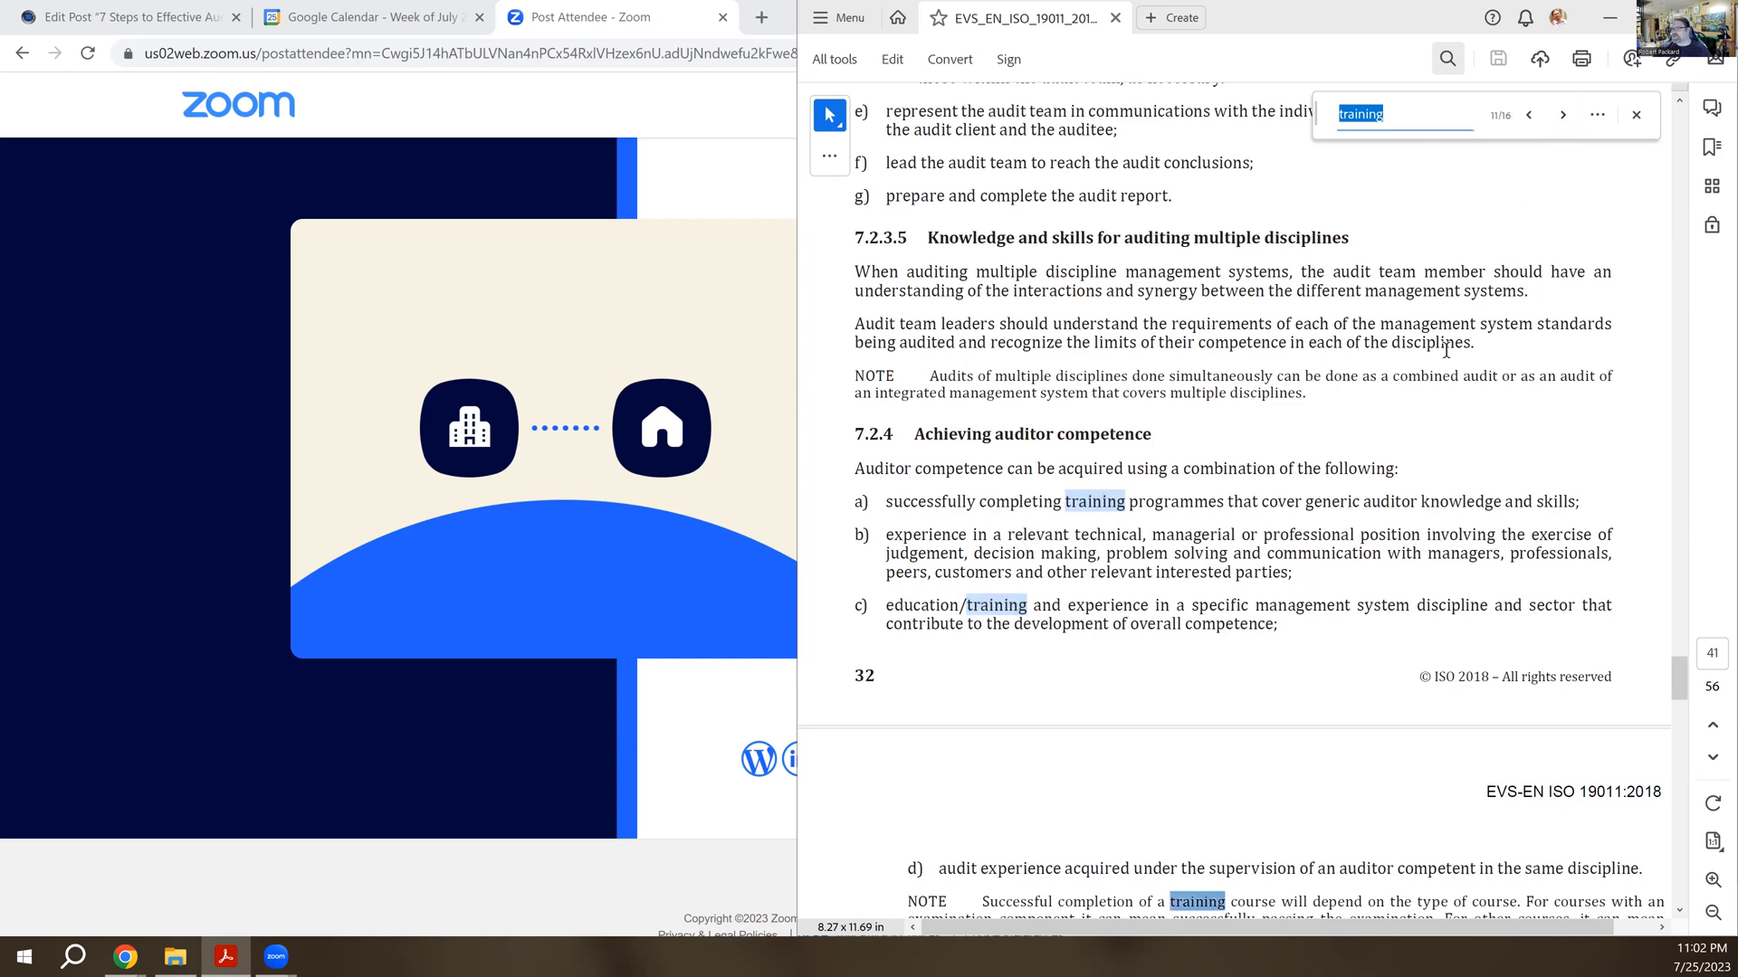
scroll(down, 3)
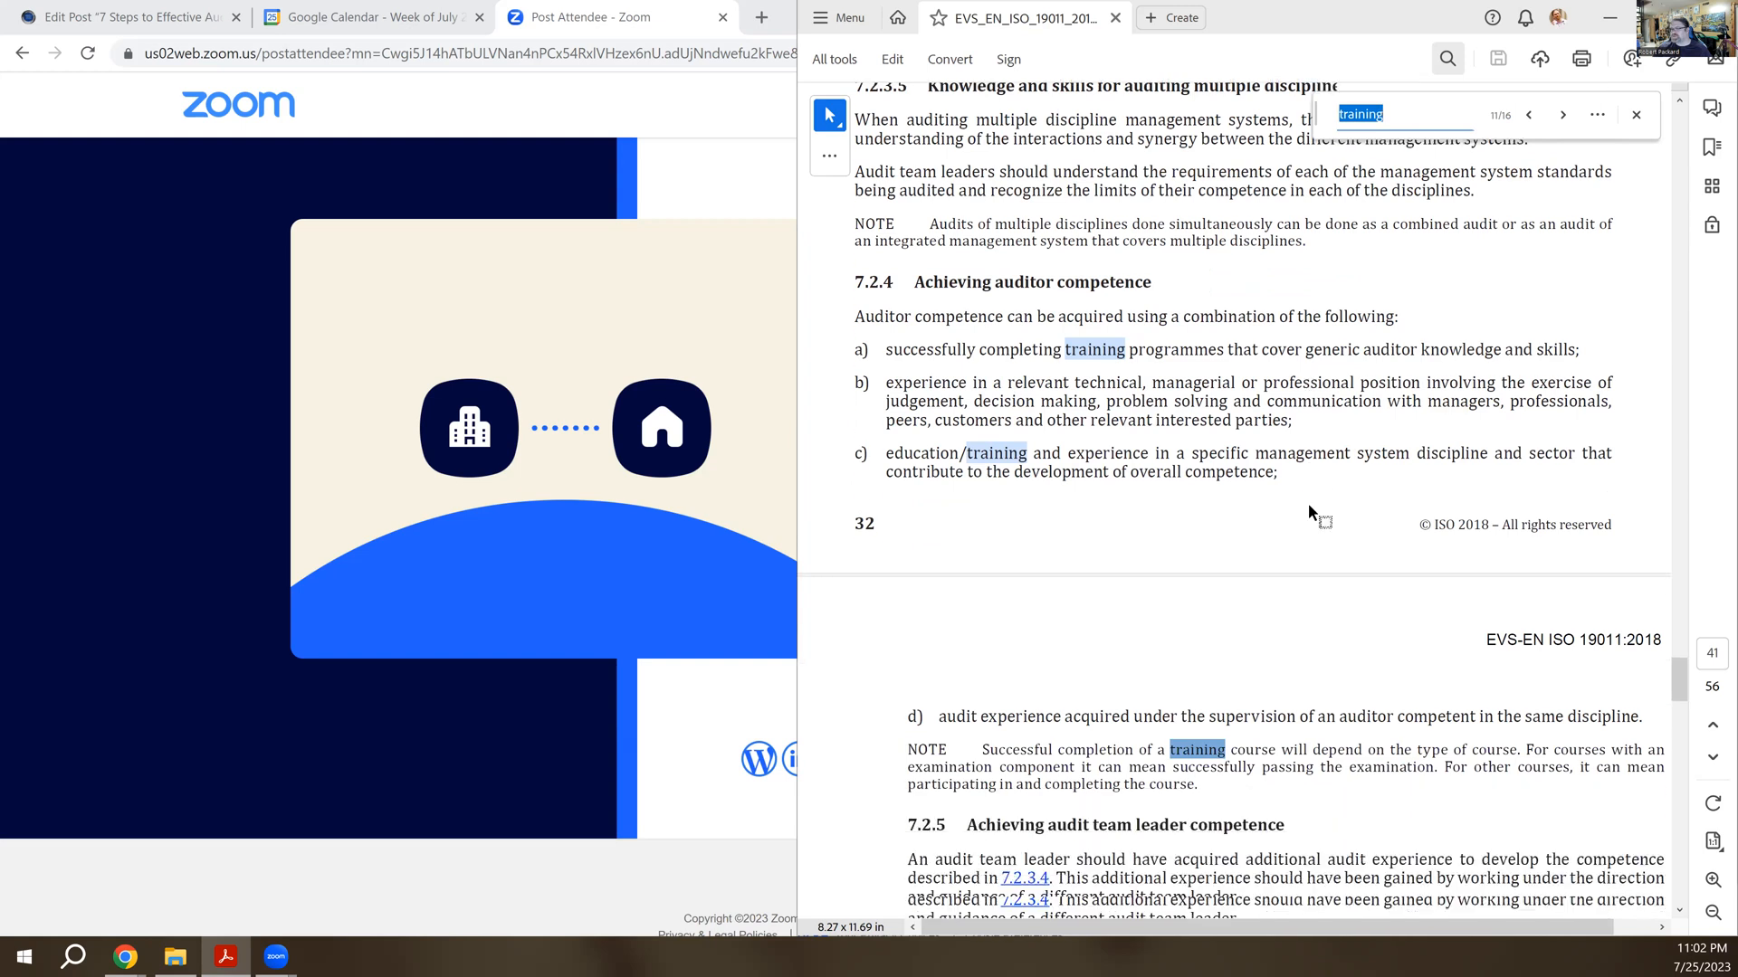
- Scroll down to page 42 so section 7.3 on auditor evaluation criteria is in view
scroll(down, 3)
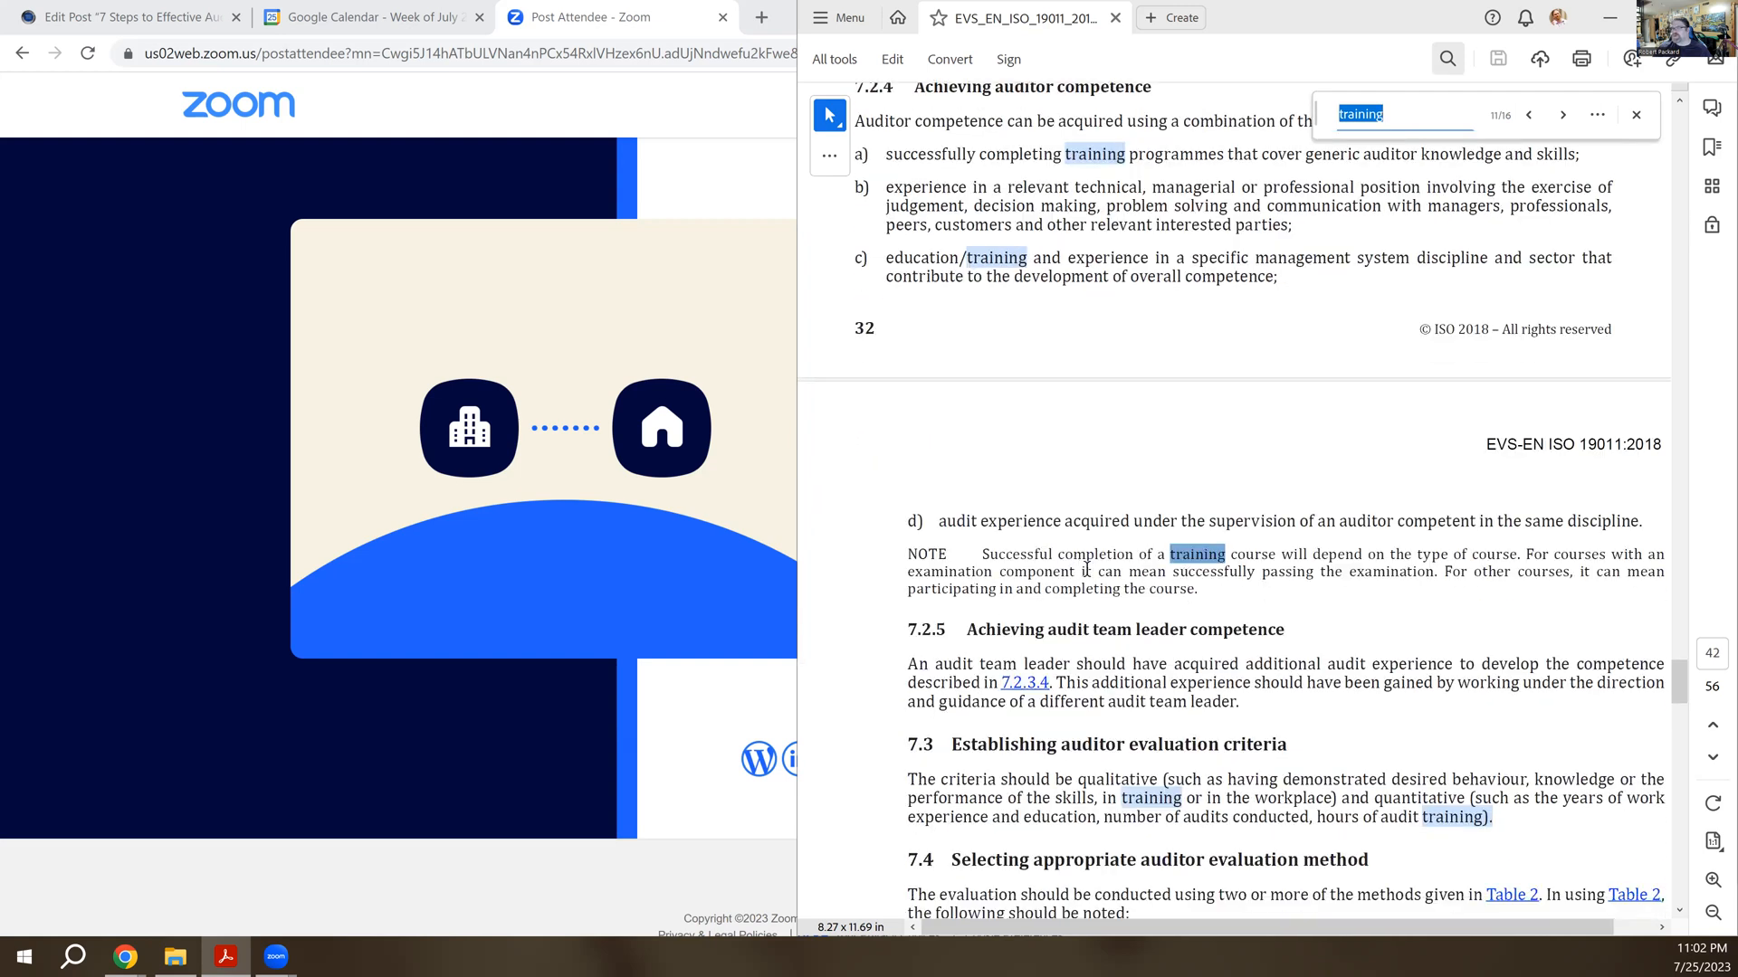
mouse_move(1290, 600)
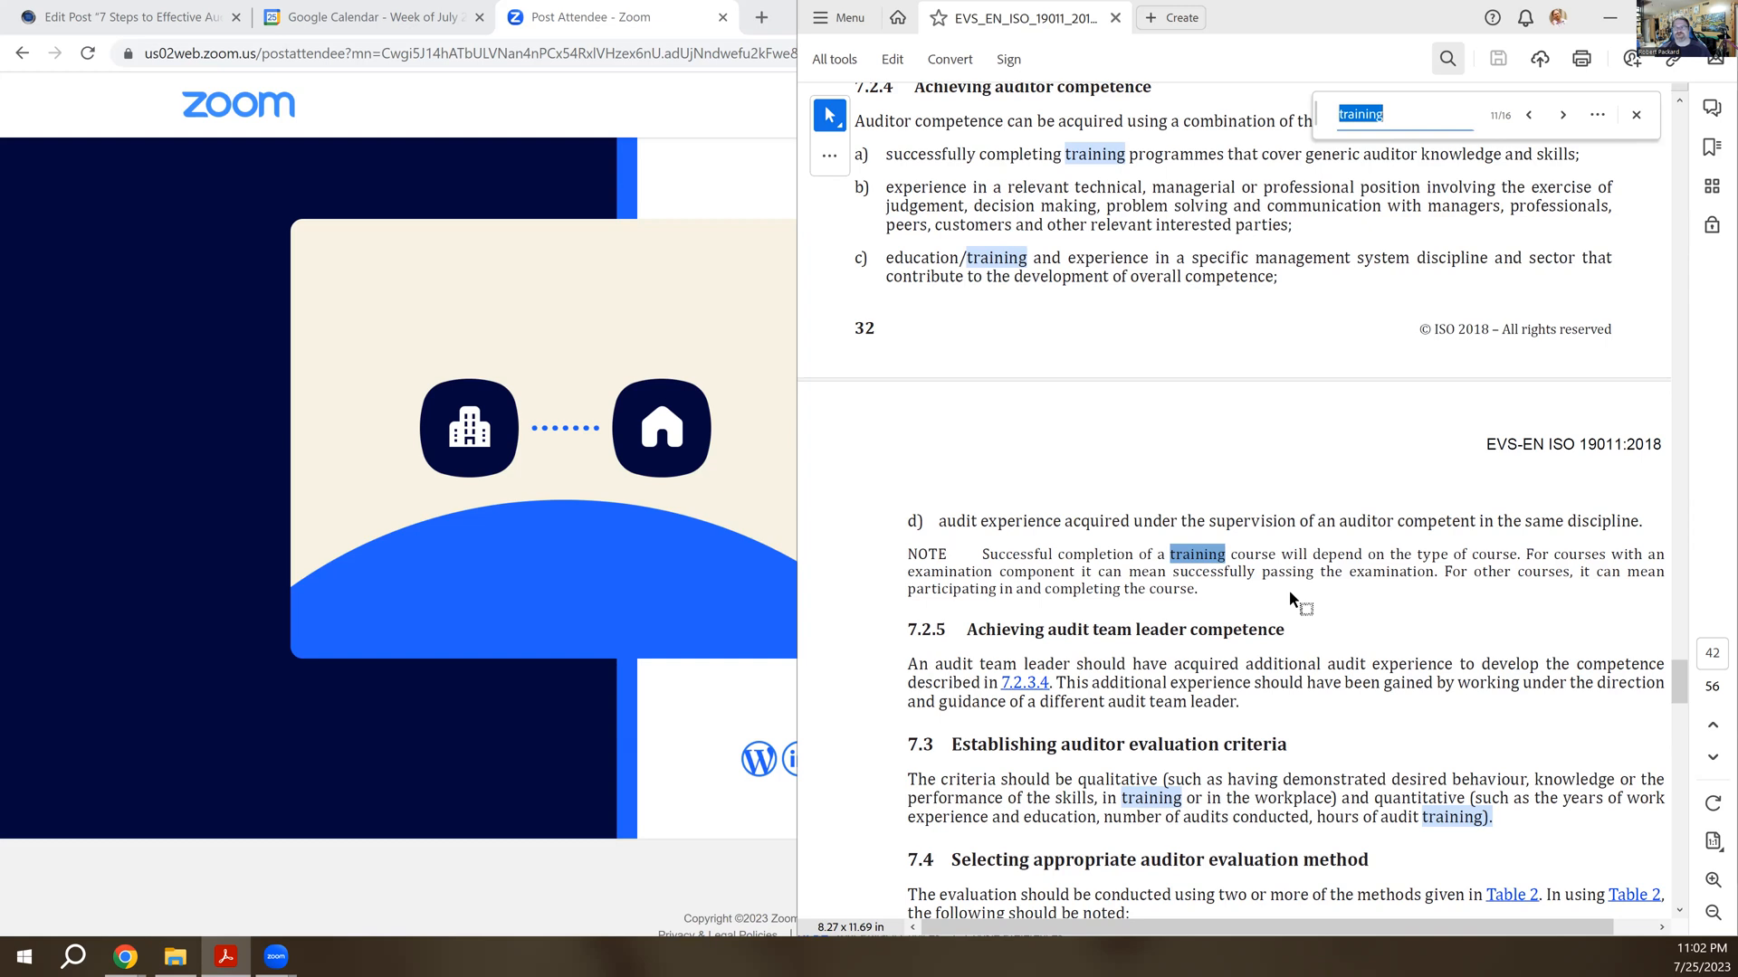
mouse_move(1415, 392)
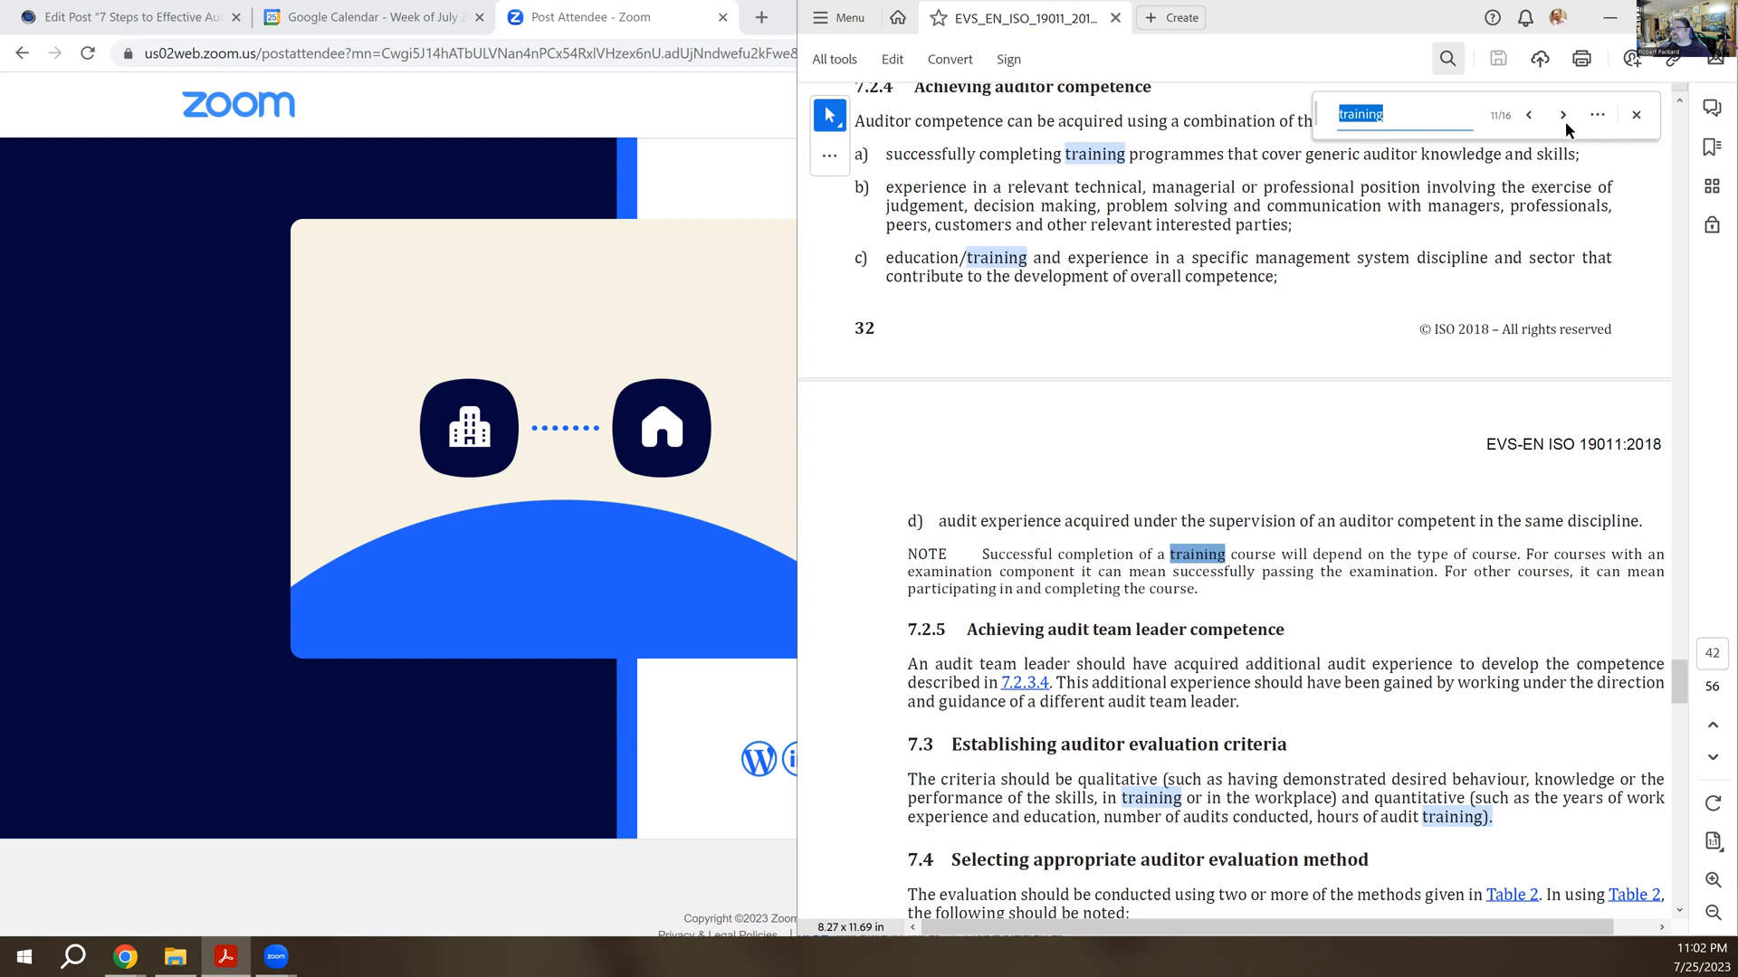
- Show result 12 of 16, skills shown in training or the workplace in section 7.3's criteria paragraph
click(1562, 114)
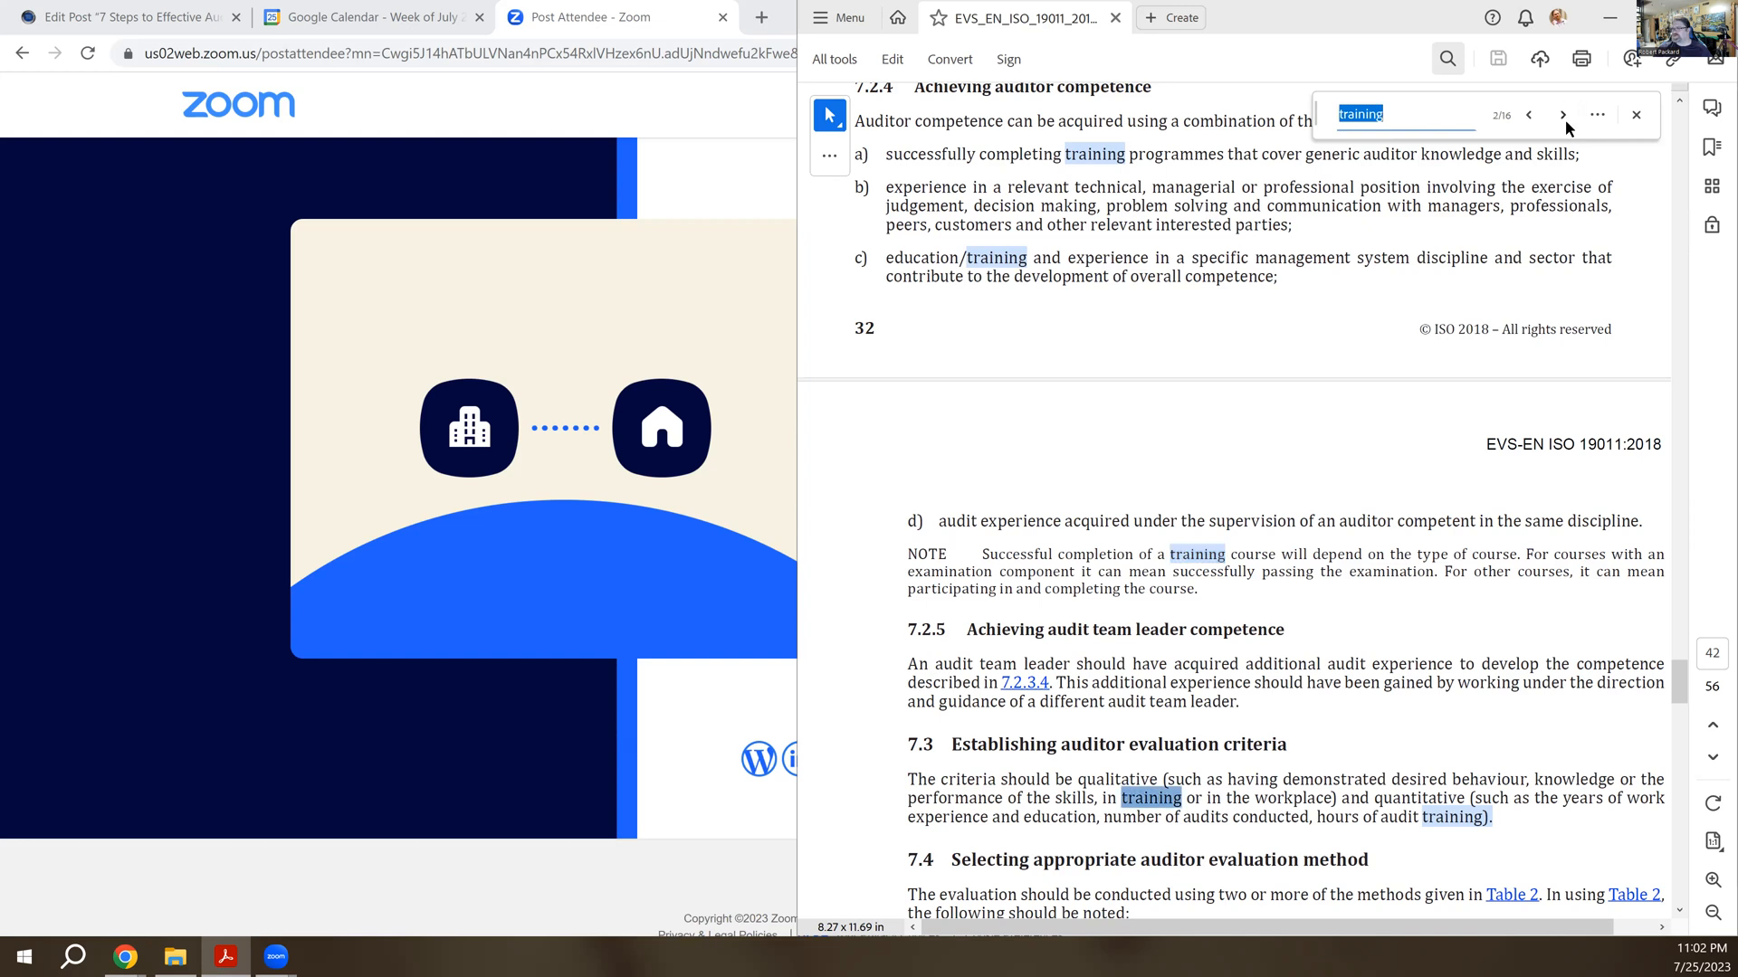
mouse_move(1144, 740)
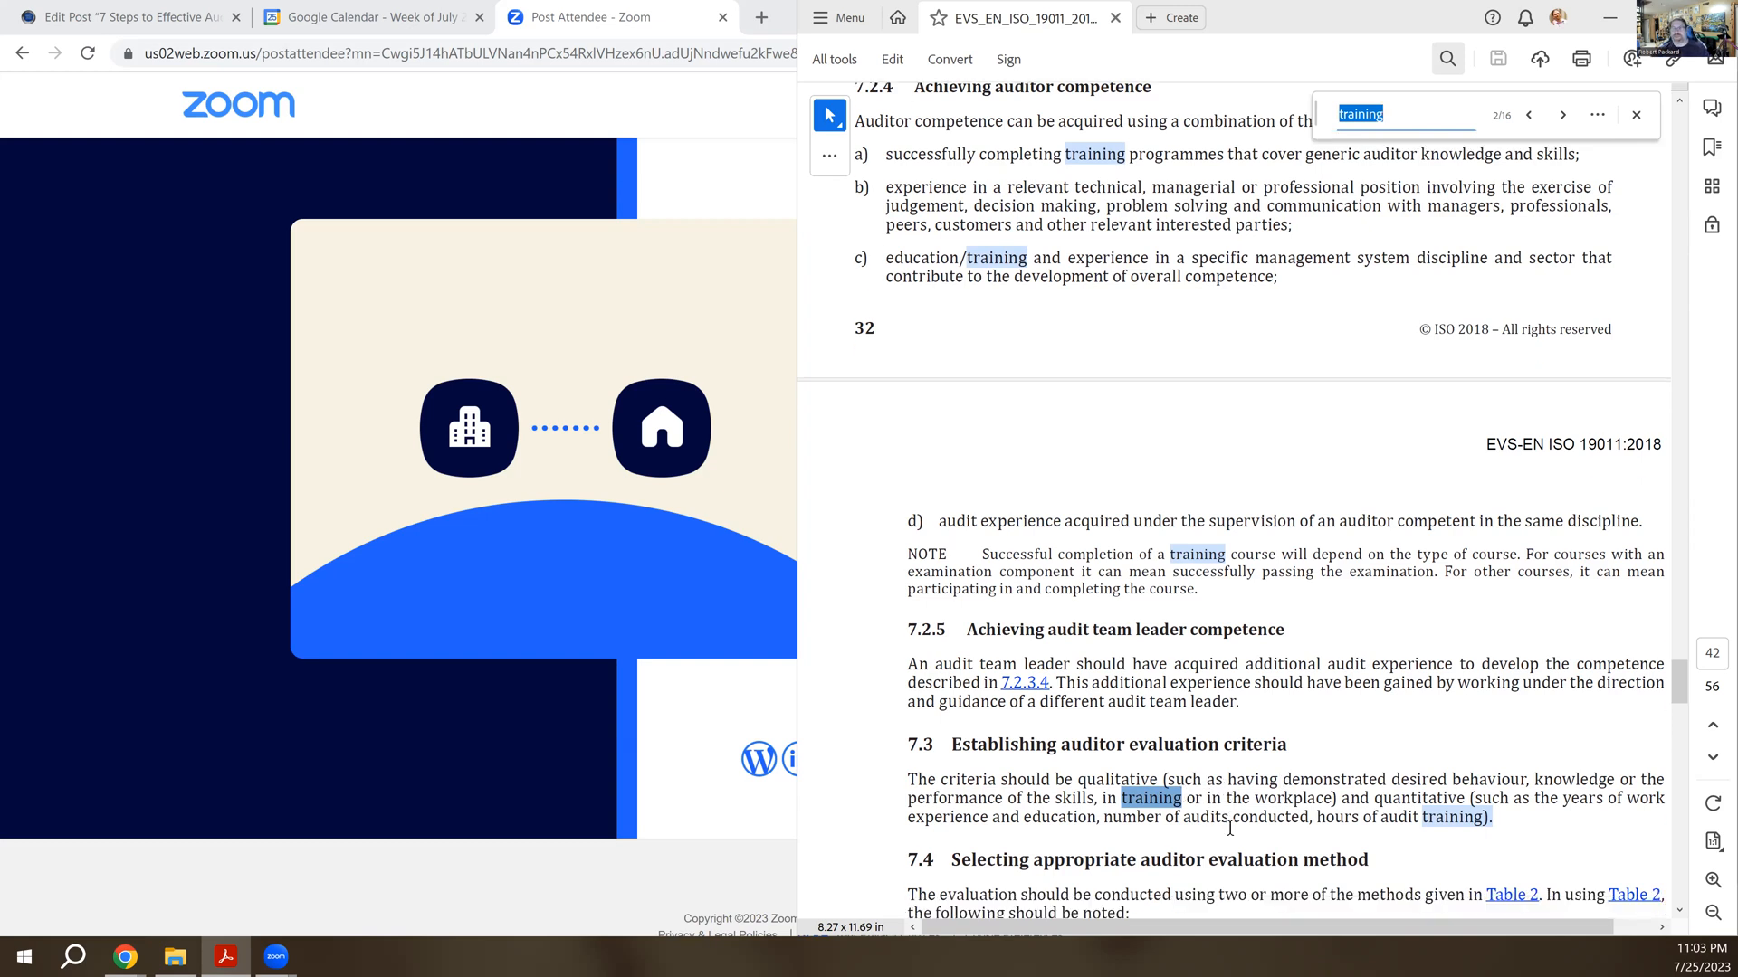
scroll(down, 3)
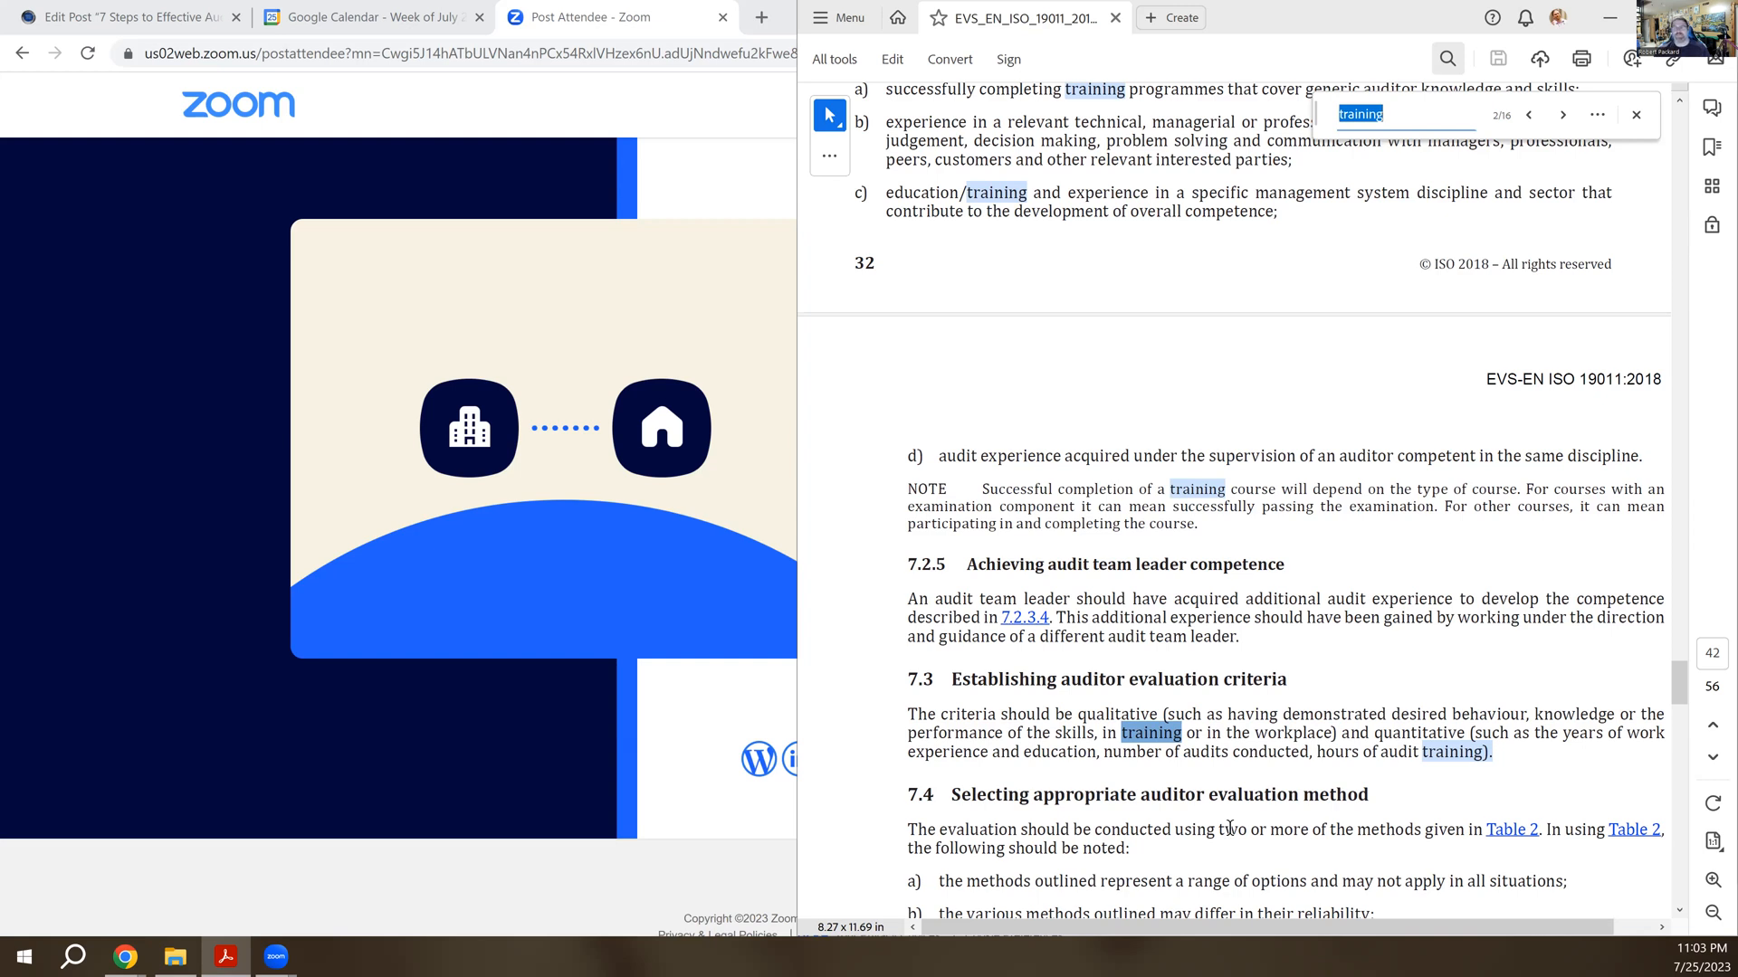
mouse_move(1401, 693)
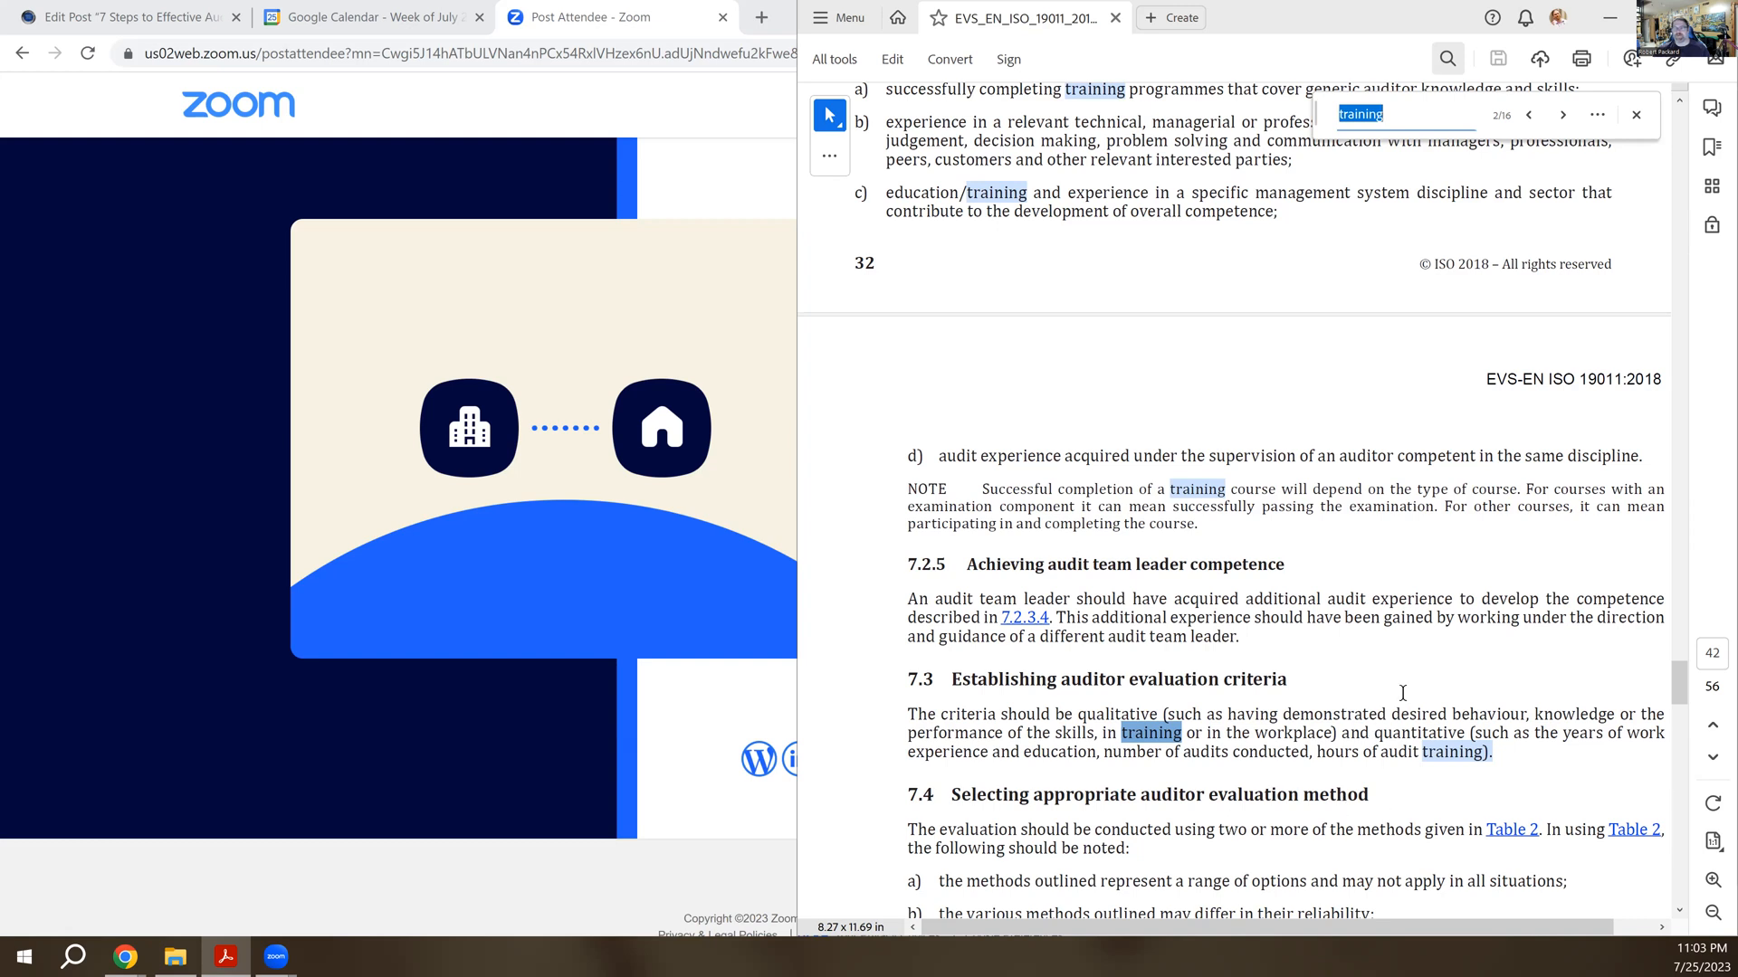
mouse_move(1410, 698)
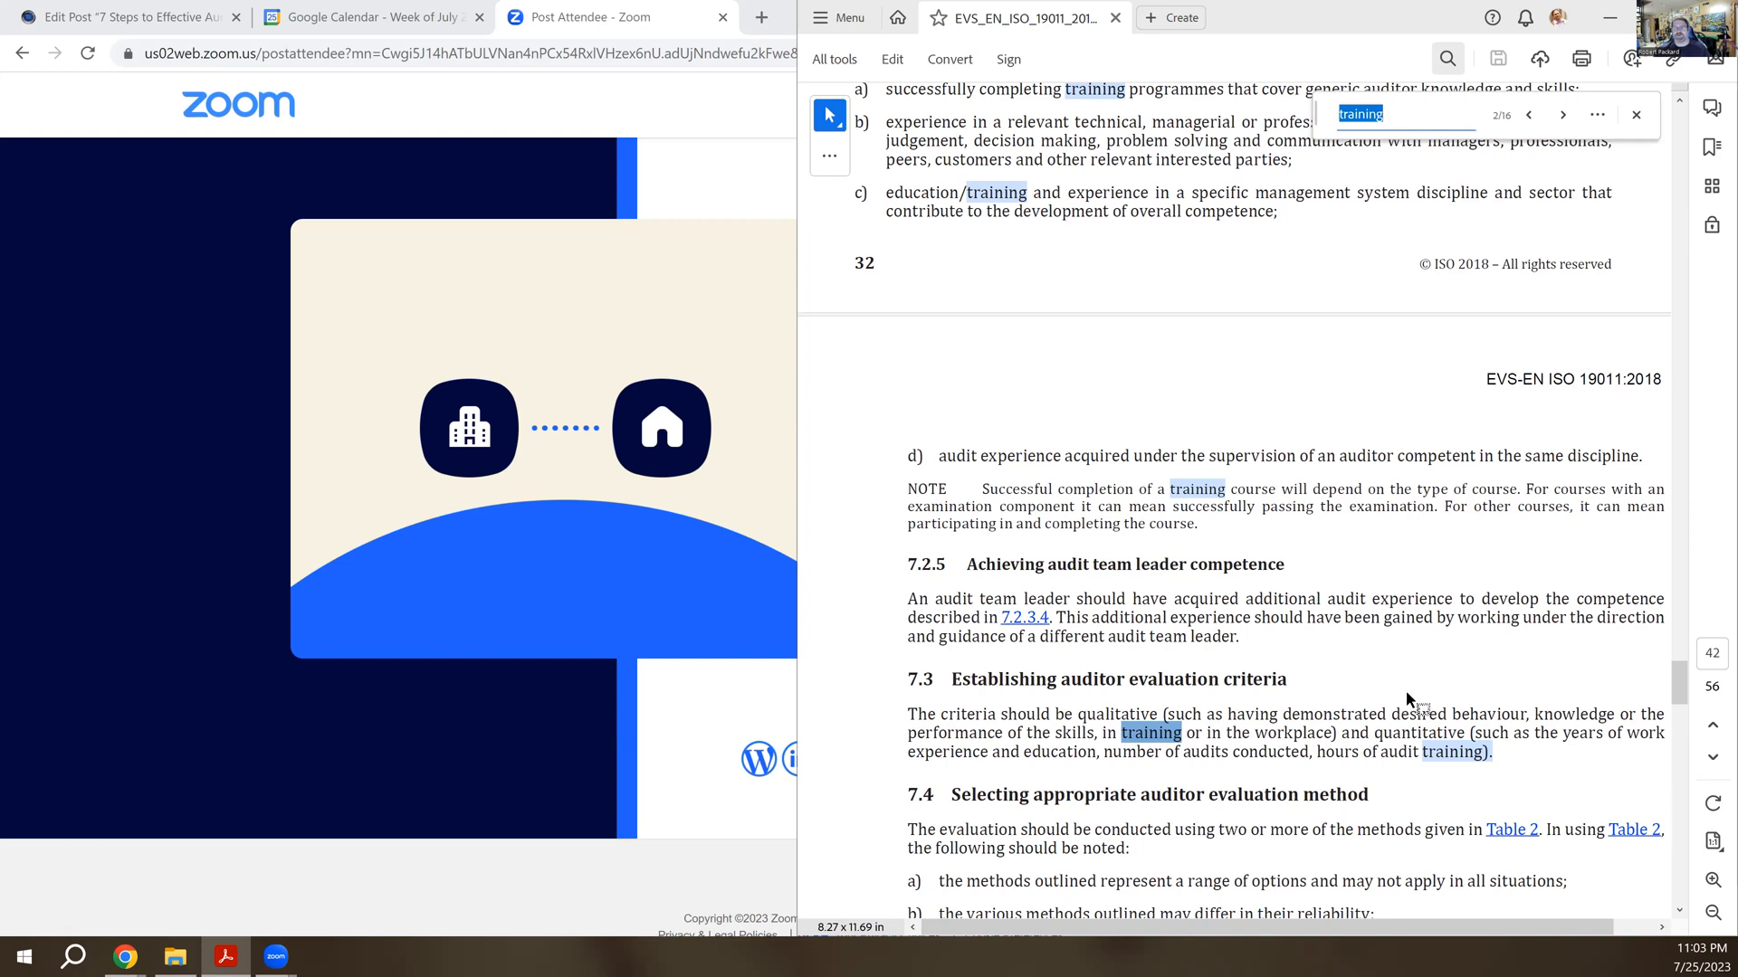
mouse_move(1452, 522)
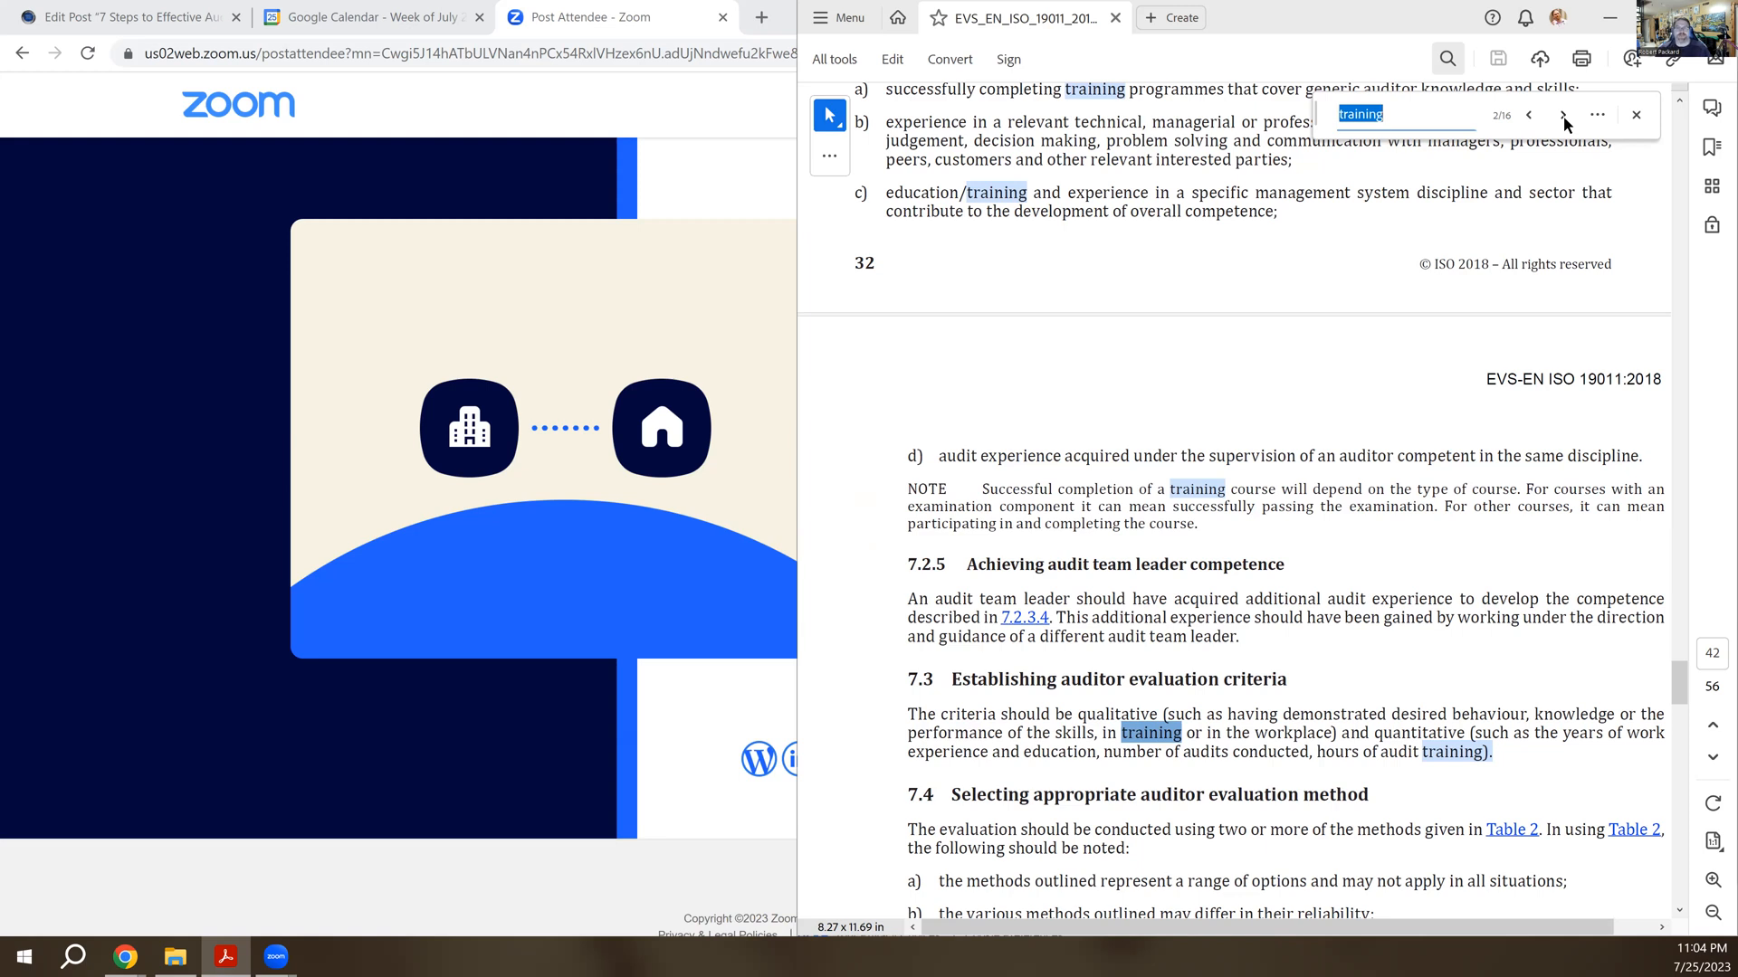
mouse_move(1355, 209)
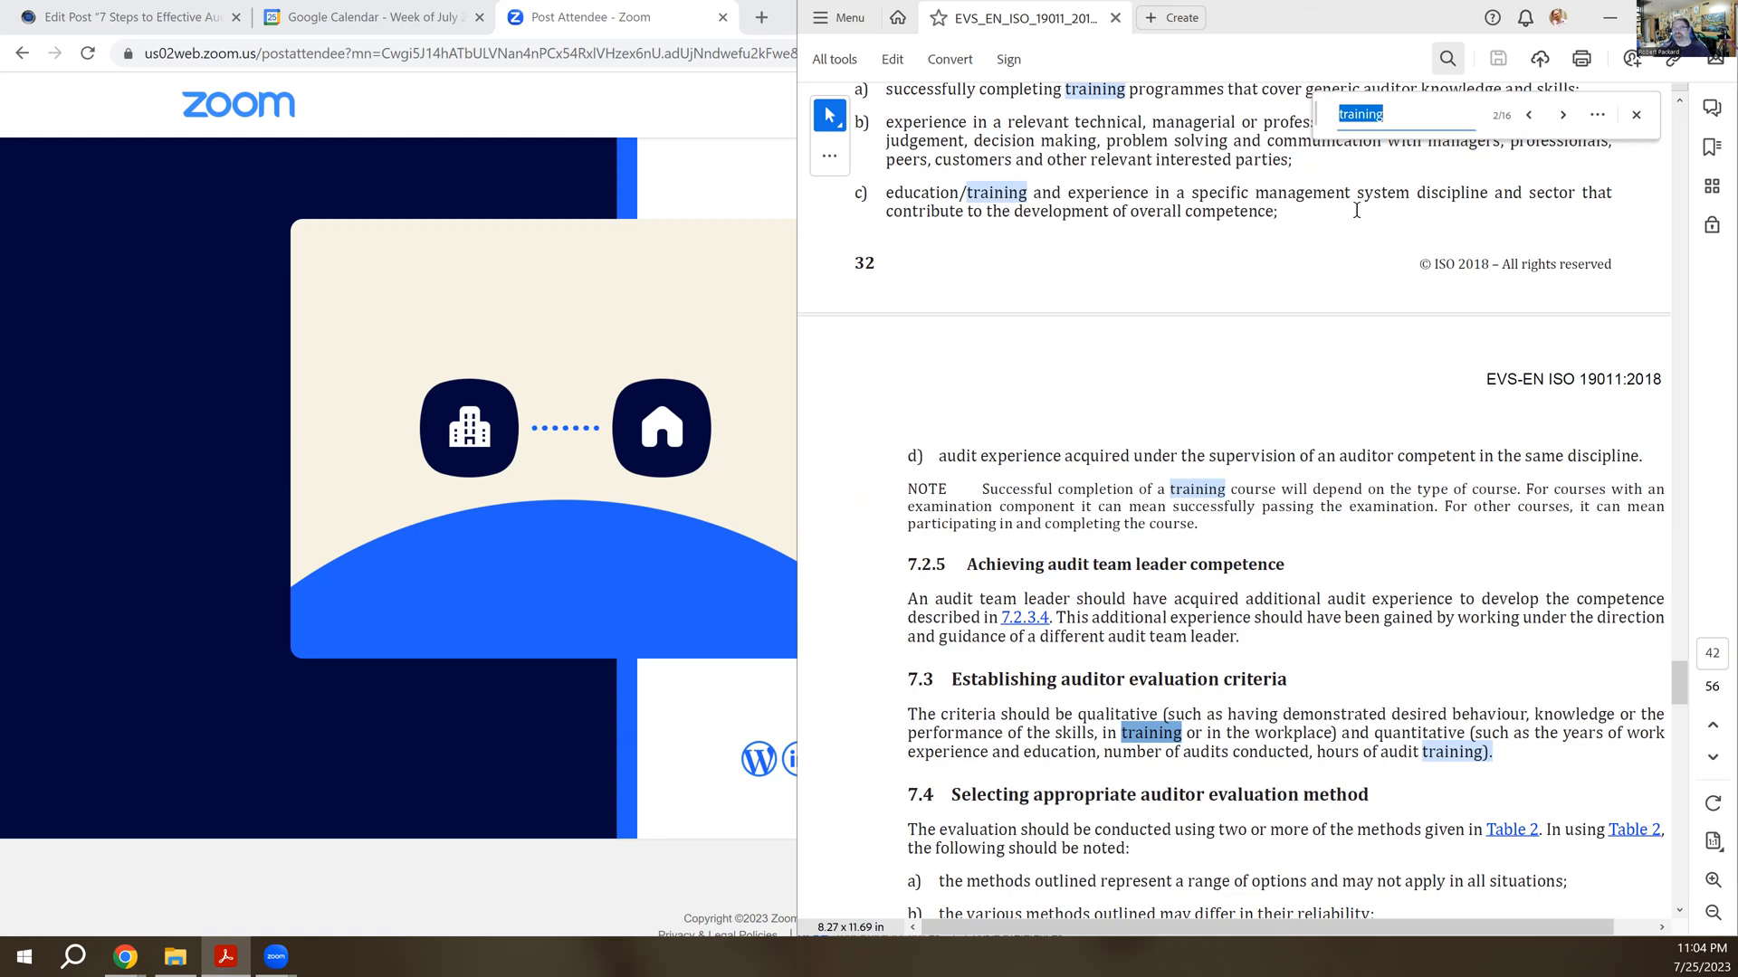
- Step past the hours-of-audit-training match to result 14 of 16 in Table 2's review-of-records examples
click(1562, 116)
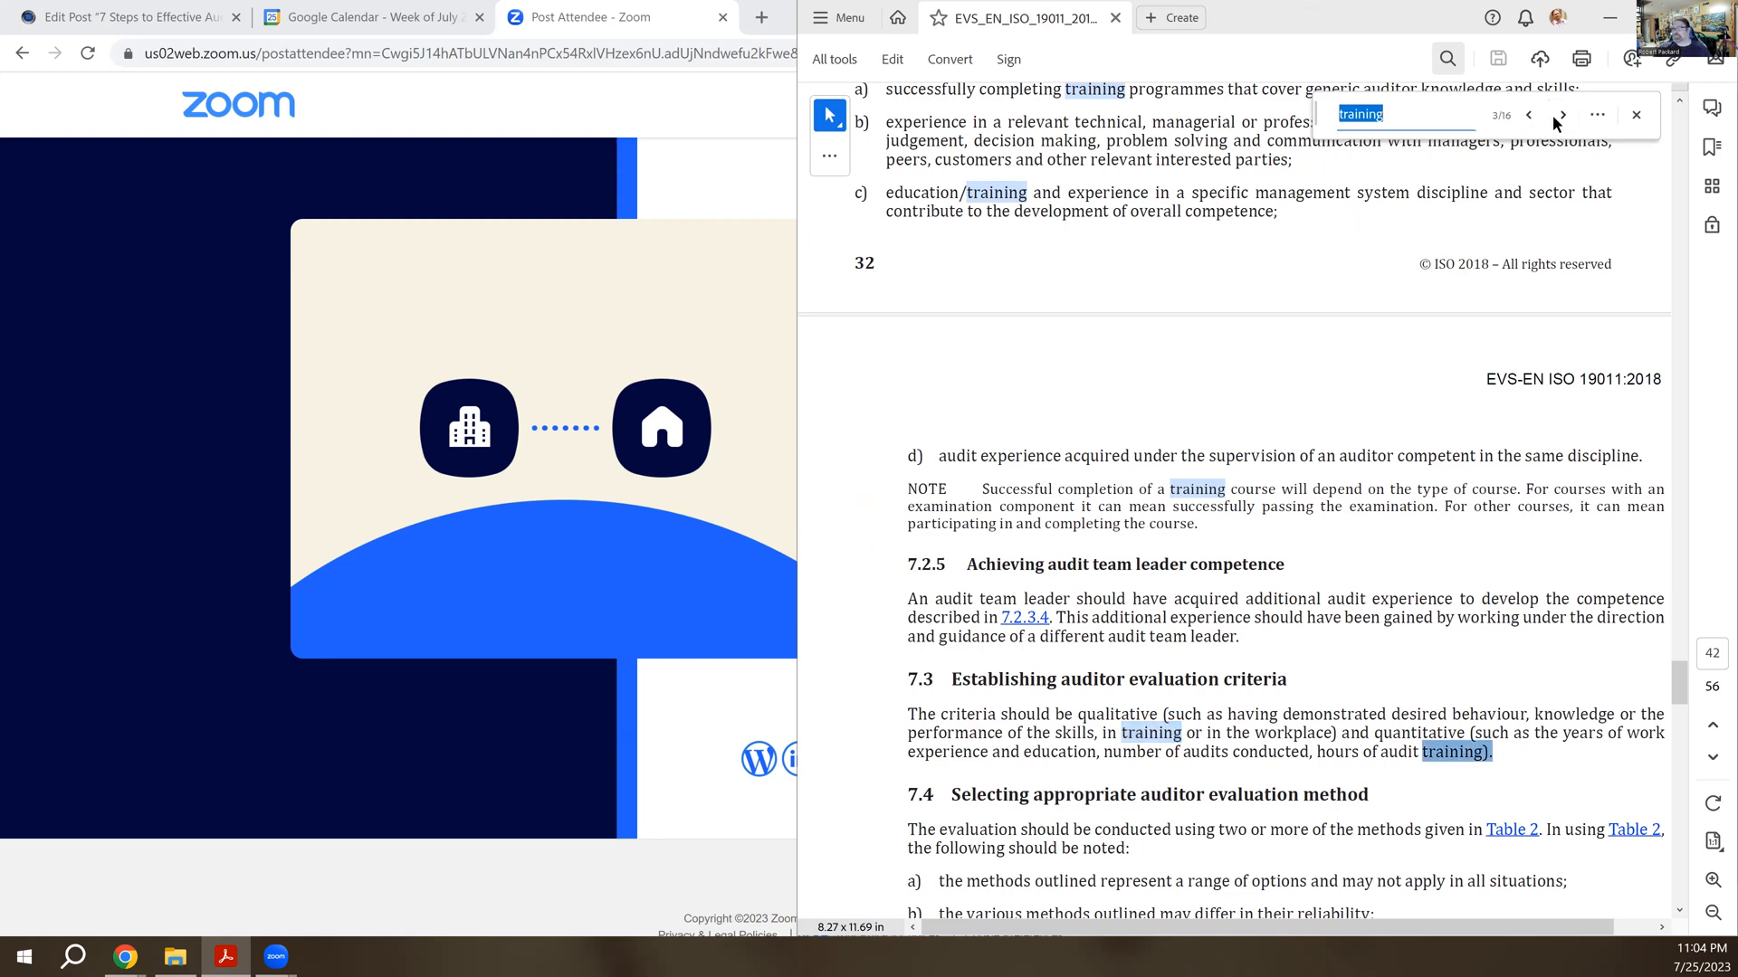
click(1561, 114)
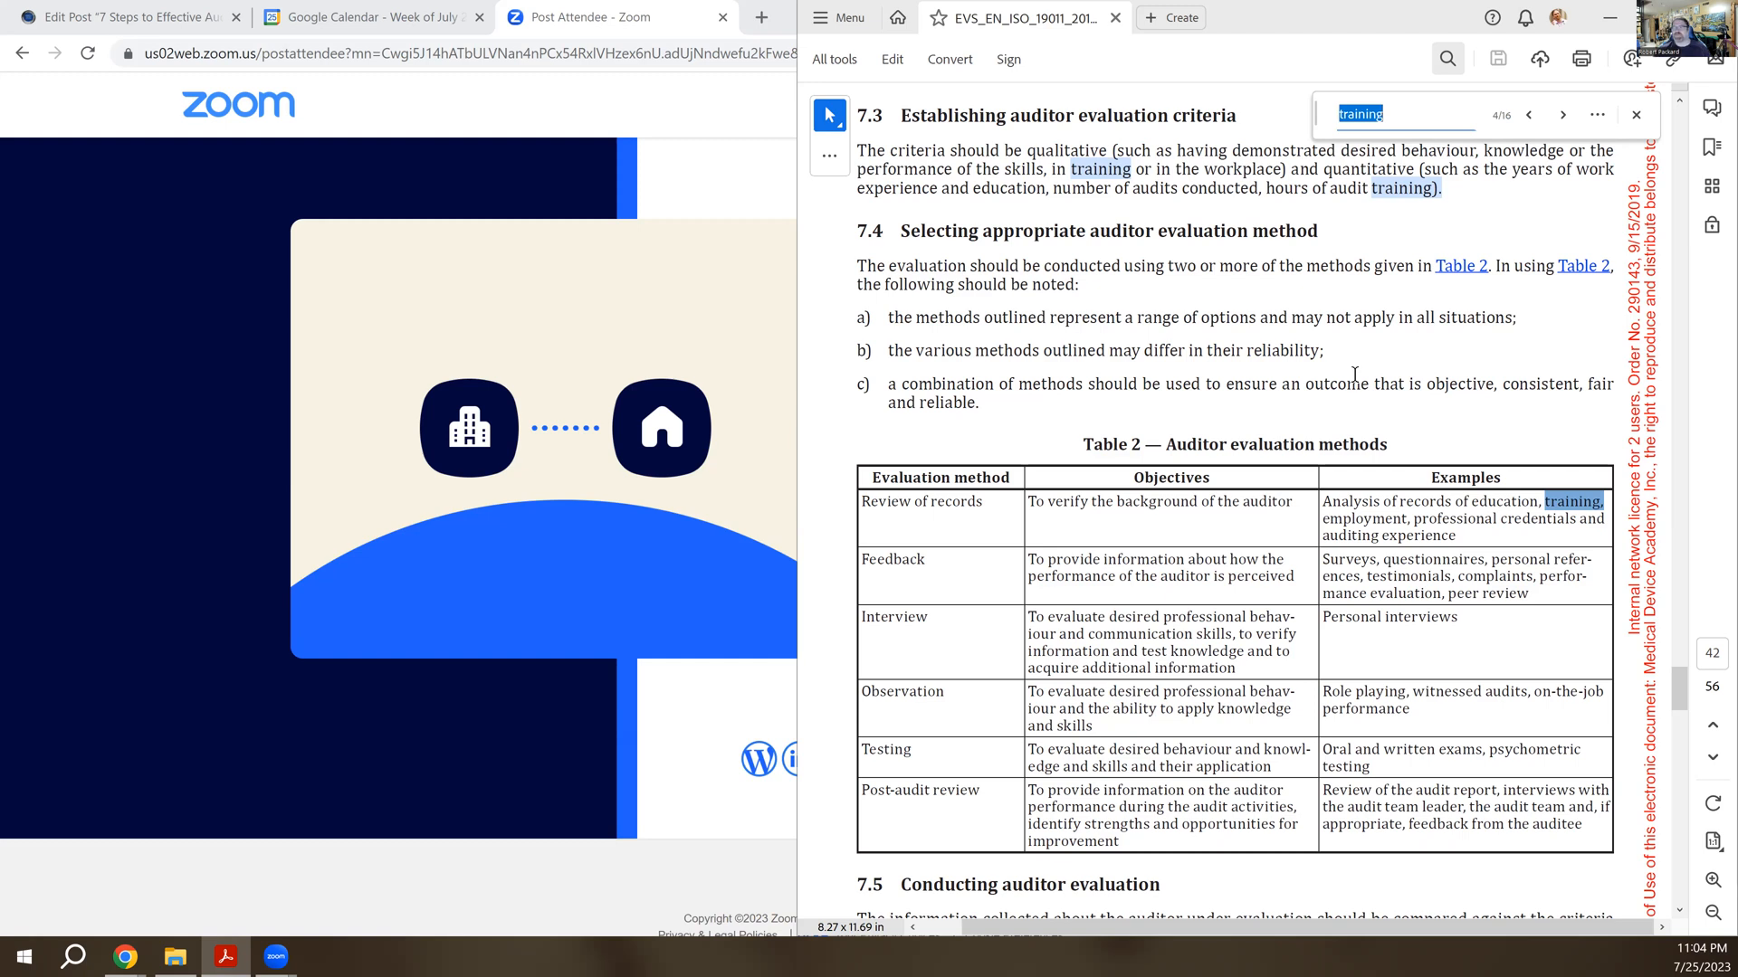
mouse_move(1562, 122)
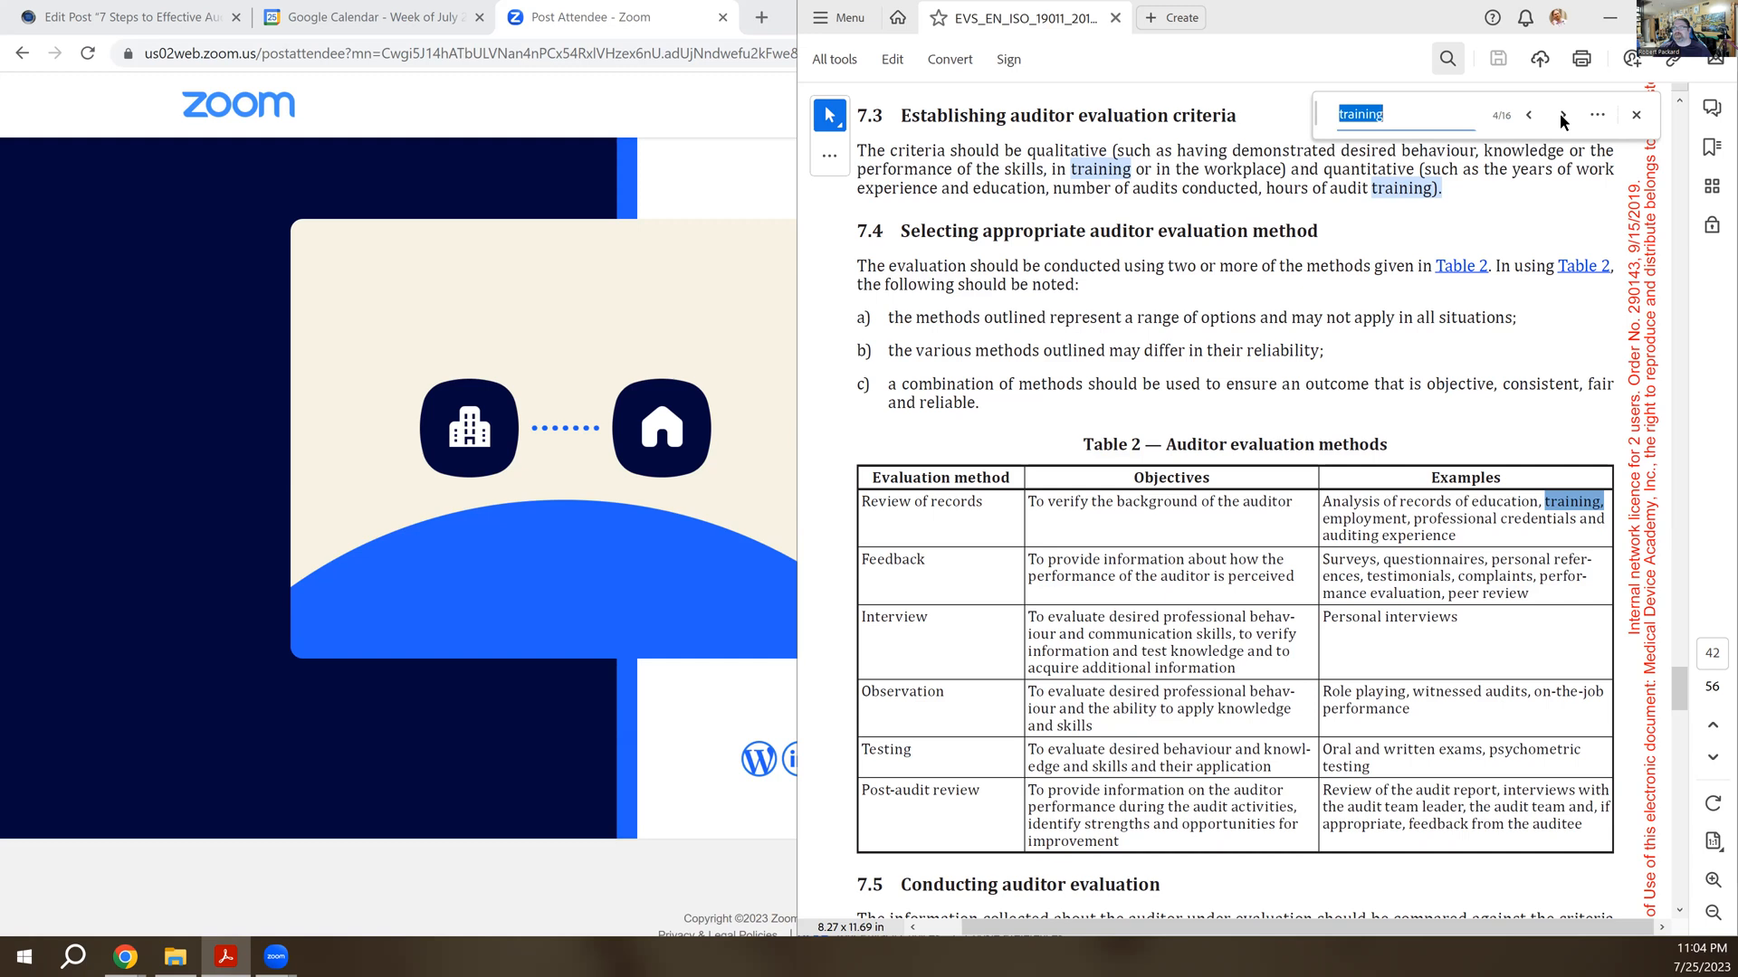
- Advance through the remaining 'training' matches in sections 7.5 and 7.6, wrapping to the first match on page 8
click(1560, 116)
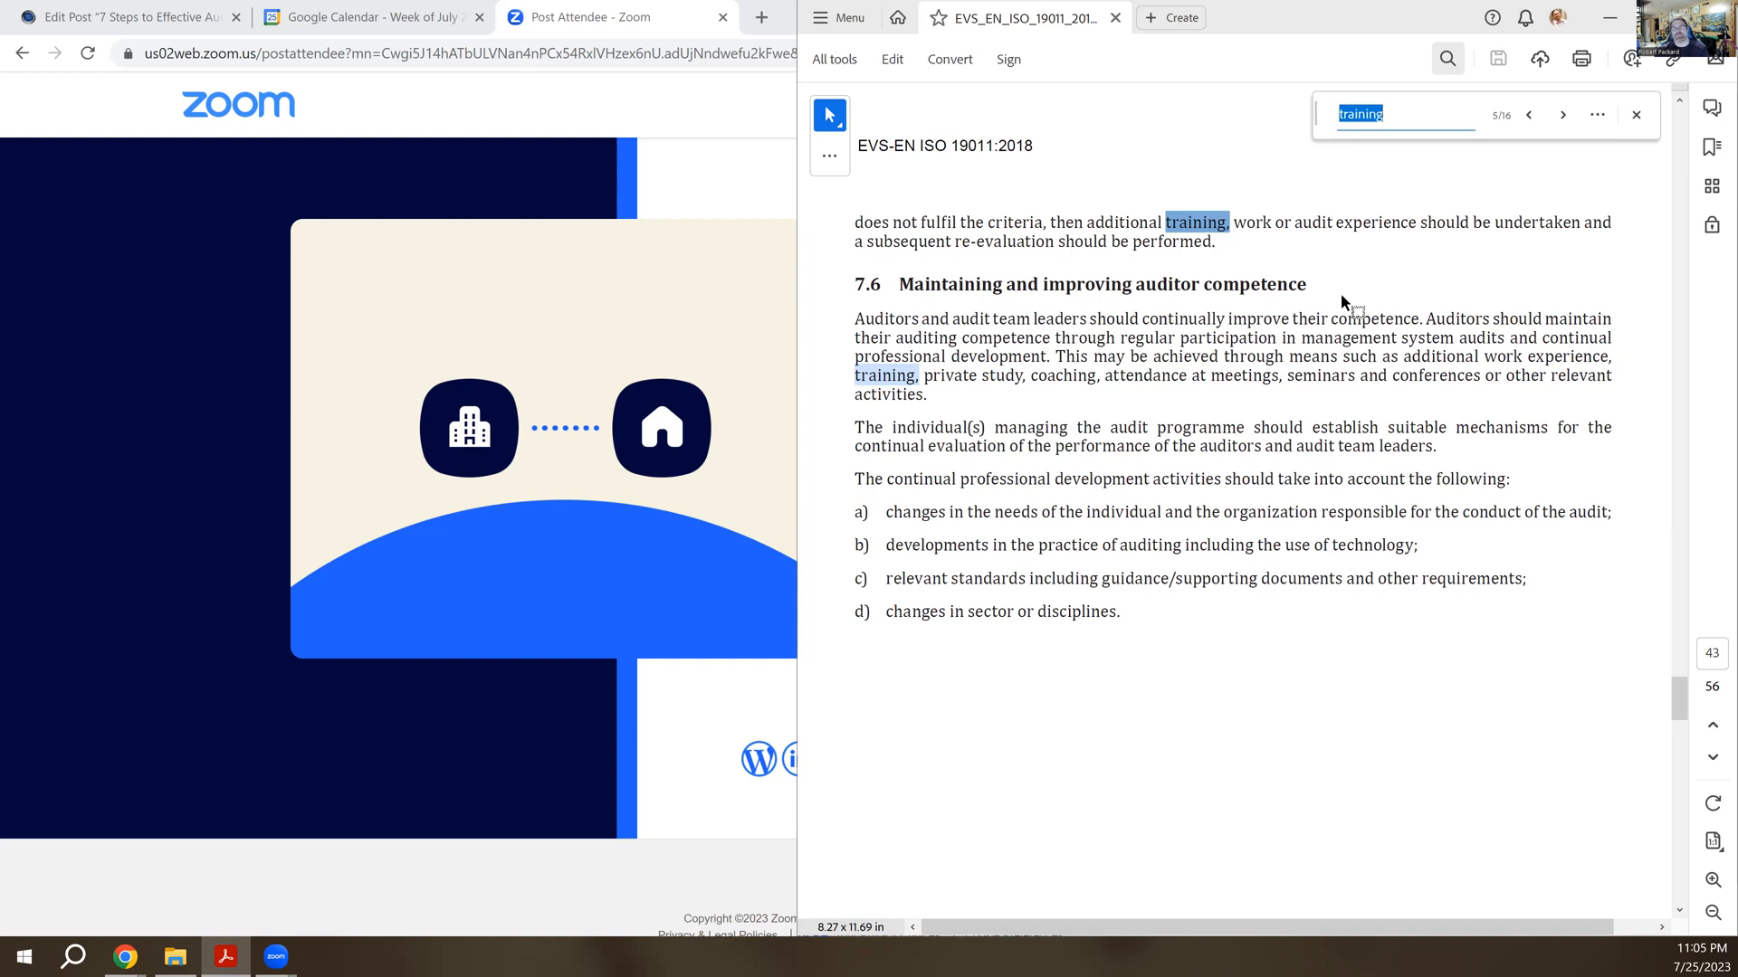
mouse_move(1372, 281)
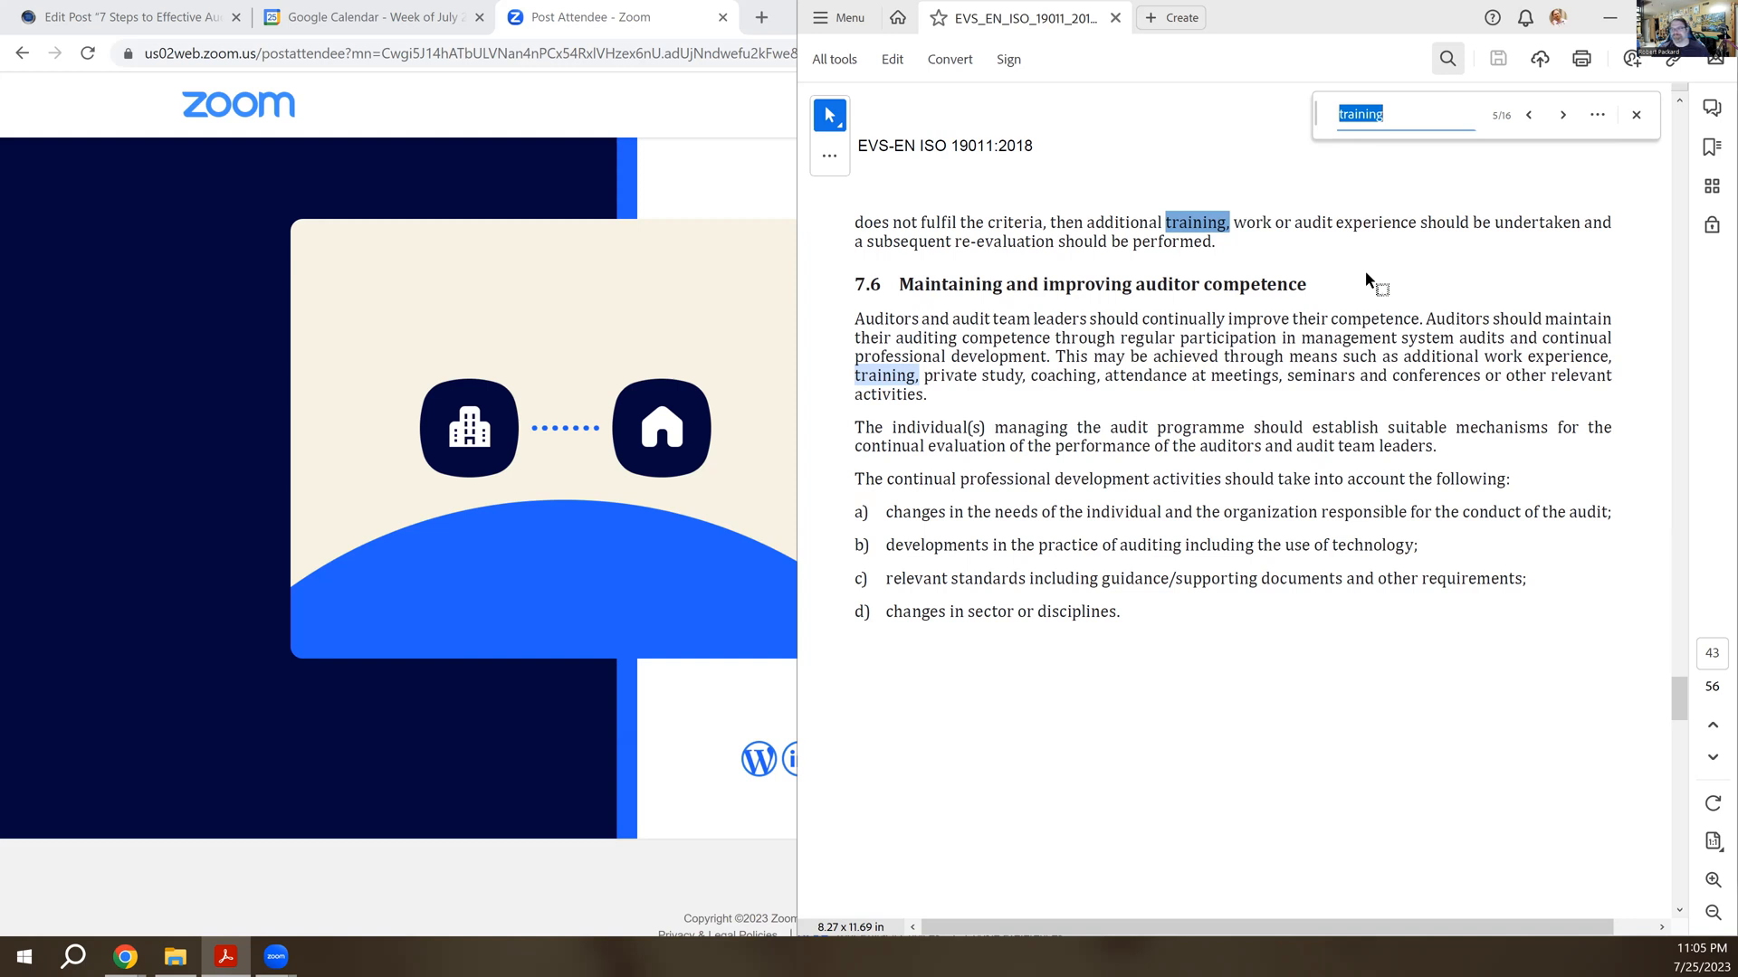
mouse_move(1538, 711)
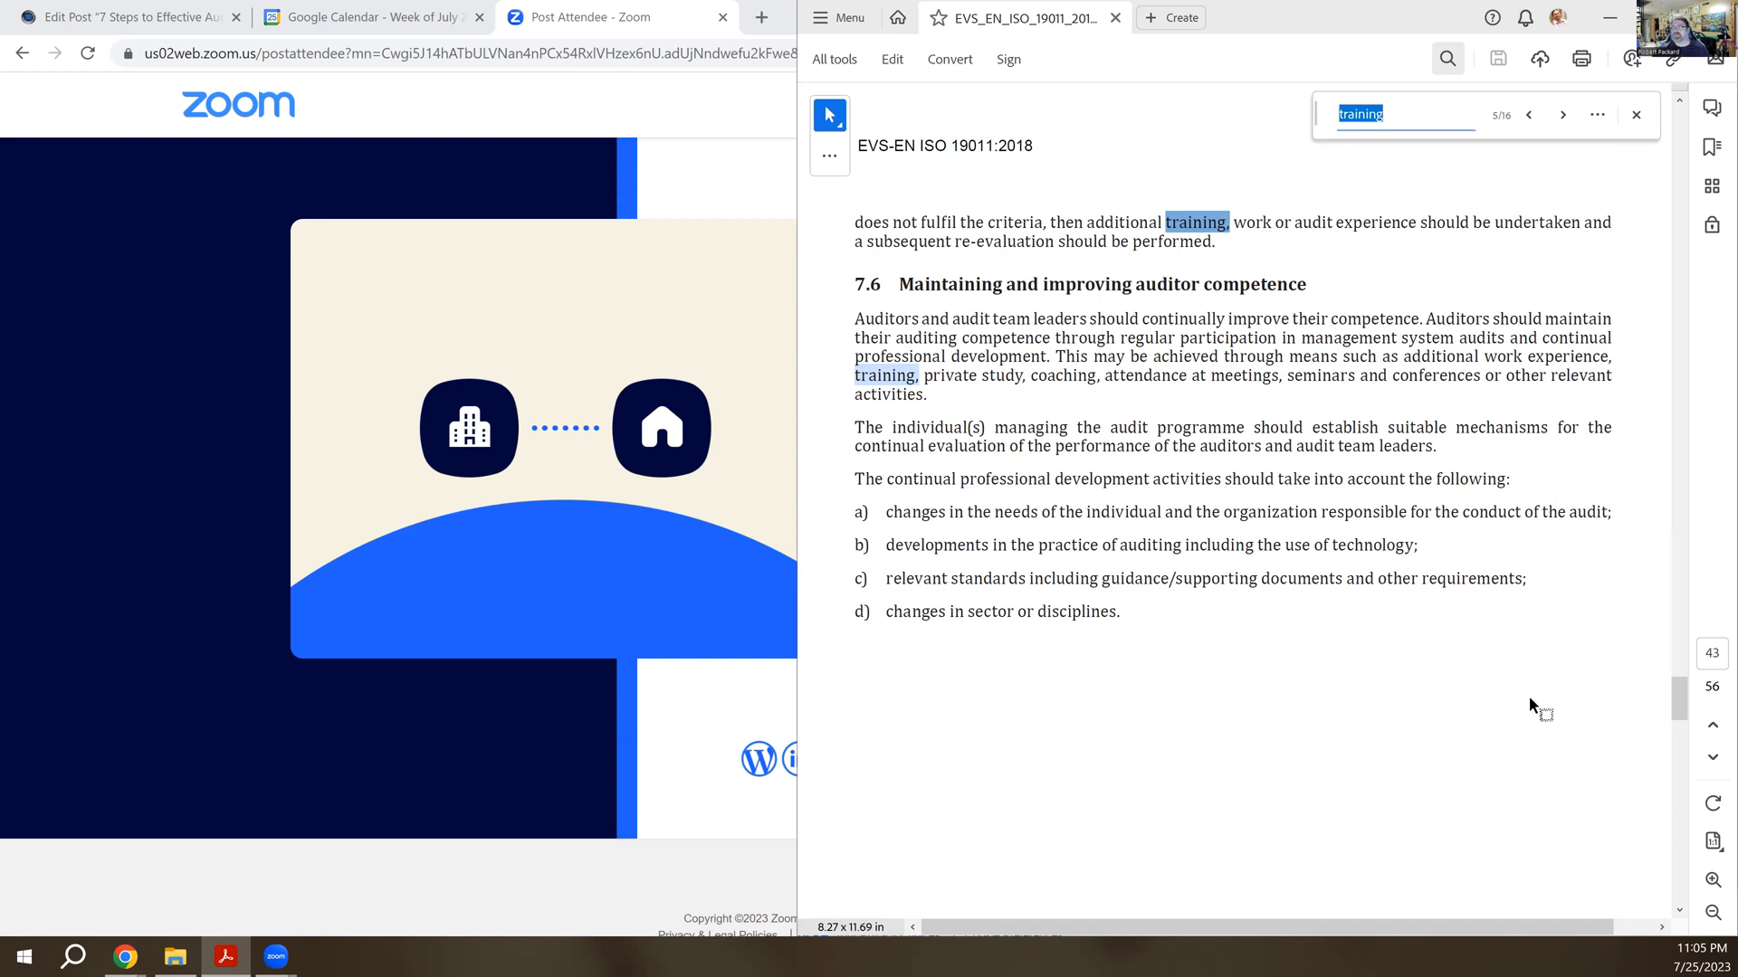
mouse_move(1573, 198)
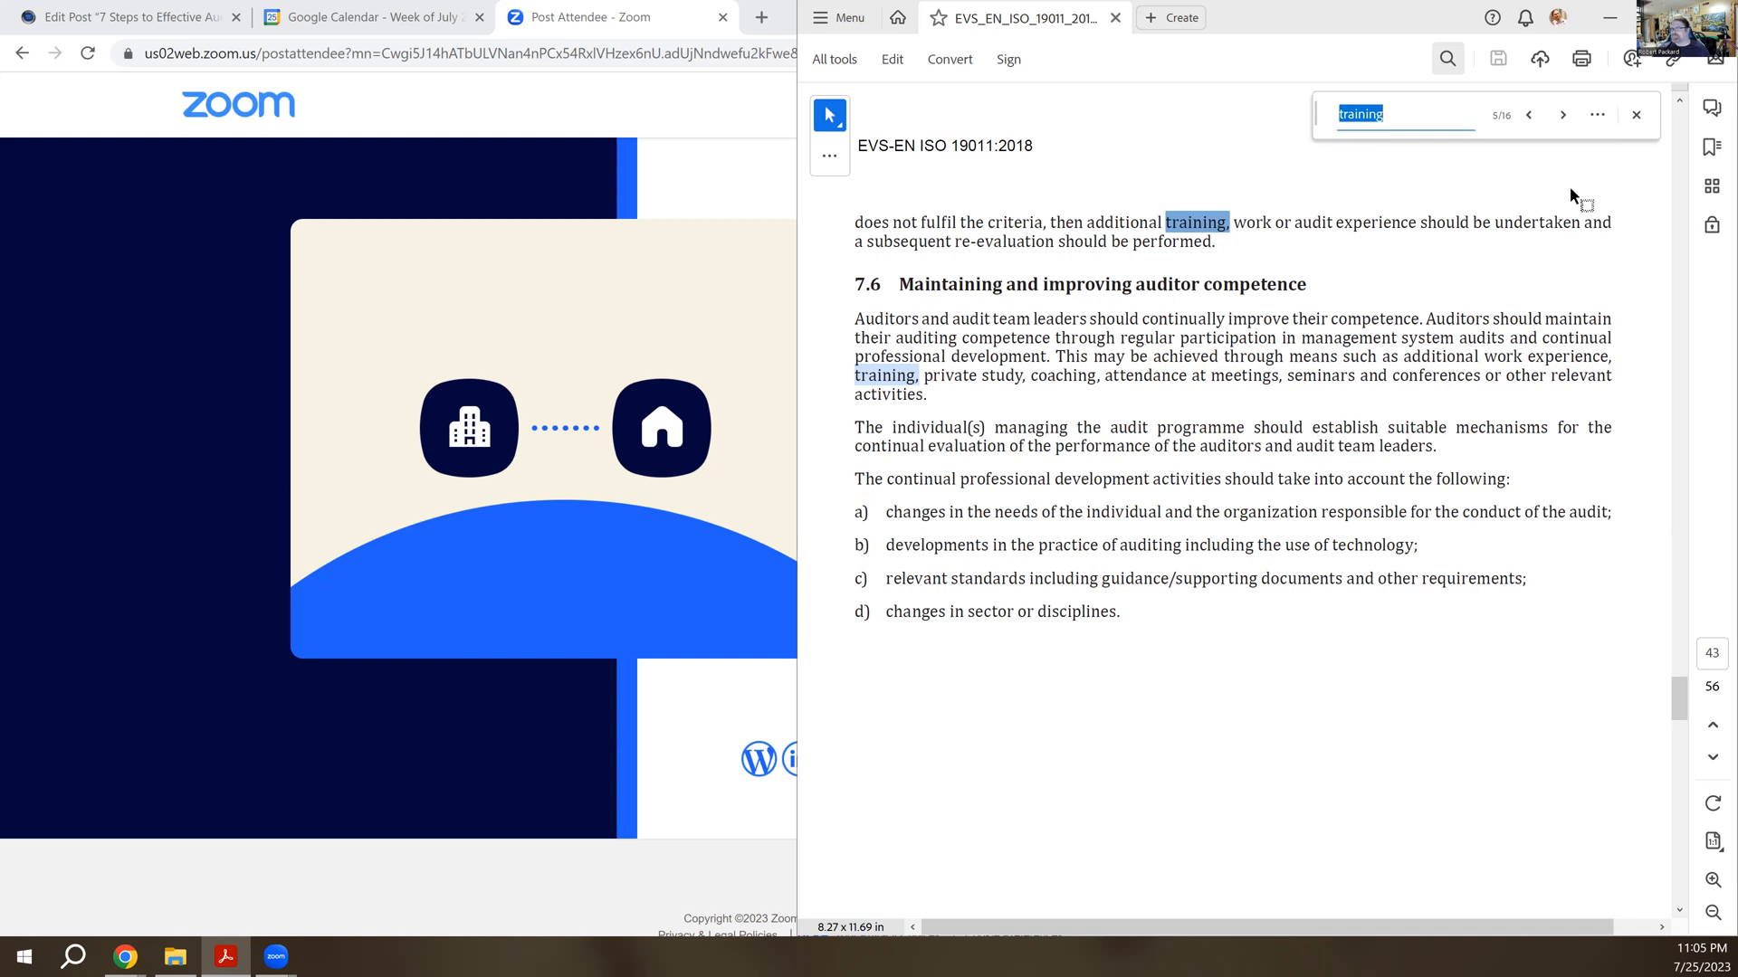
click(1562, 114)
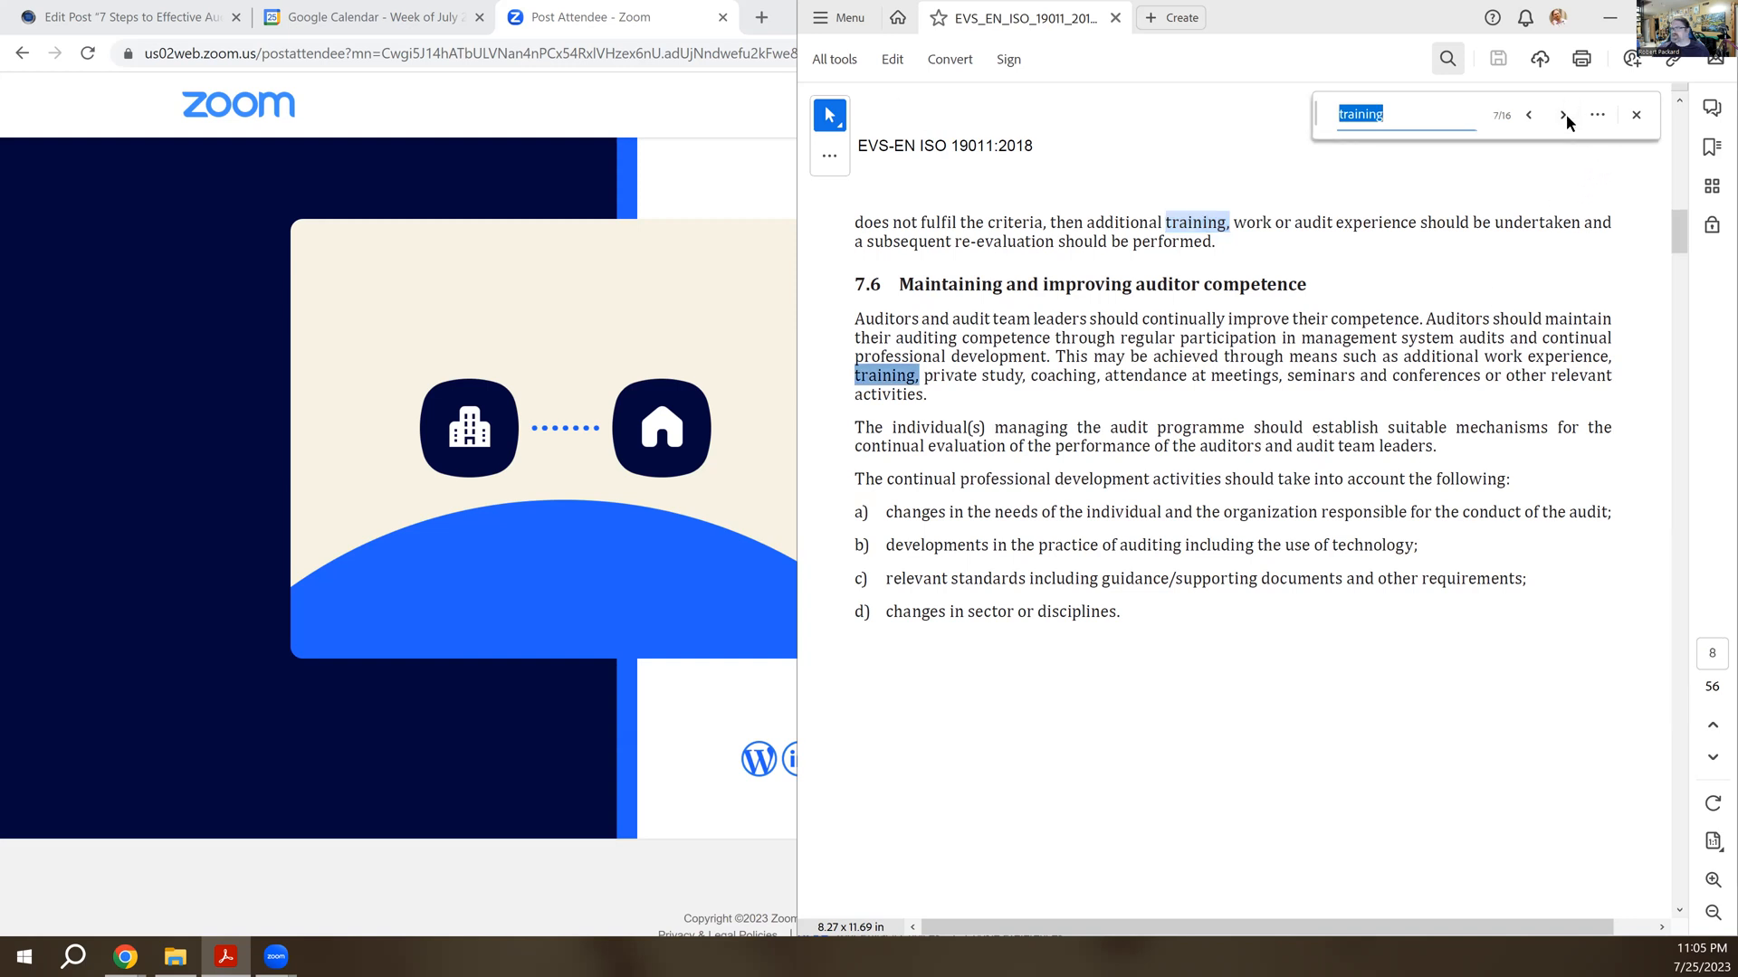
click(1562, 114)
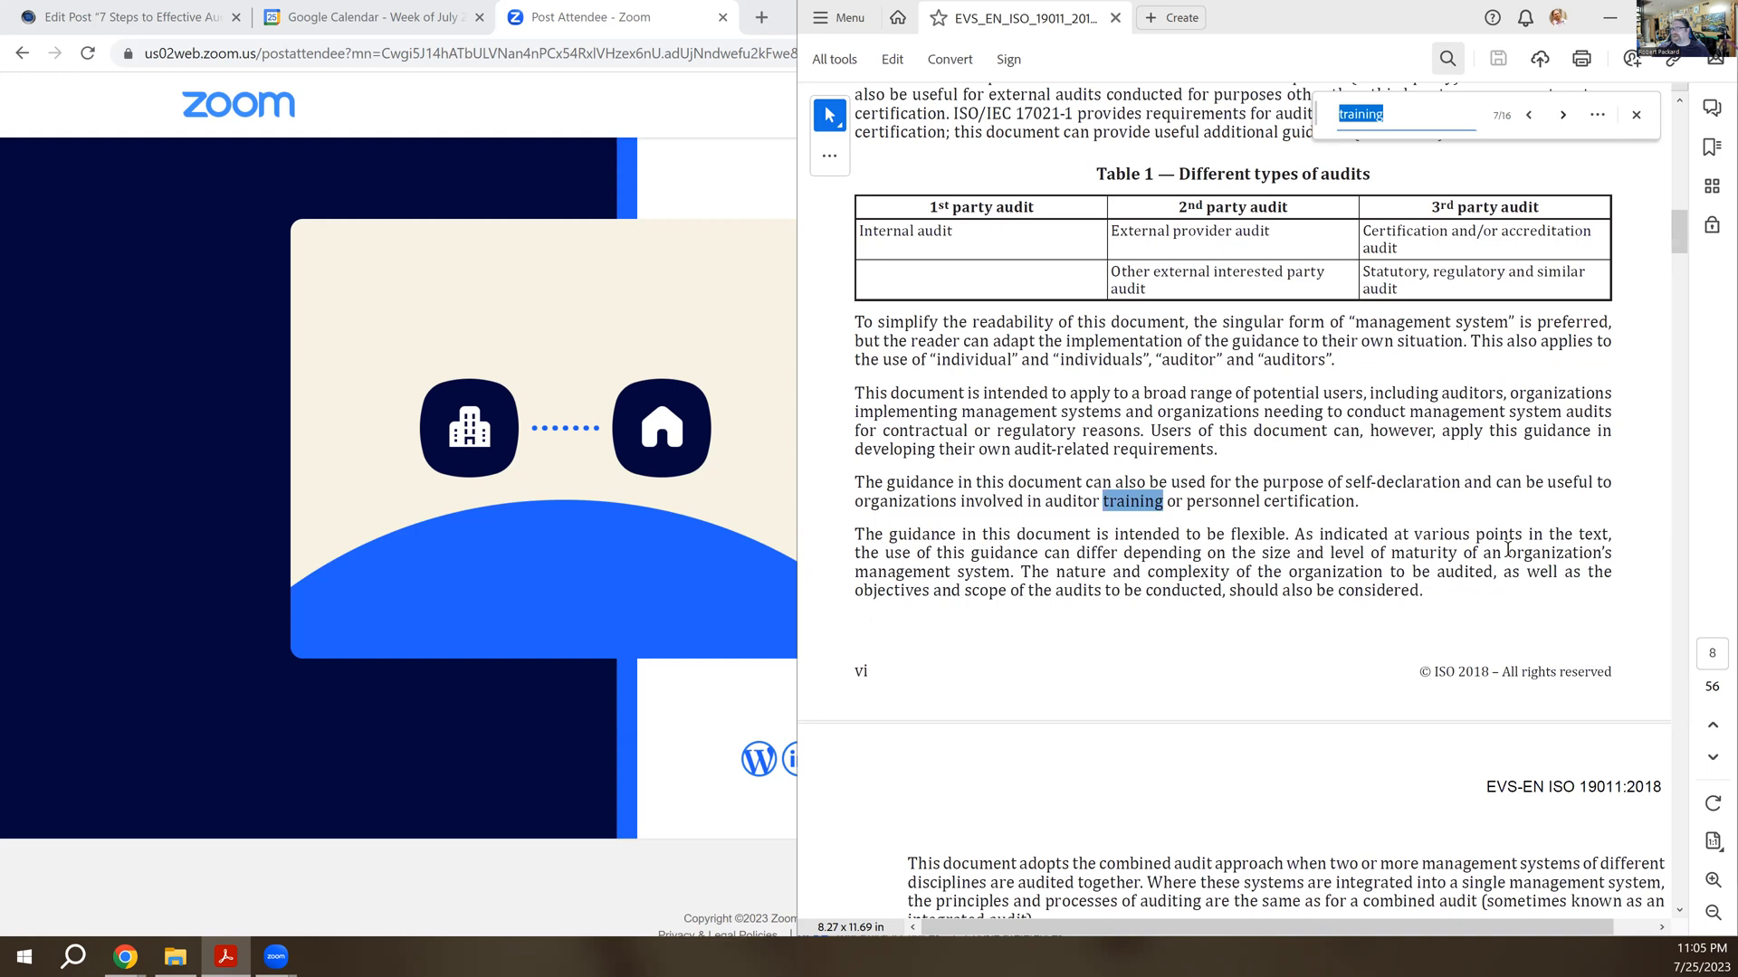